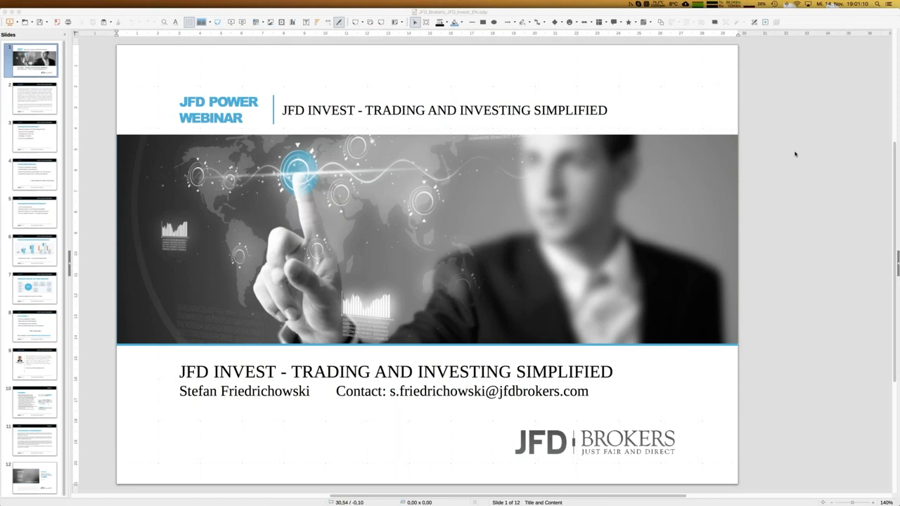
mouse_move(773, 144)
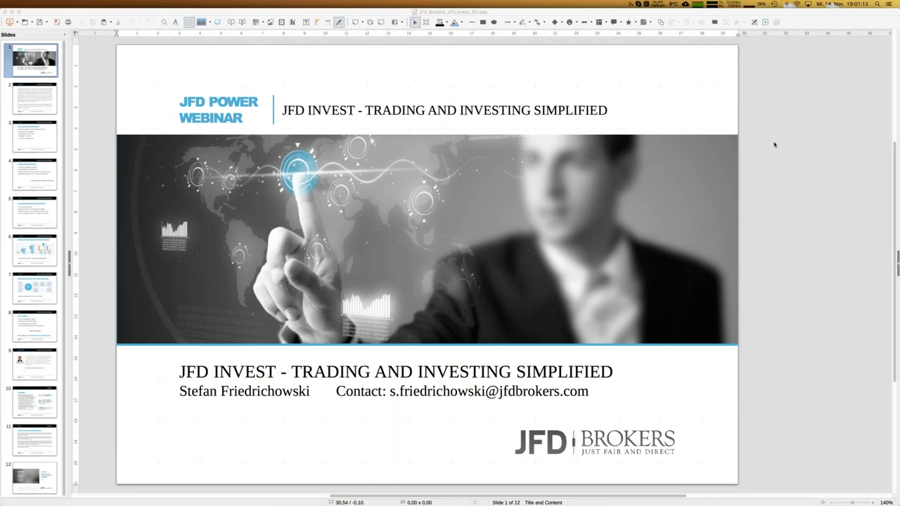
mouse_move(211, 63)
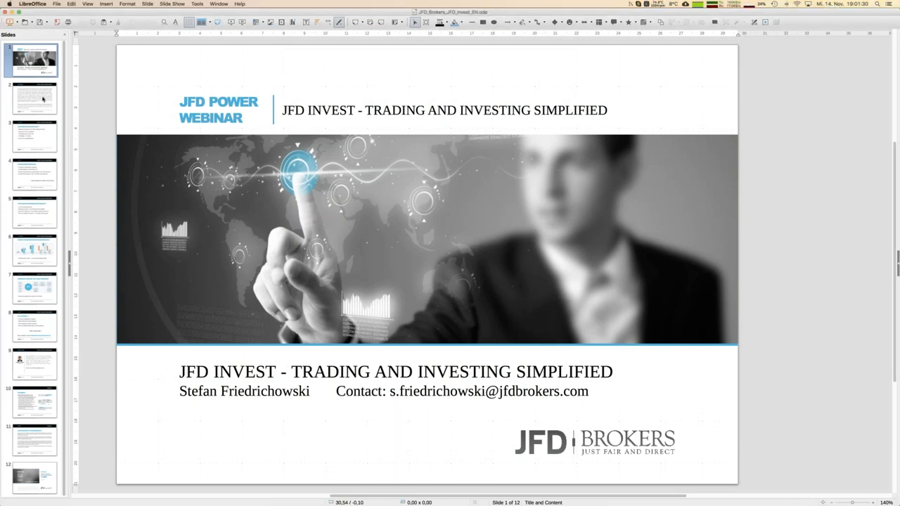
Display slide 2, the Risk Disclaimer, in the webinar deck
left_click(34, 98)
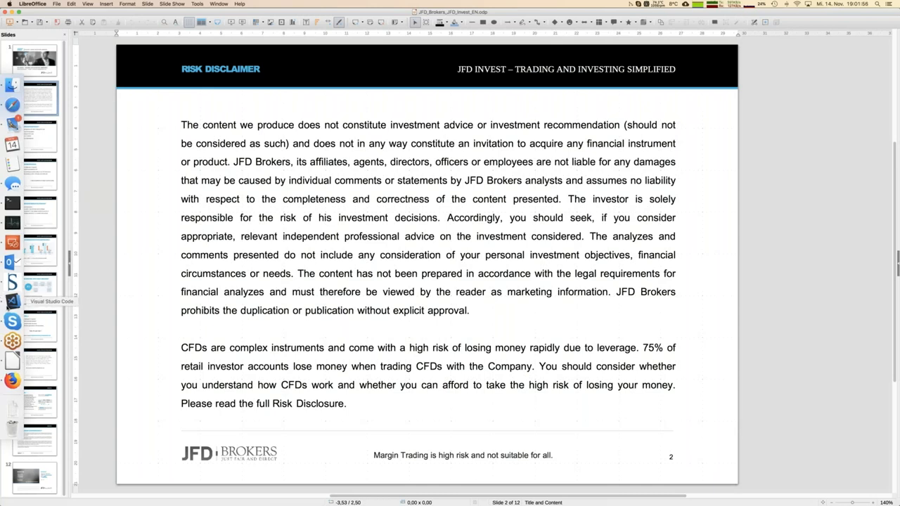
left_click(11, 263)
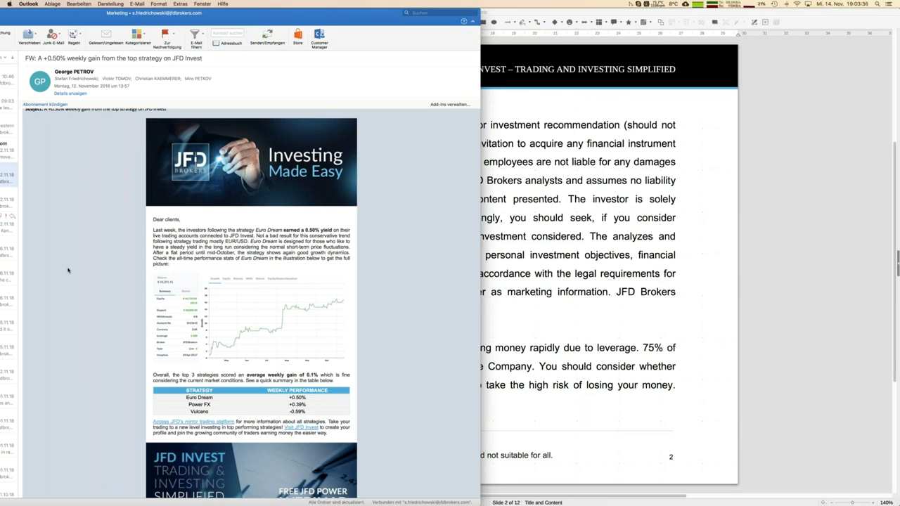
mouse_move(135, 264)
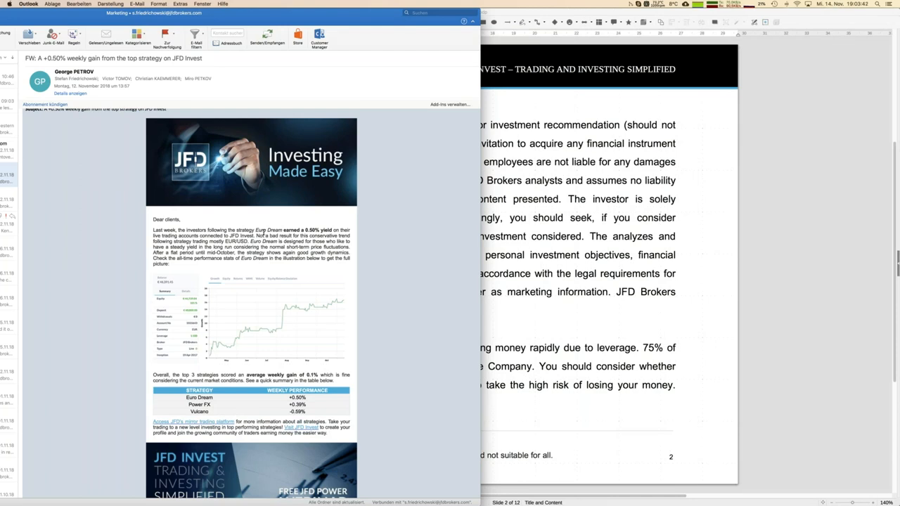
mouse_move(64, 257)
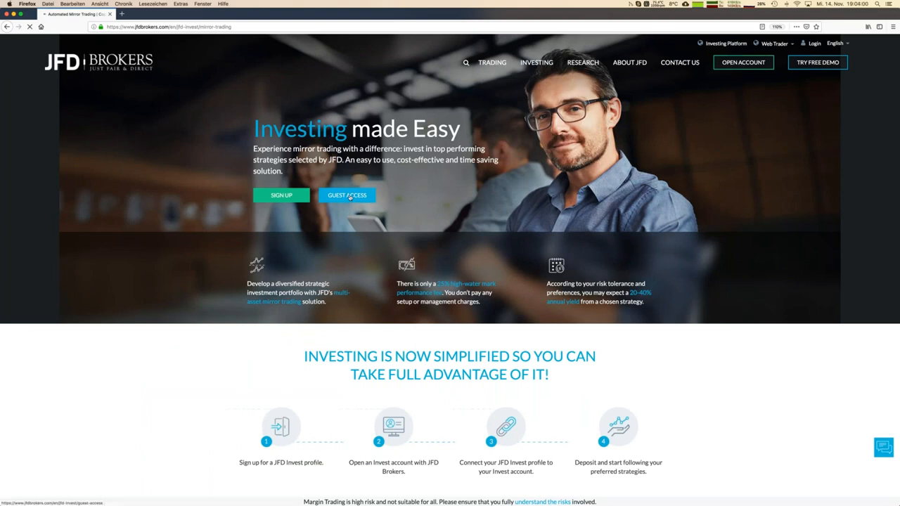
Enter JFD Invest as a guest from the Investing made Easy page
left_click(346, 194)
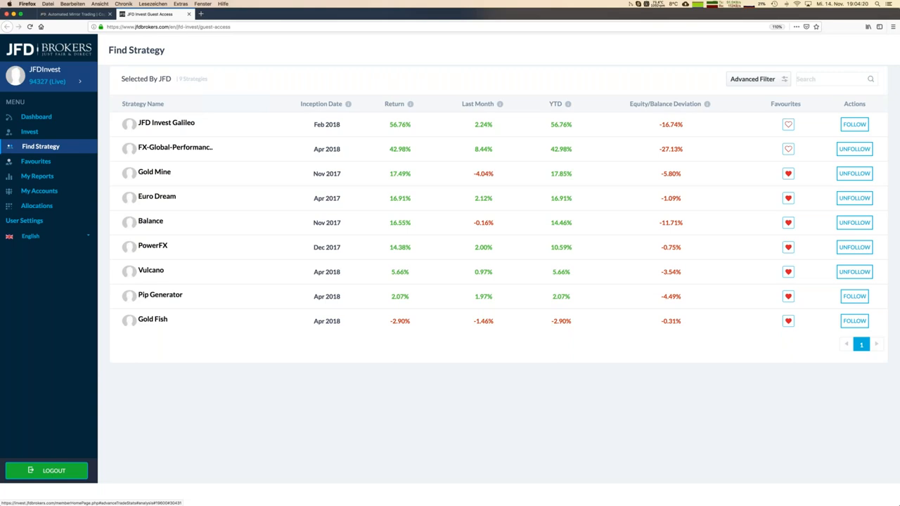
mouse_move(371, 189)
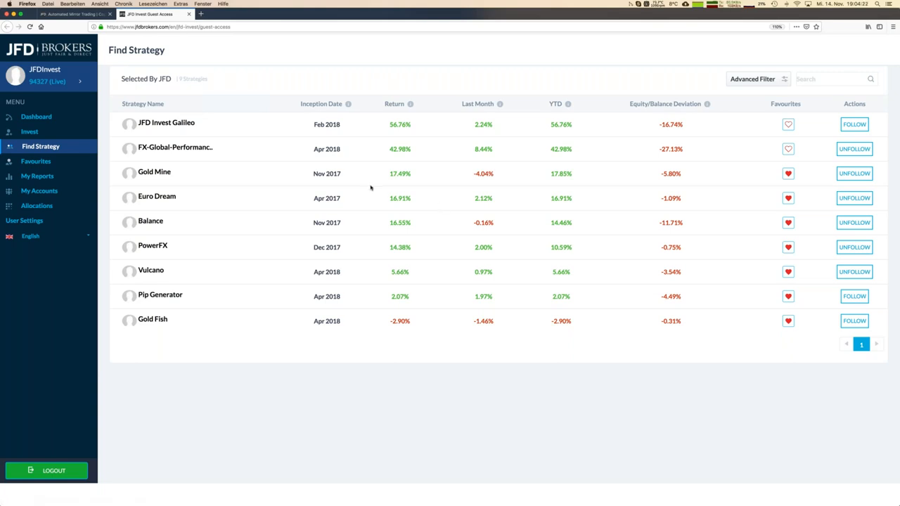
mouse_move(325, 131)
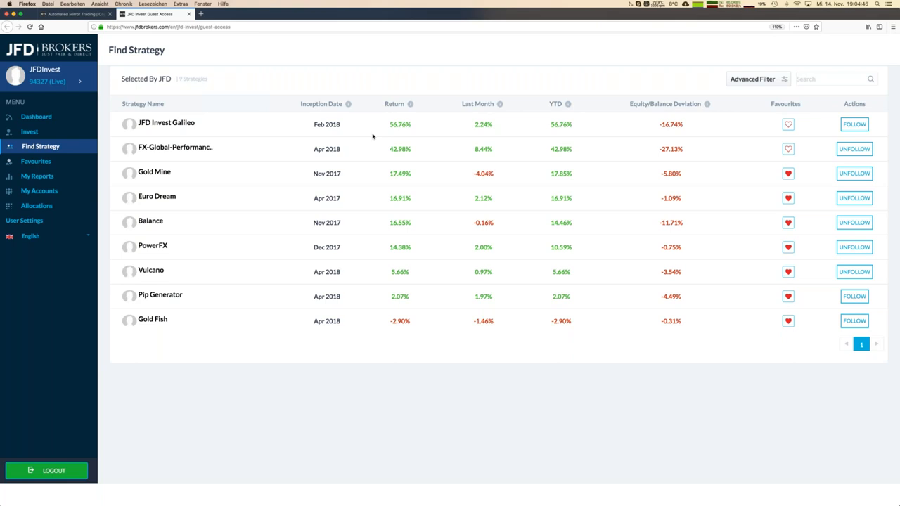
mouse_move(405, 174)
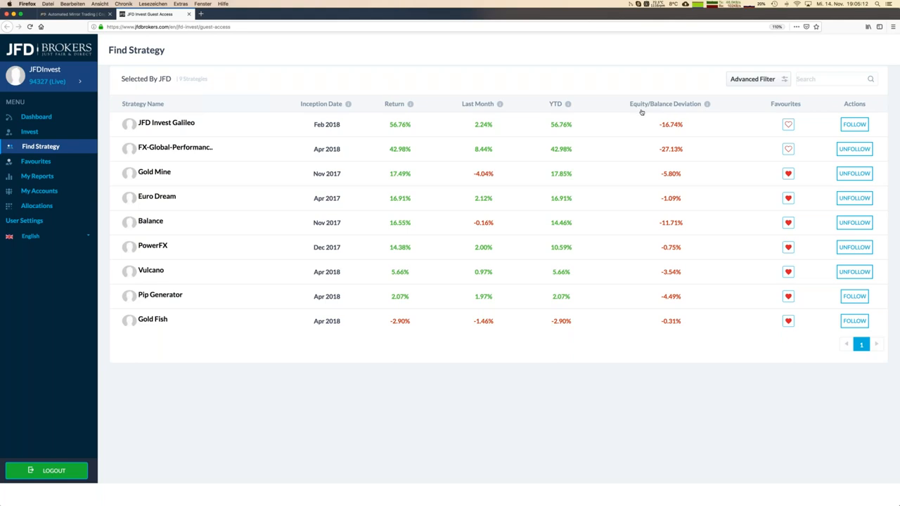
mouse_move(669, 131)
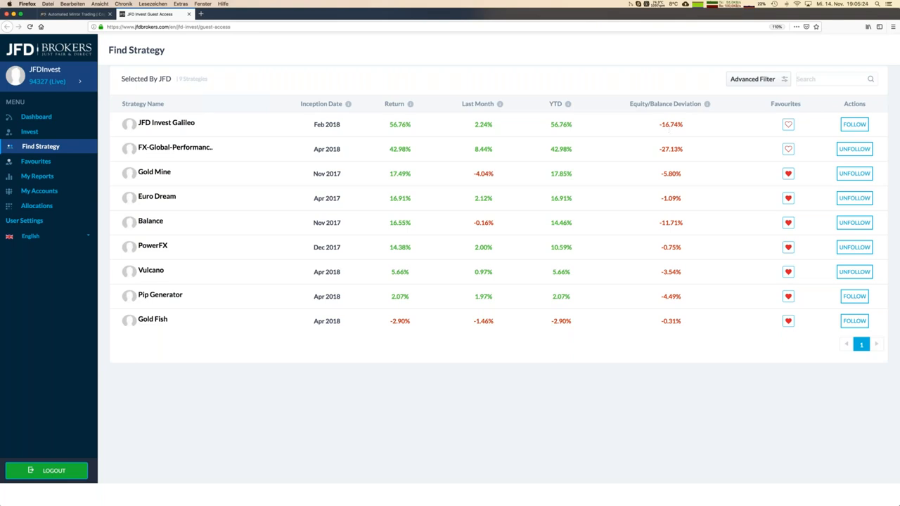
View the JFD Invest Galileo strategy with its 56.76% return and growth chart
left_click(39, 146)
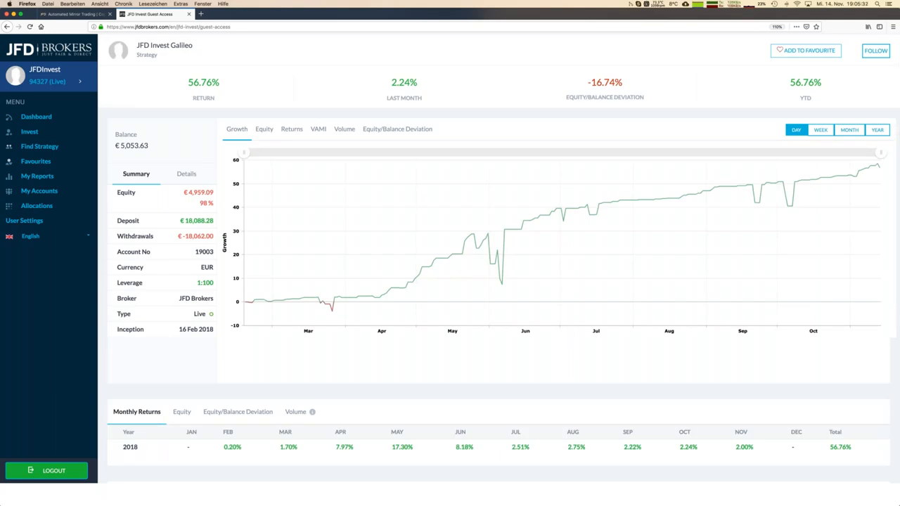
scroll("down", 3)
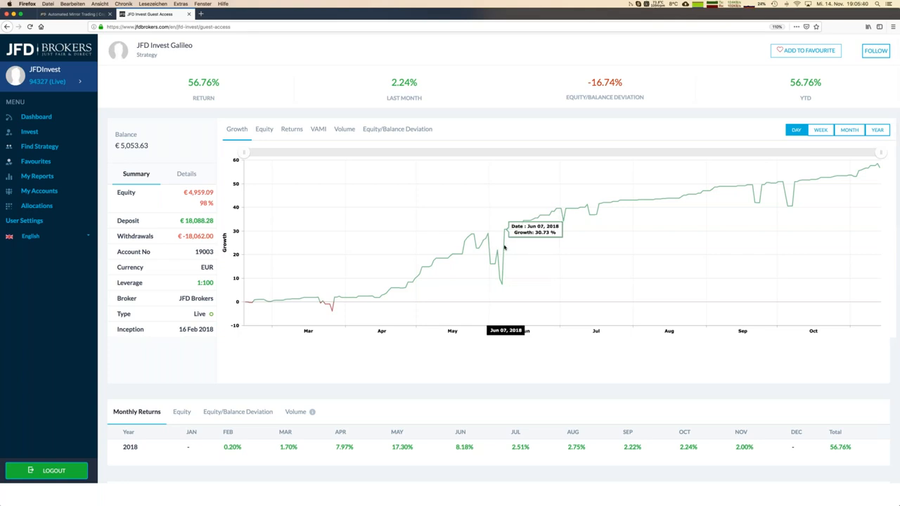
mouse_move(501, 260)
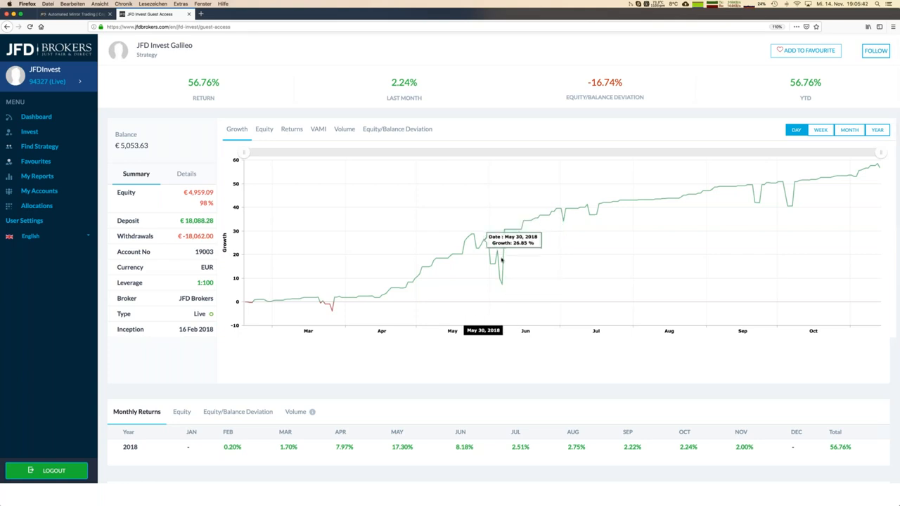
mouse_move(500, 250)
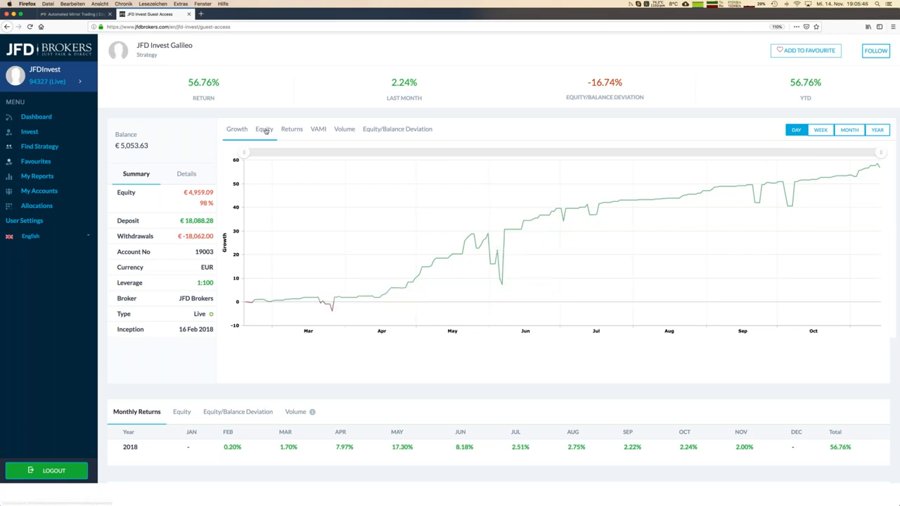
Show the Galileo chart as equity in EUR instead of percentage growth
left_click(264, 129)
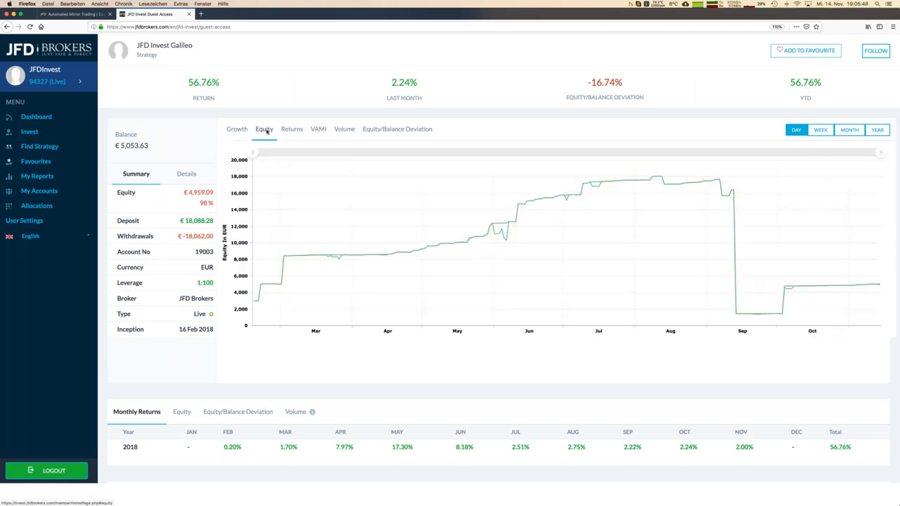
mouse_move(357, 209)
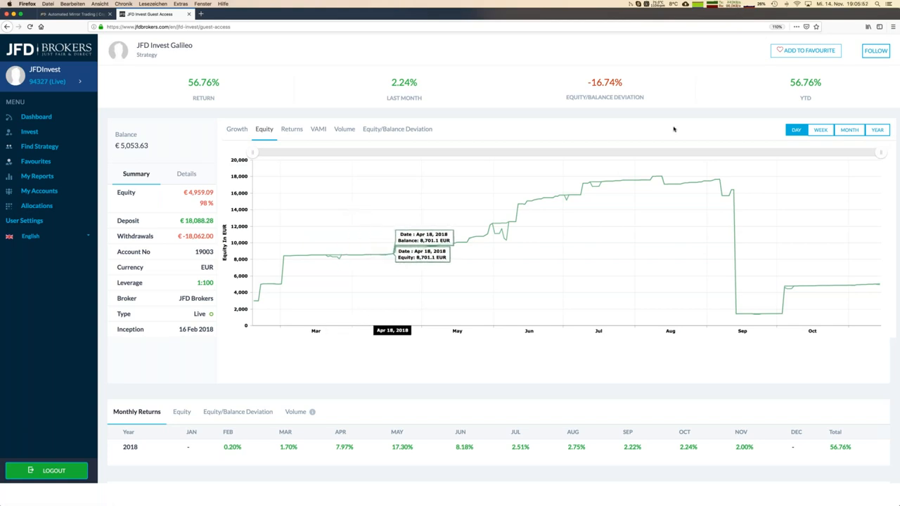
mouse_move(860, 352)
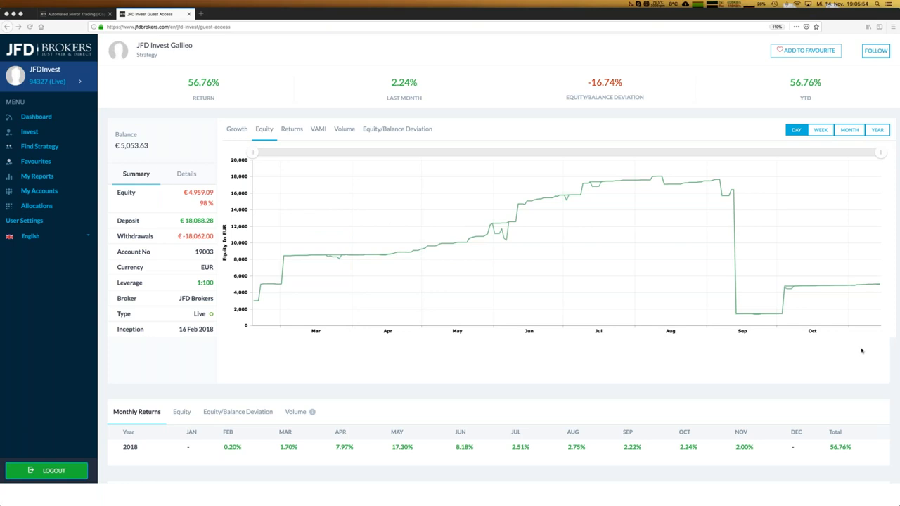
mouse_move(852, 275)
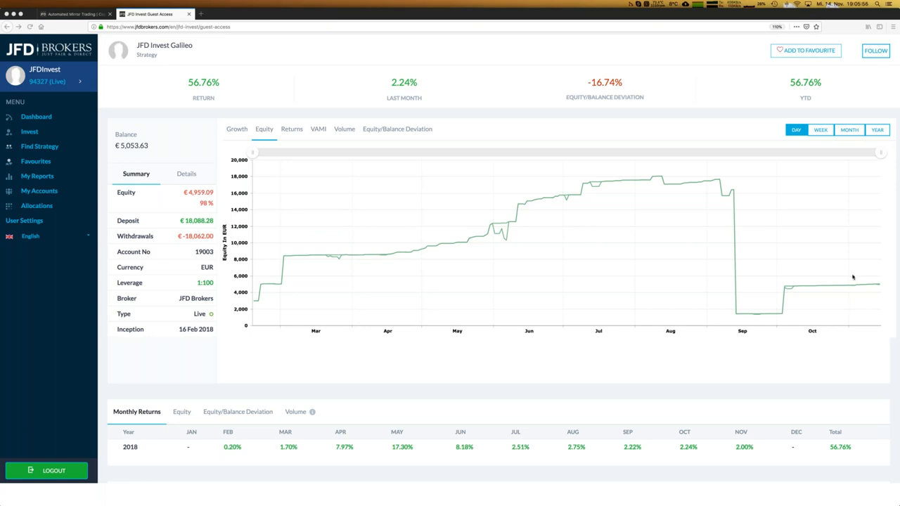
mouse_move(274, 211)
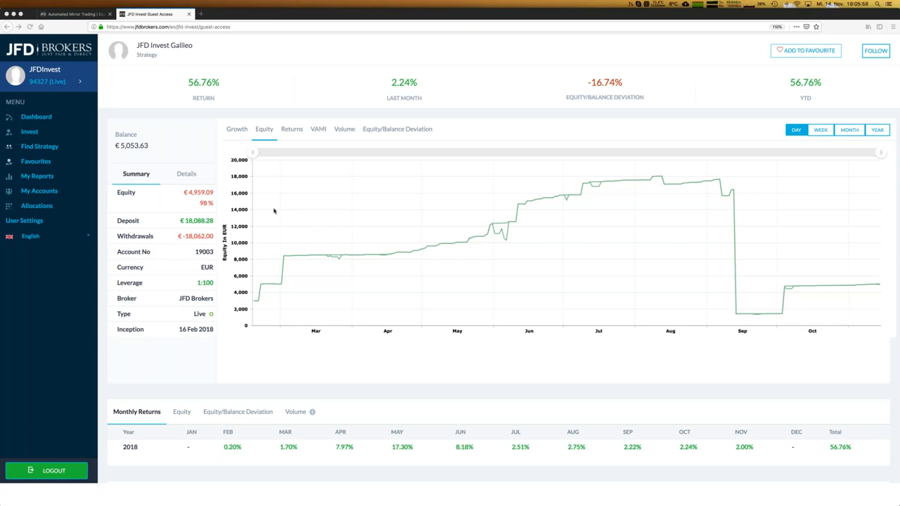
mouse_move(731, 196)
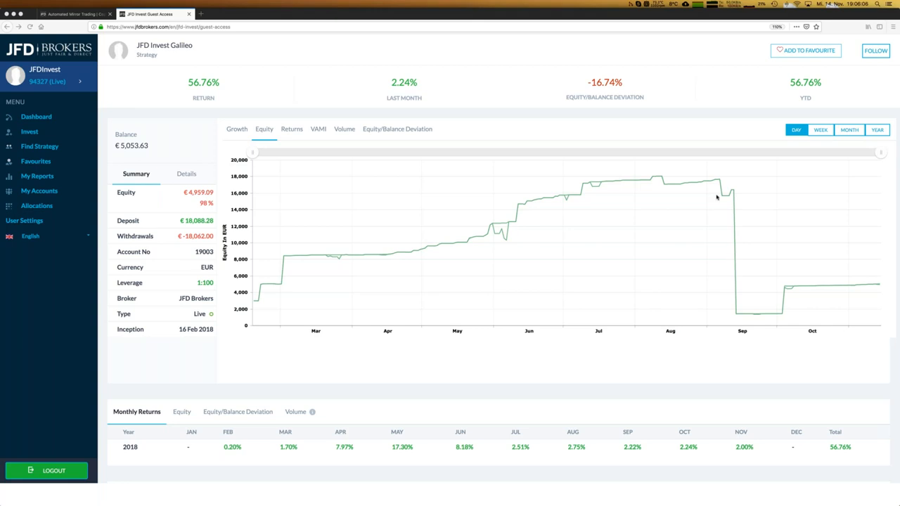
mouse_move(288, 180)
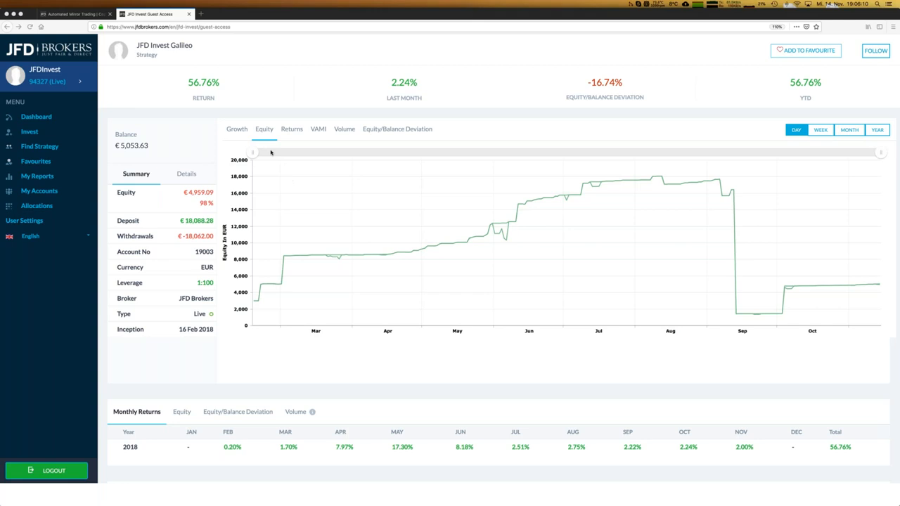
mouse_move(512, 242)
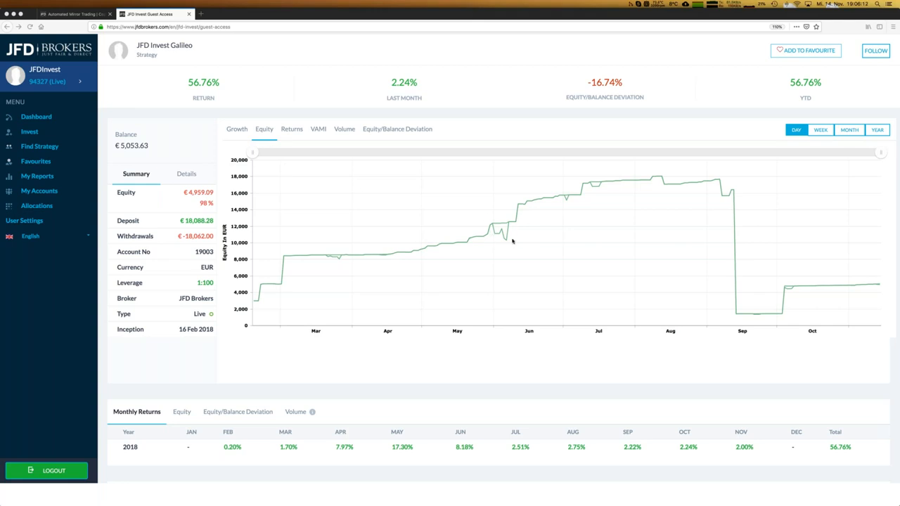
mouse_move(489, 231)
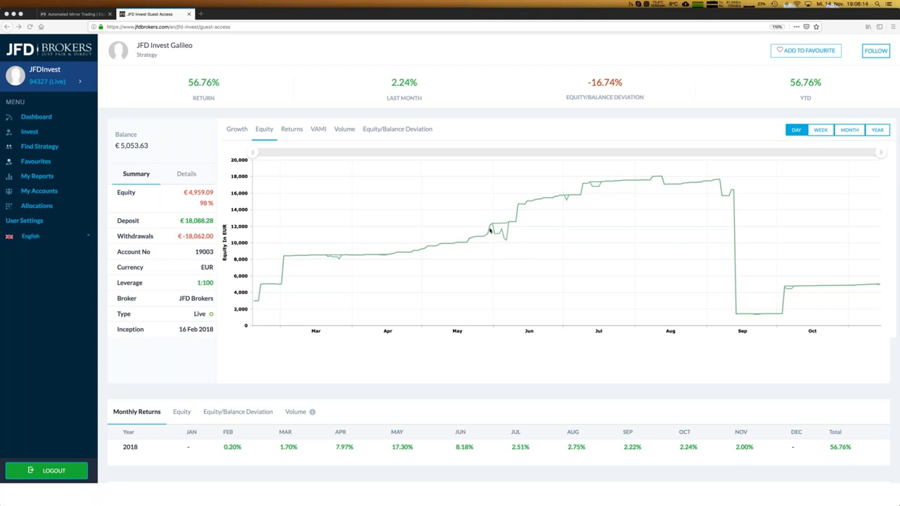
mouse_move(259, 140)
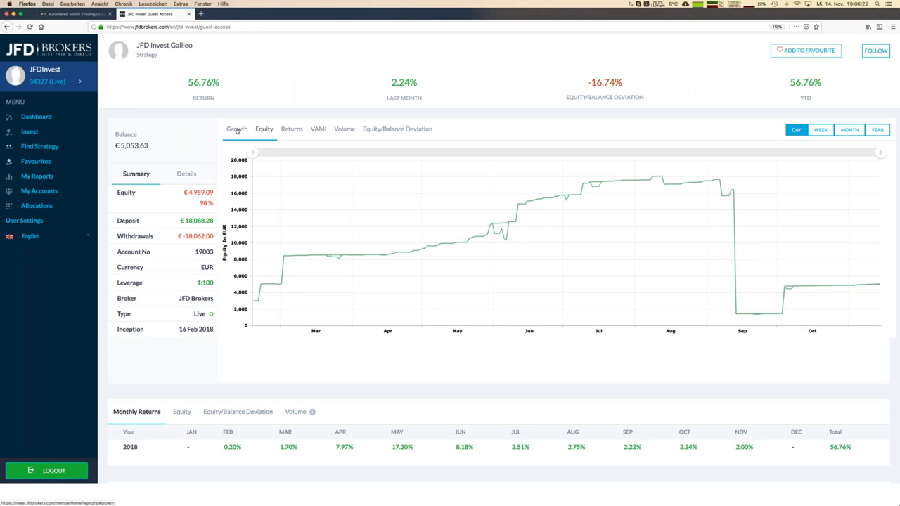
Return the Galileo chart to percentage growth, reading 7.43% for June 6, 2018
left_click(236, 129)
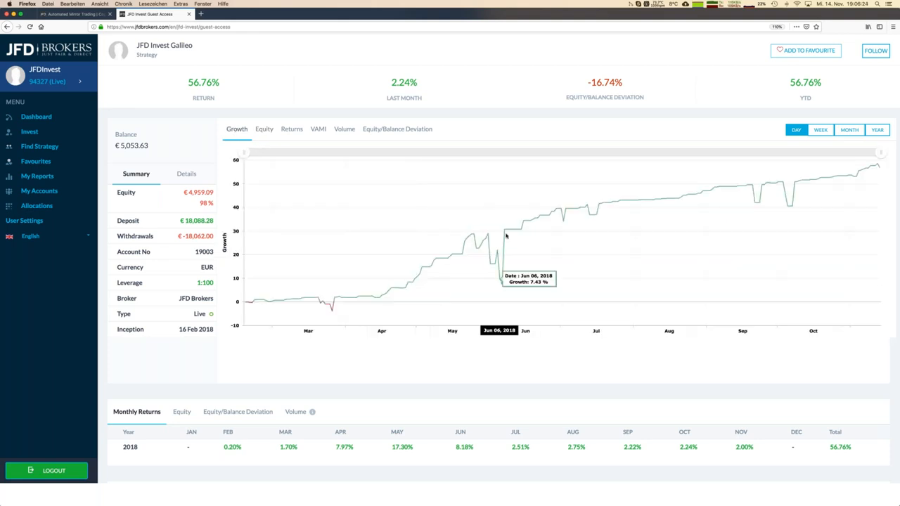
mouse_move(487, 236)
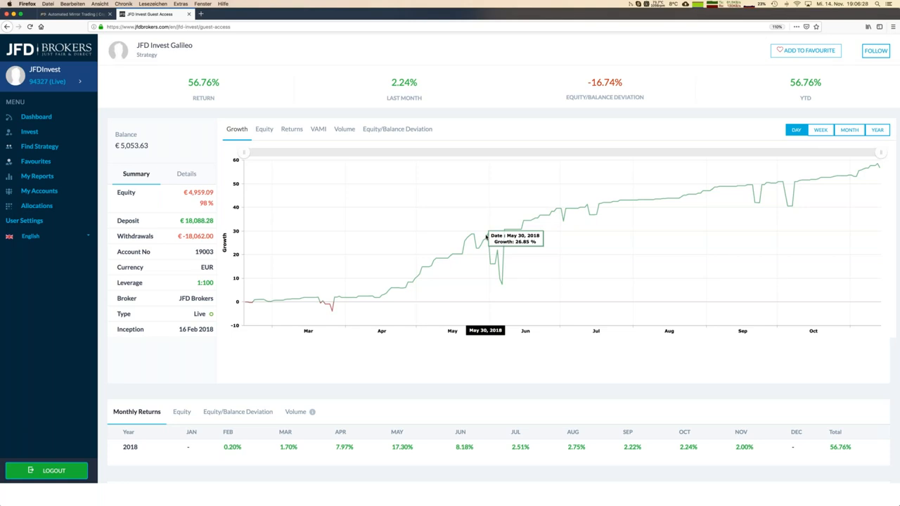
mouse_move(397, 129)
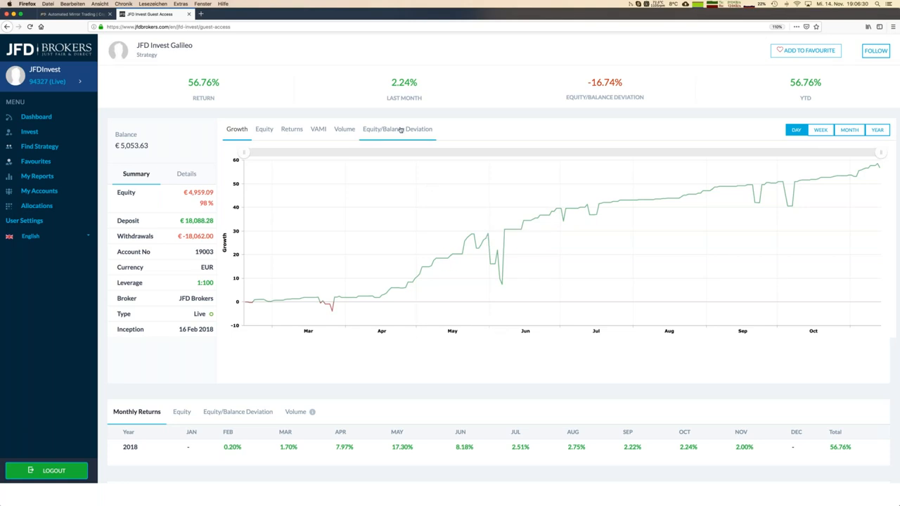
Show Galileo's equity/balance deviation bars, reading -8.45 for 4 June 2018
left_click(397, 129)
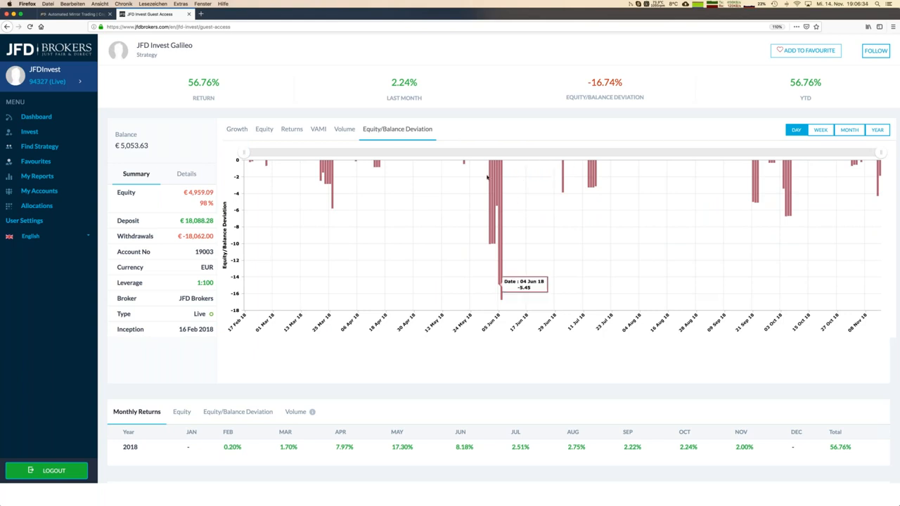
mouse_move(492, 208)
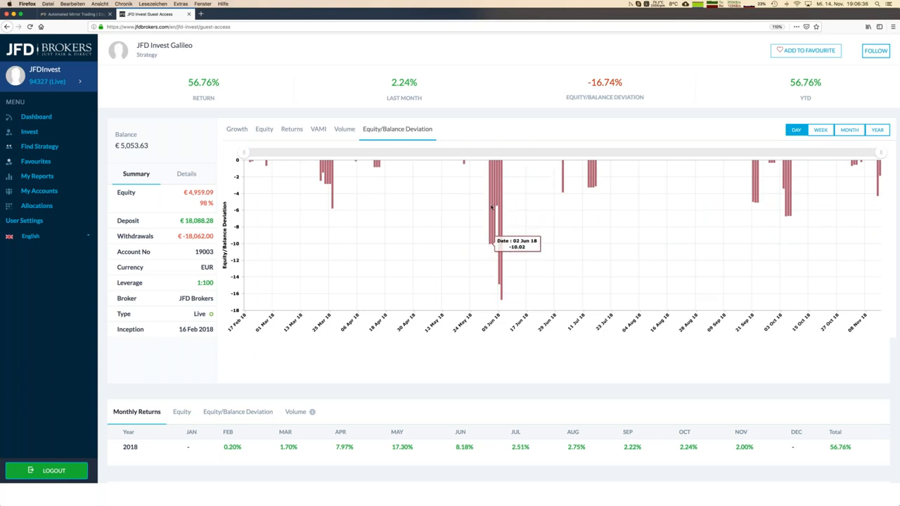
mouse_move(490, 208)
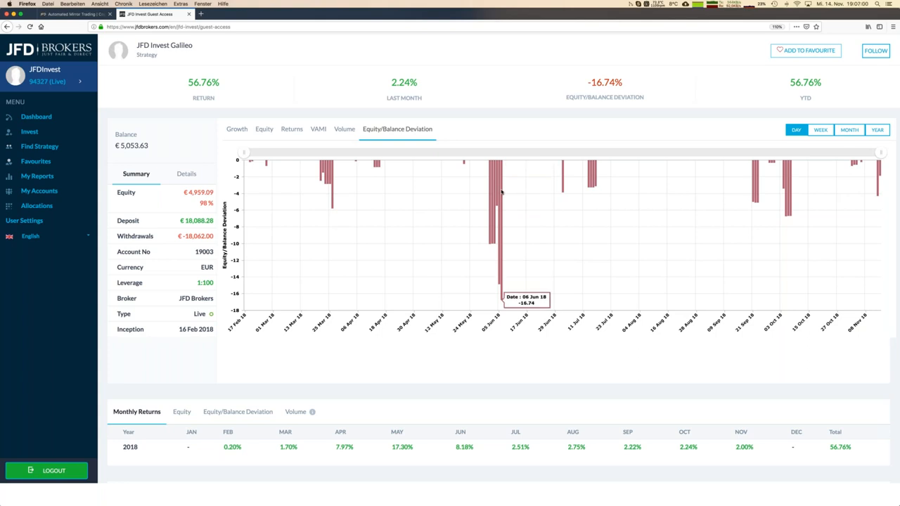
mouse_move(503, 209)
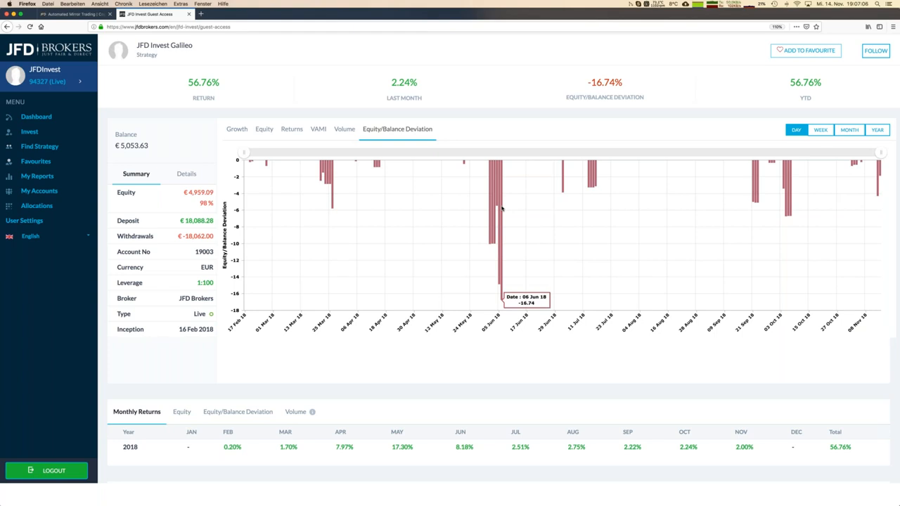
mouse_move(504, 183)
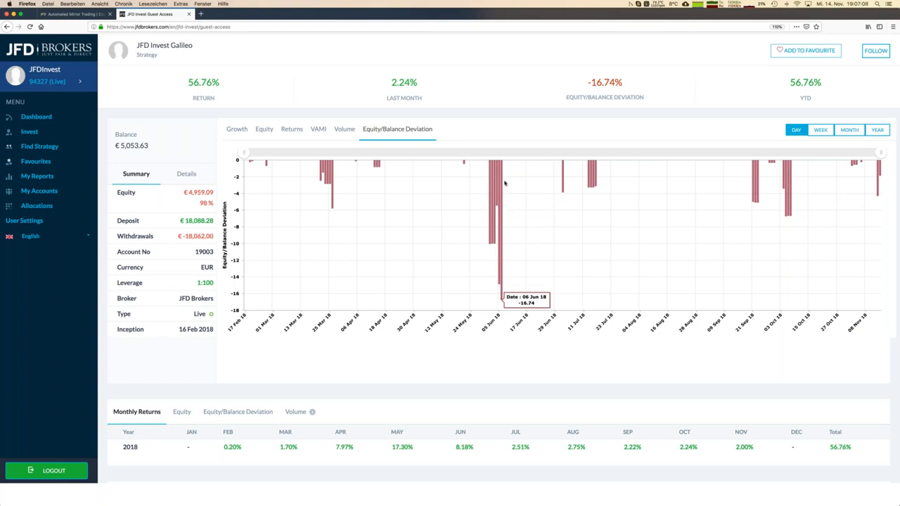
mouse_move(498, 183)
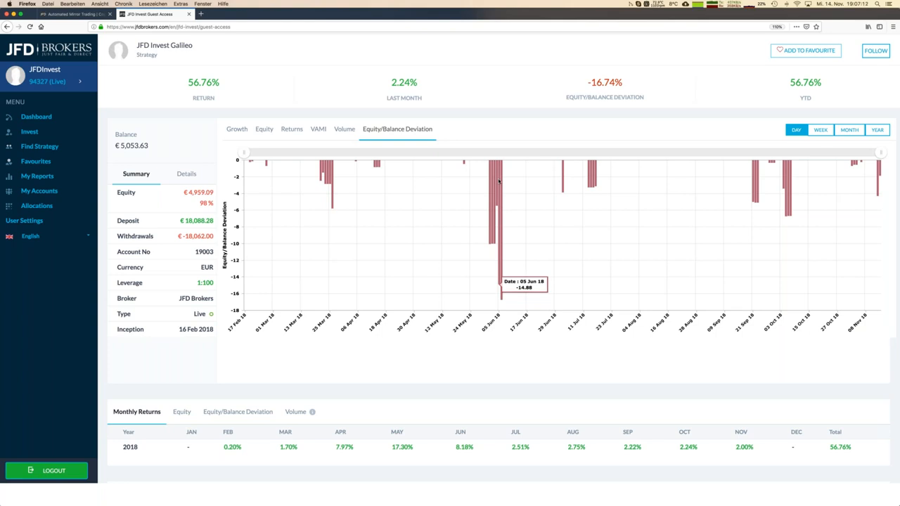
mouse_move(191, 158)
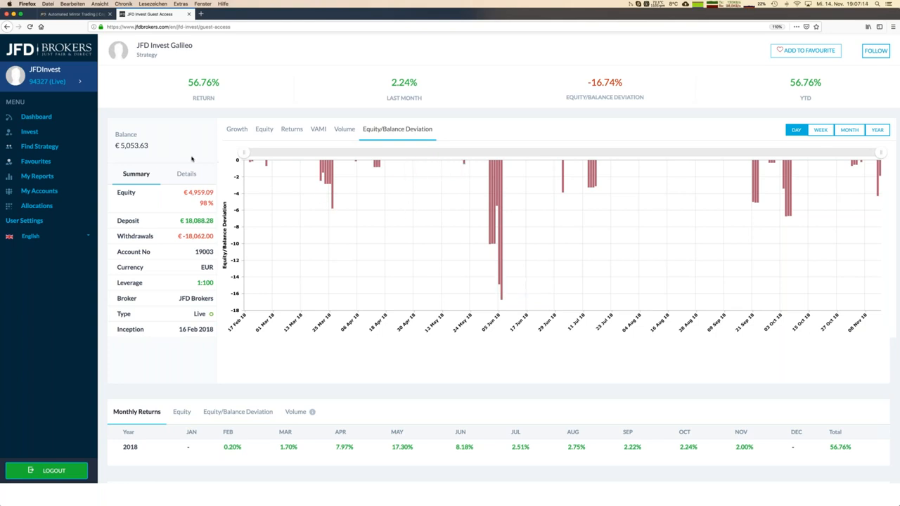
Show the Instruments breakdown: 80 EURUSD and 145 GBPUSD trades with the trade-count donut
scroll("down", 3)
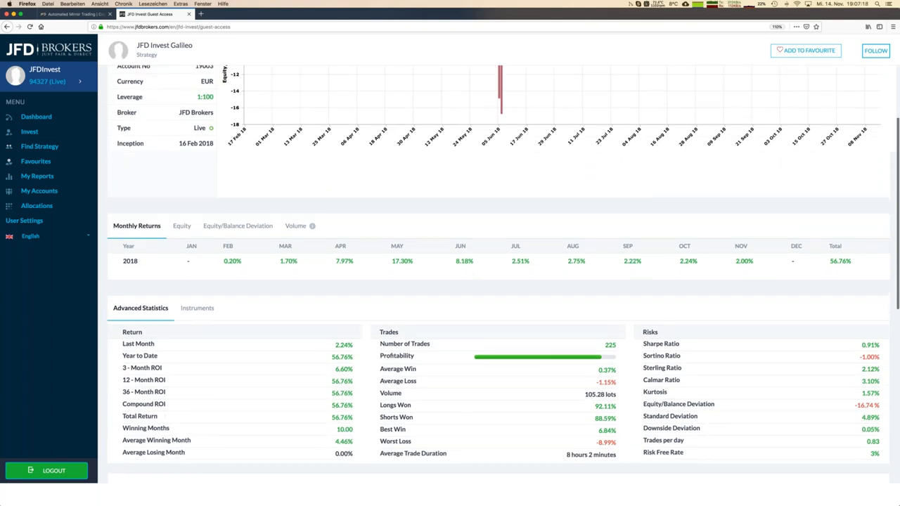
mouse_move(390, 270)
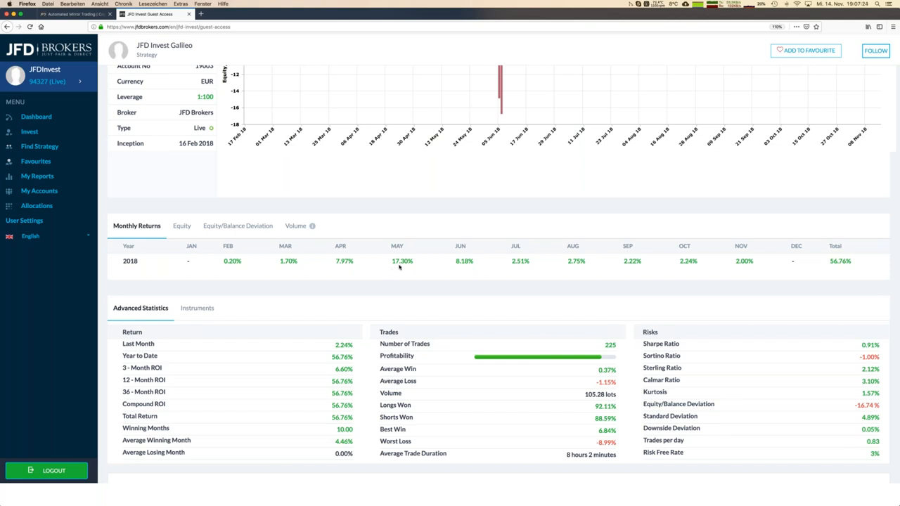
mouse_move(368, 267)
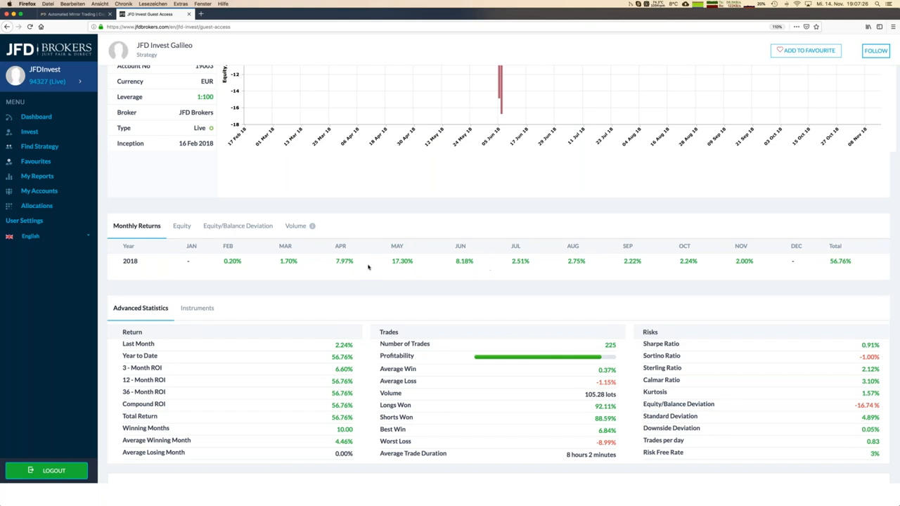
mouse_move(498, 261)
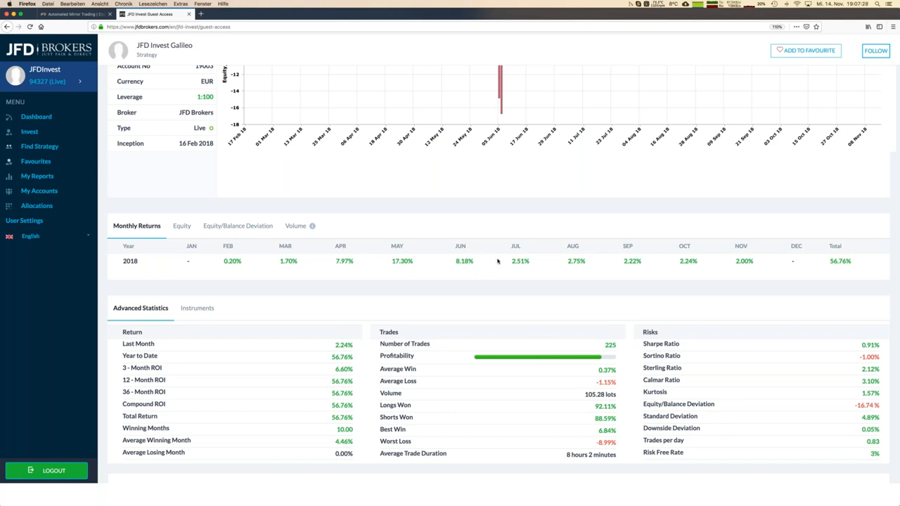
mouse_move(387, 297)
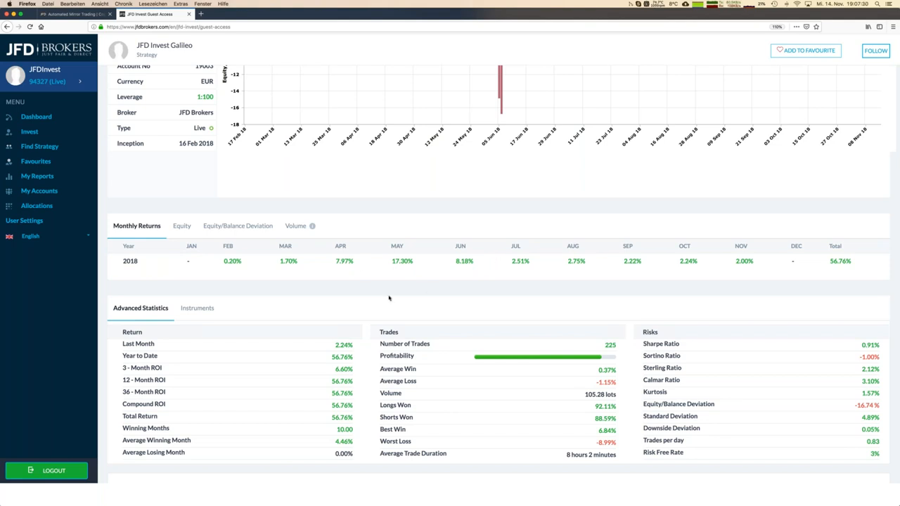
left_click(196, 308)
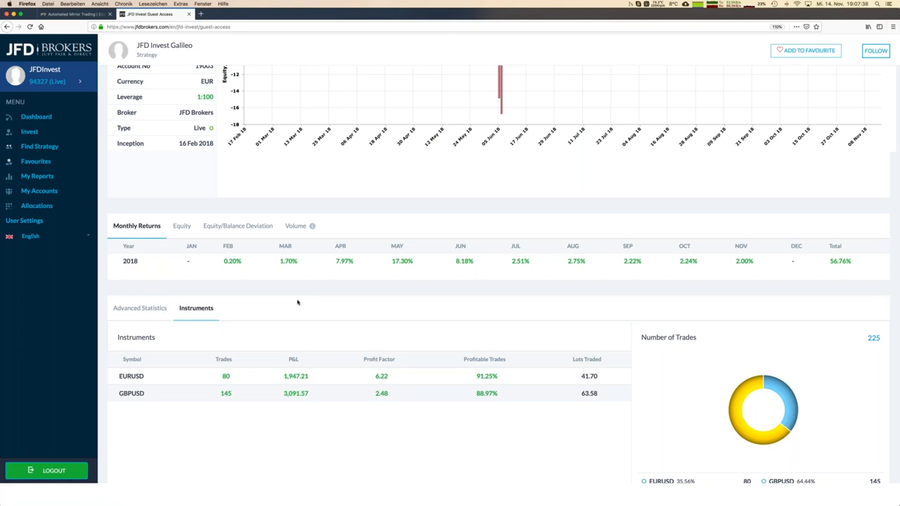
scroll("down", 3)
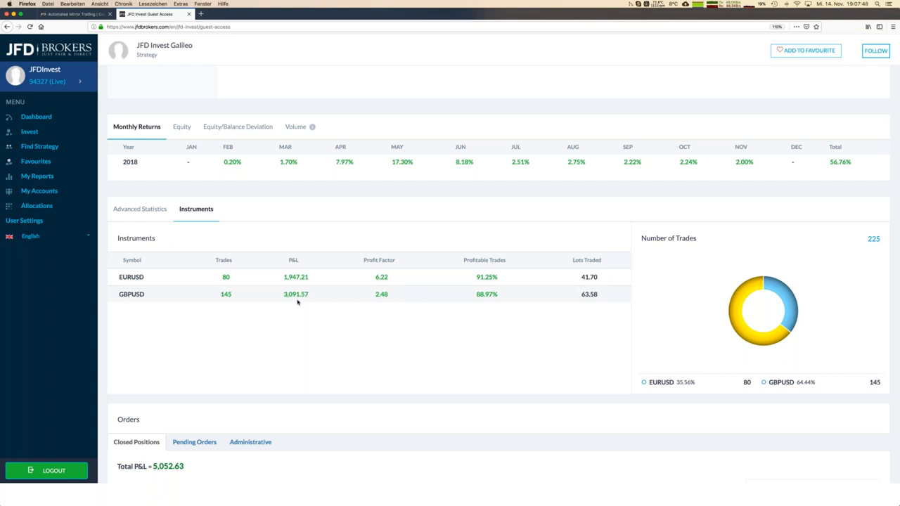
scroll("down", 3)
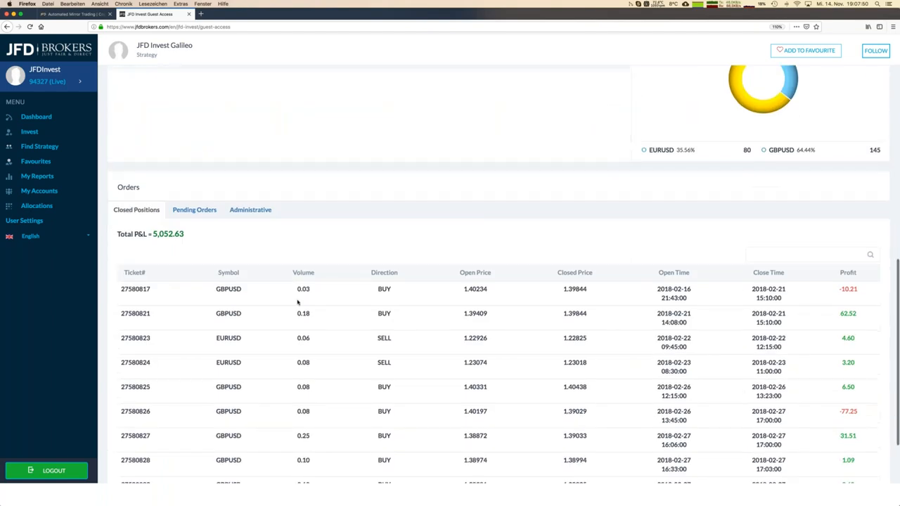
scroll("down", 3)
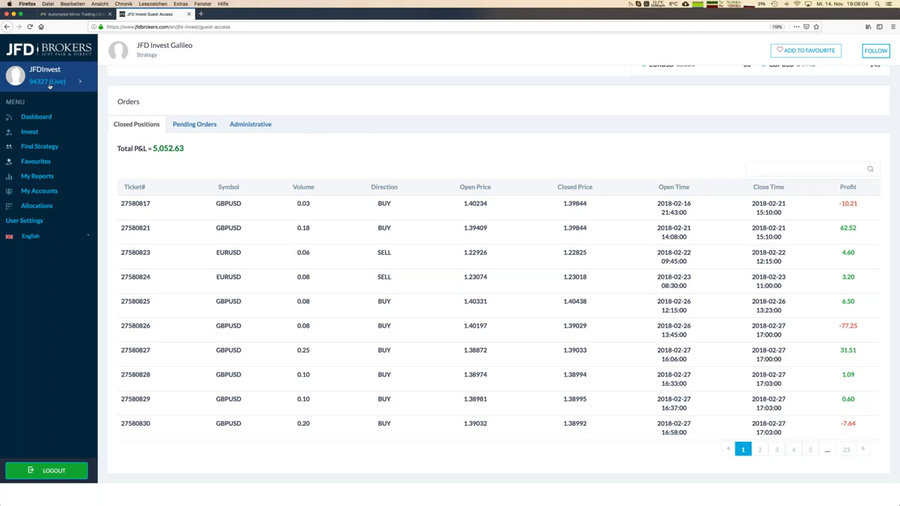
mouse_move(285, 232)
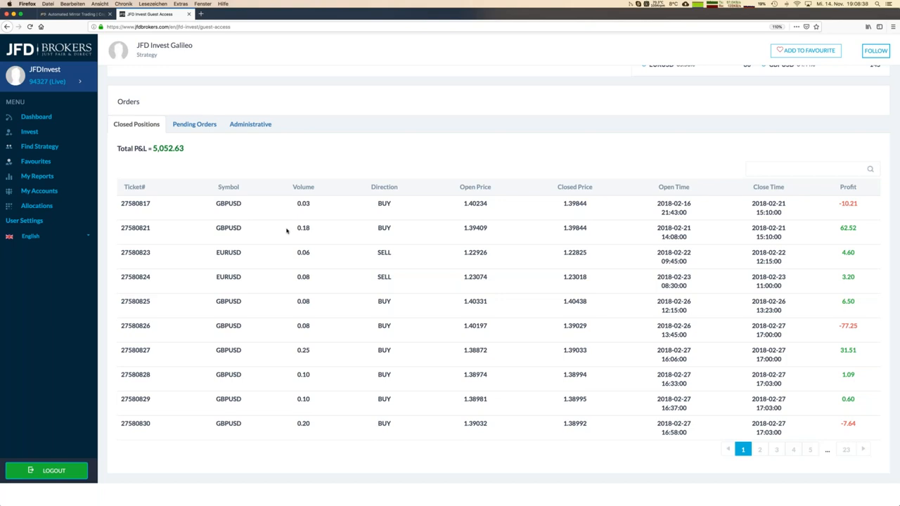
mouse_move(287, 230)
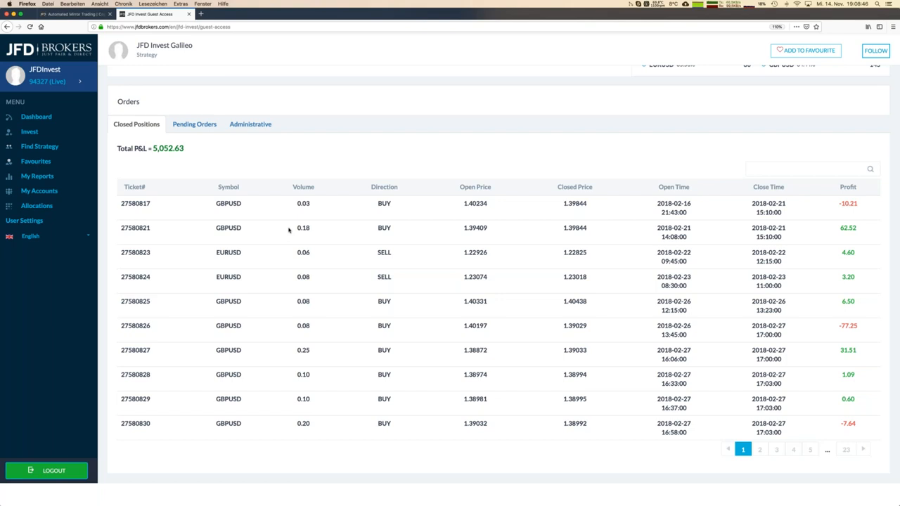
scroll("up", 3)
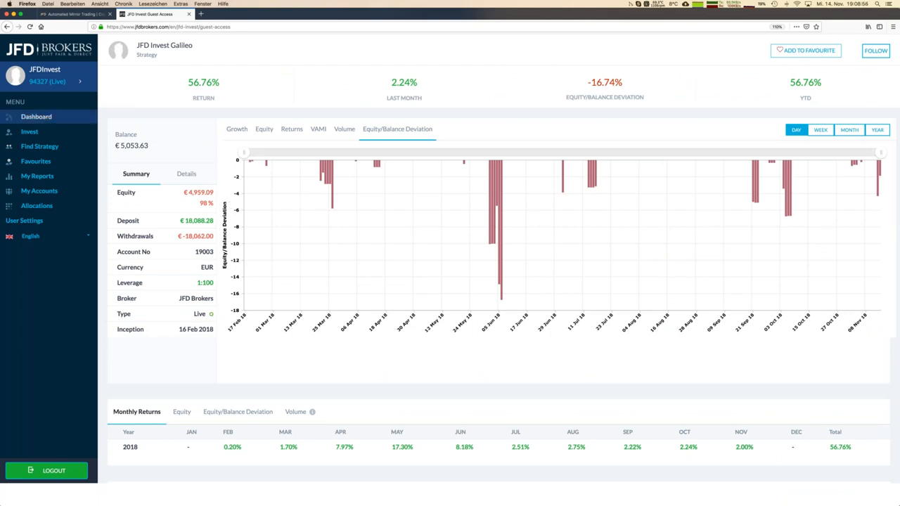
Revisit Galileo from the strategy list, then show the account Dashboard with its €11,400.23 balance
left_click(39, 146)
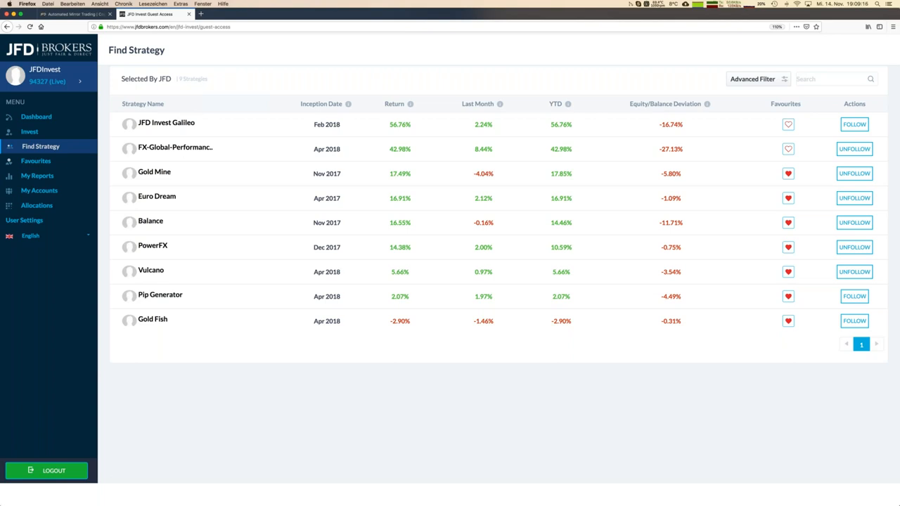
left_click(166, 123)
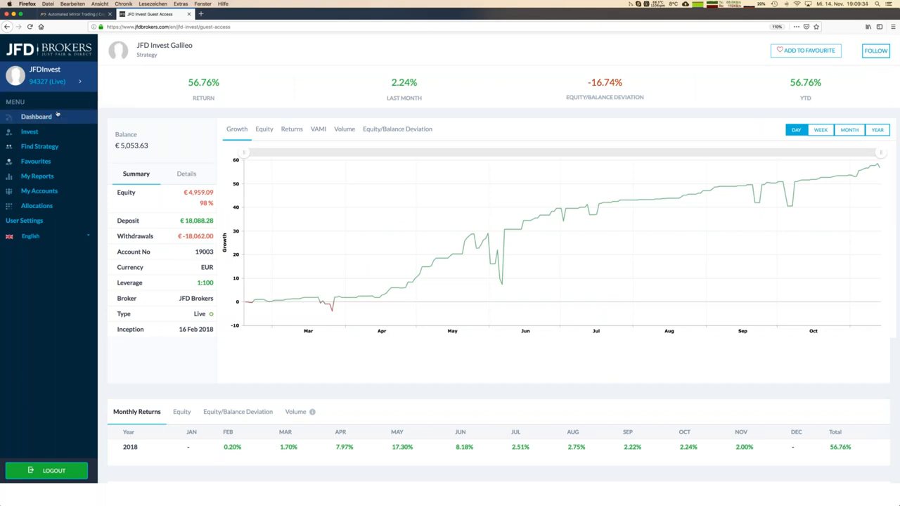
left_click(36, 116)
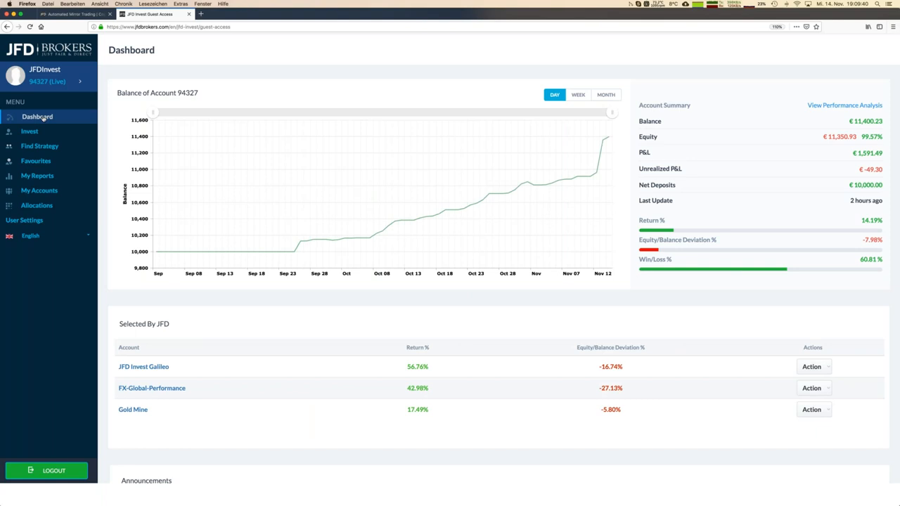
mouse_move(298, 271)
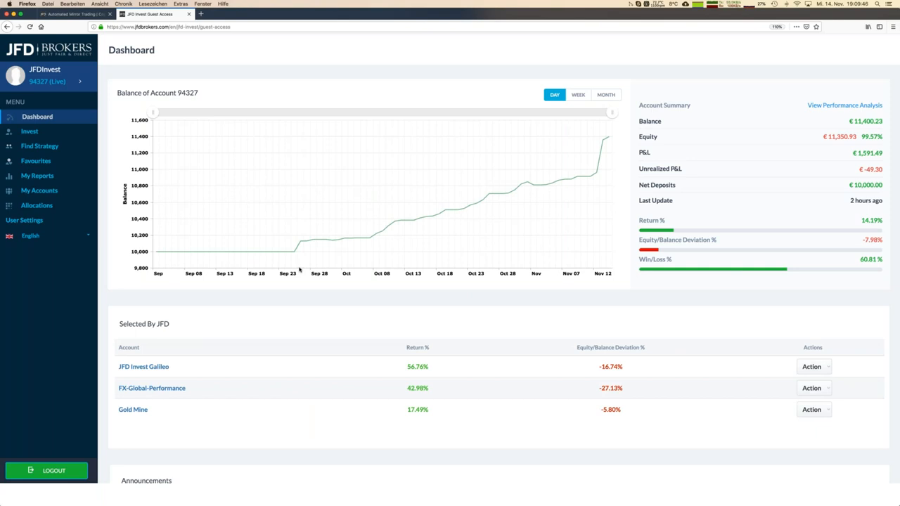
mouse_move(472, 205)
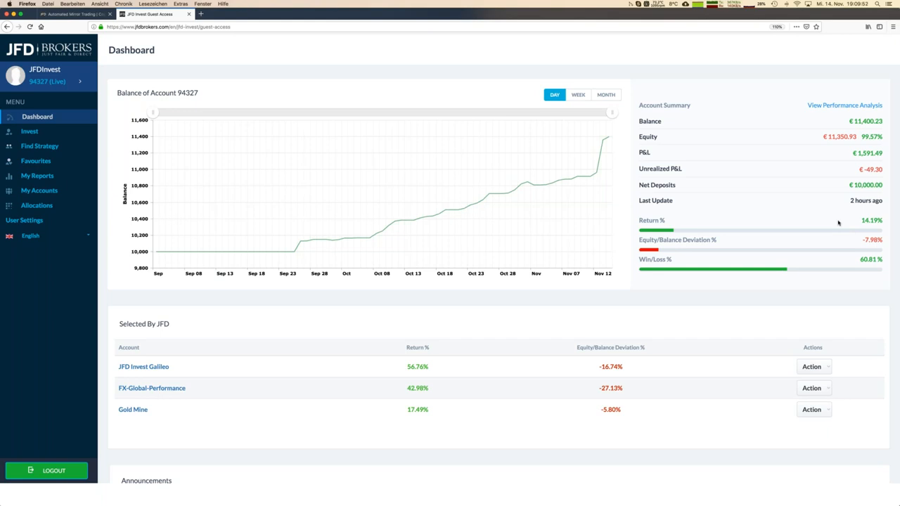
mouse_move(498, 256)
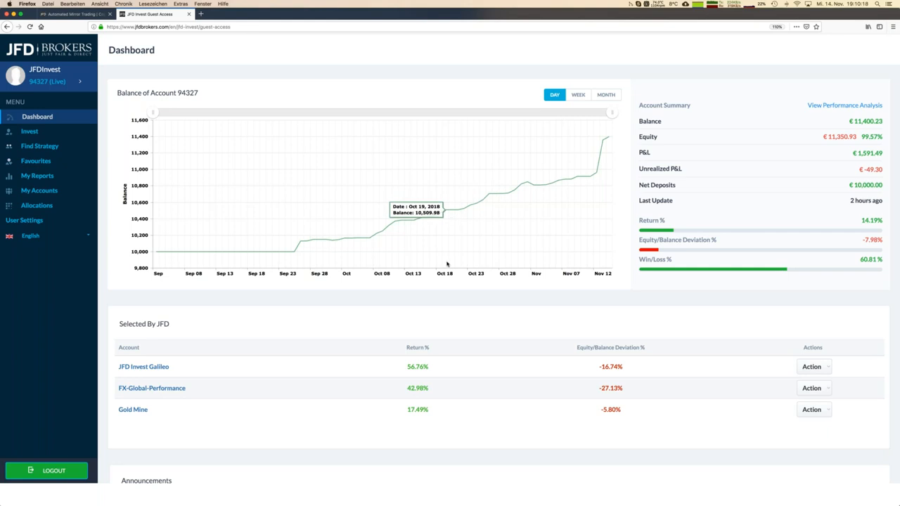
mouse_move(401, 253)
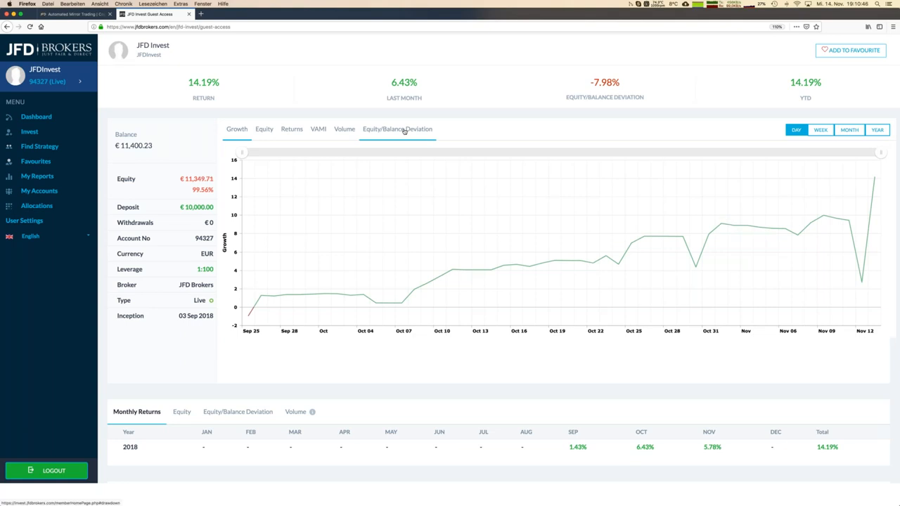
left_click(396, 129)
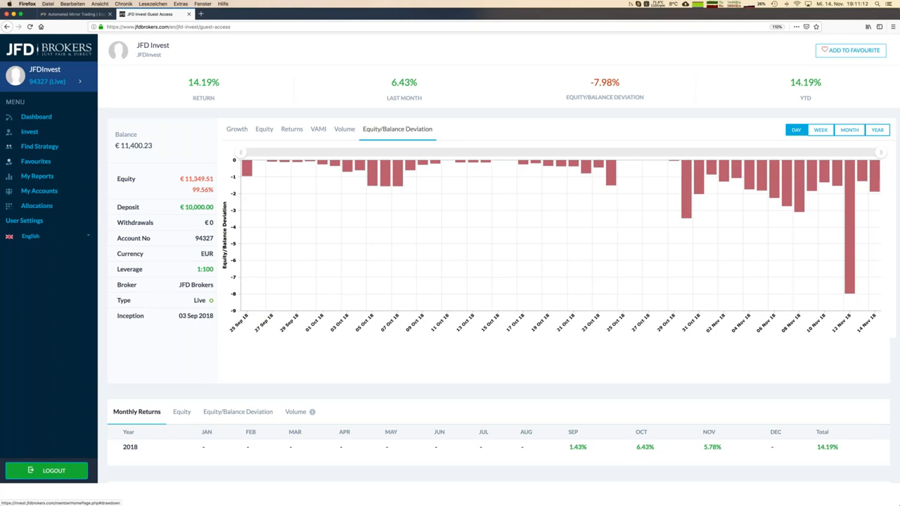
mouse_move(808, 185)
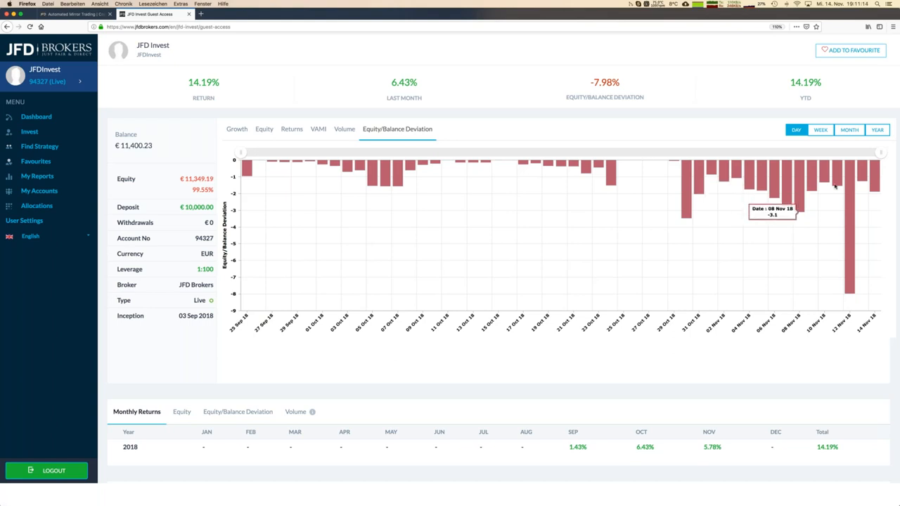
mouse_move(849, 177)
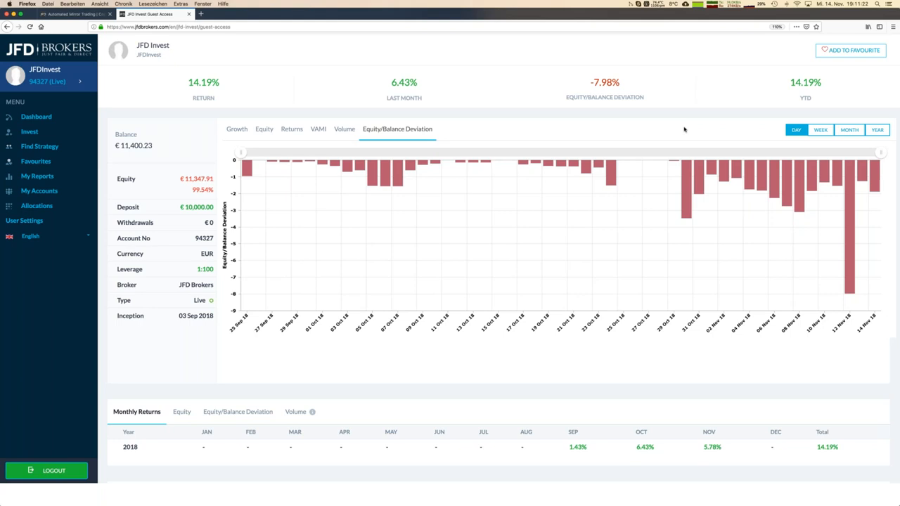
mouse_move(846, 217)
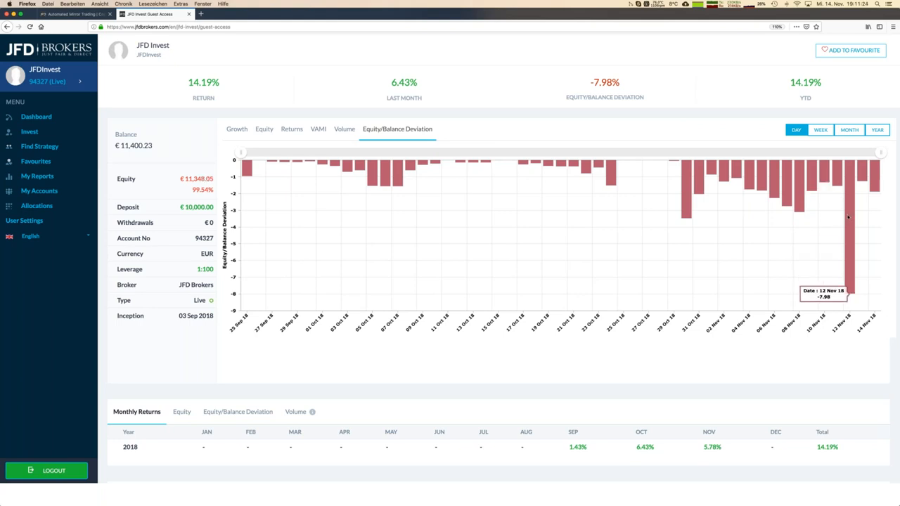
mouse_move(548, 92)
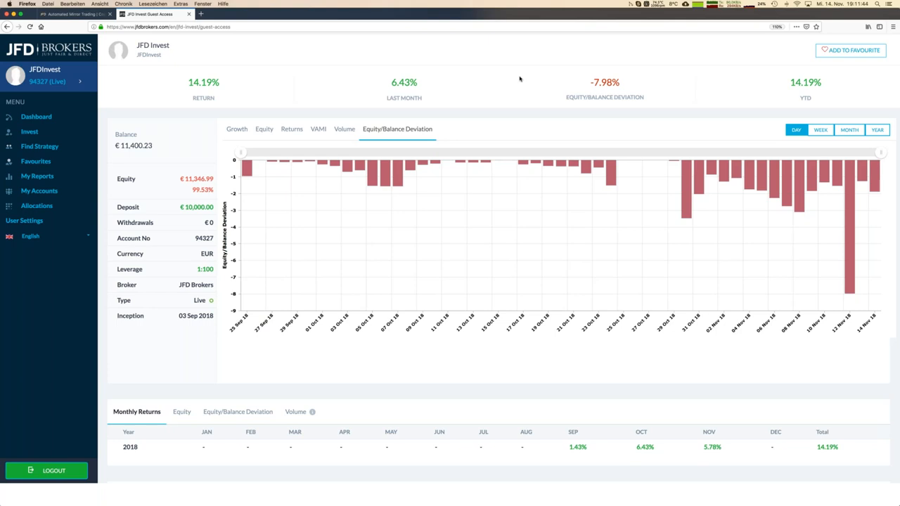
mouse_move(849, 204)
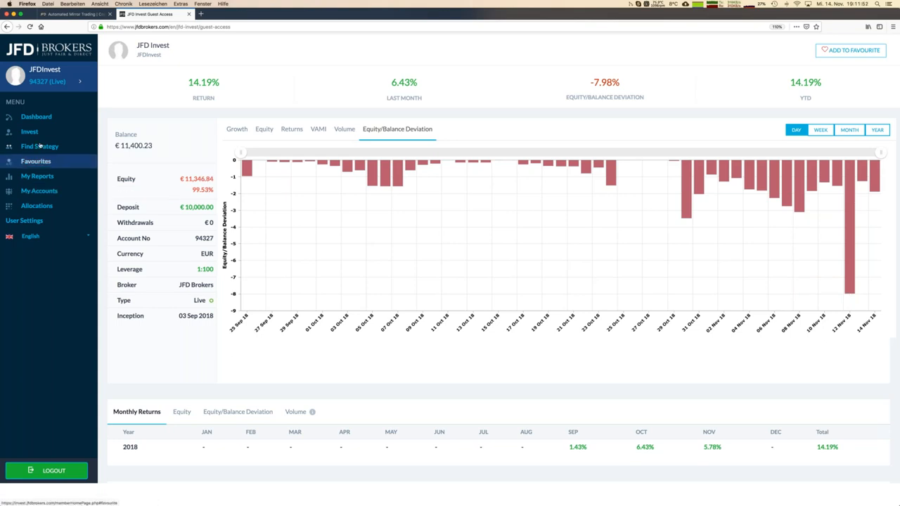
View the FX-Global-Performance strategy with its 42.98% return and growth chart
left_click(39, 147)
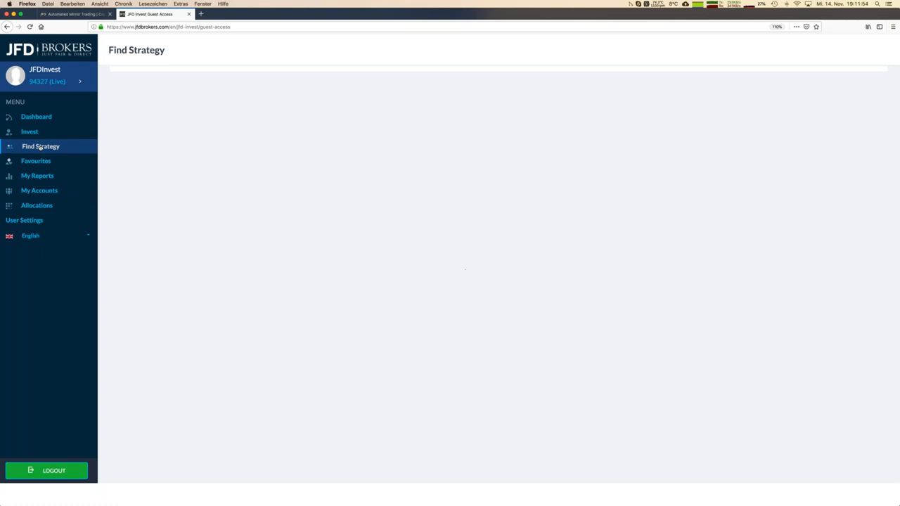
left_click(39, 147)
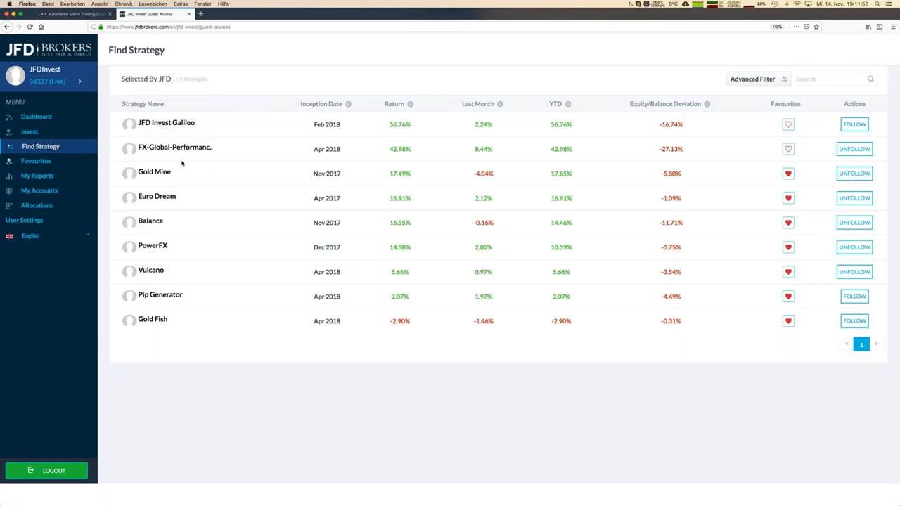
left_click(175, 148)
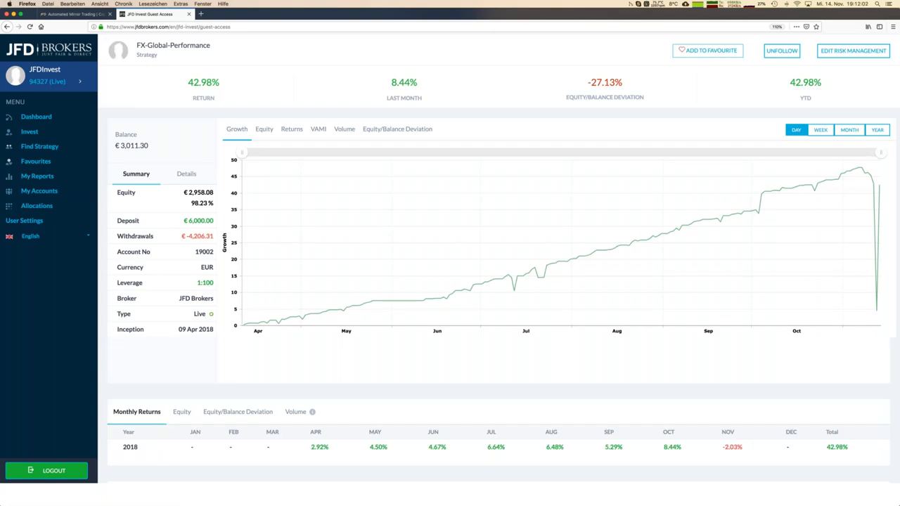
mouse_move(877, 244)
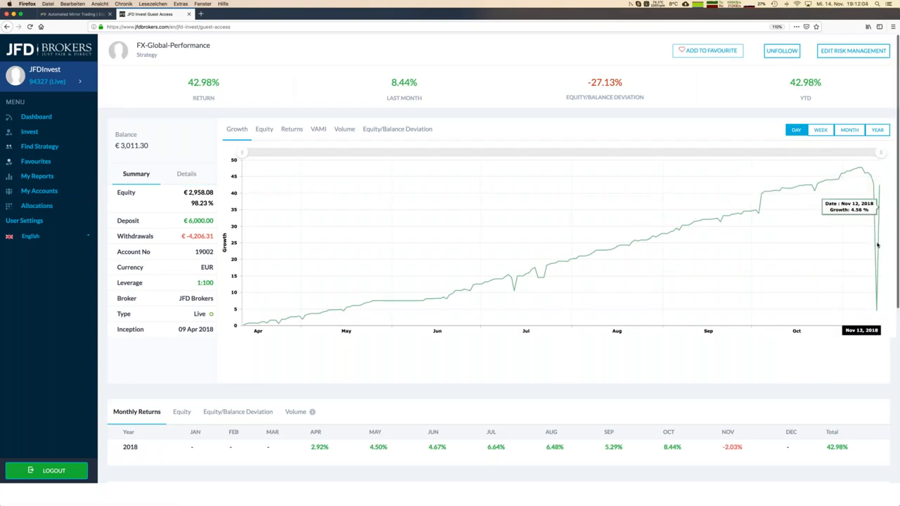
scroll("down", 3)
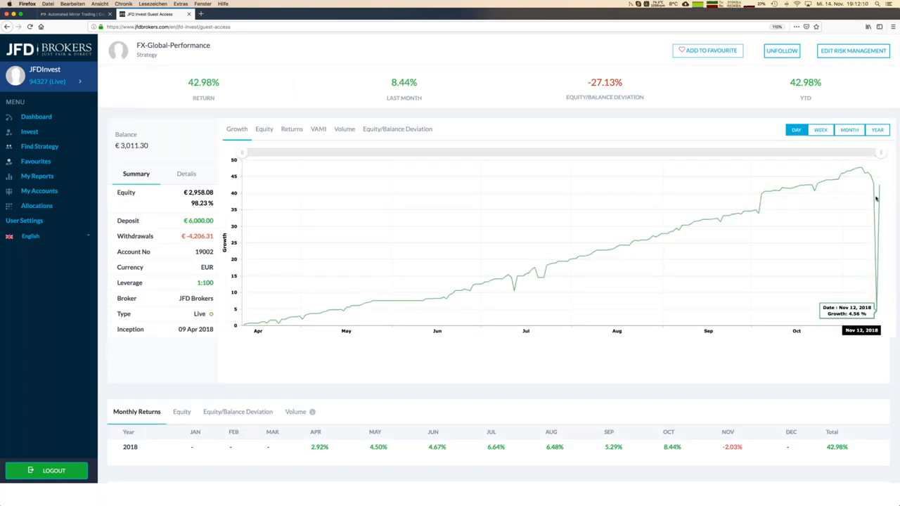
mouse_move(565, 180)
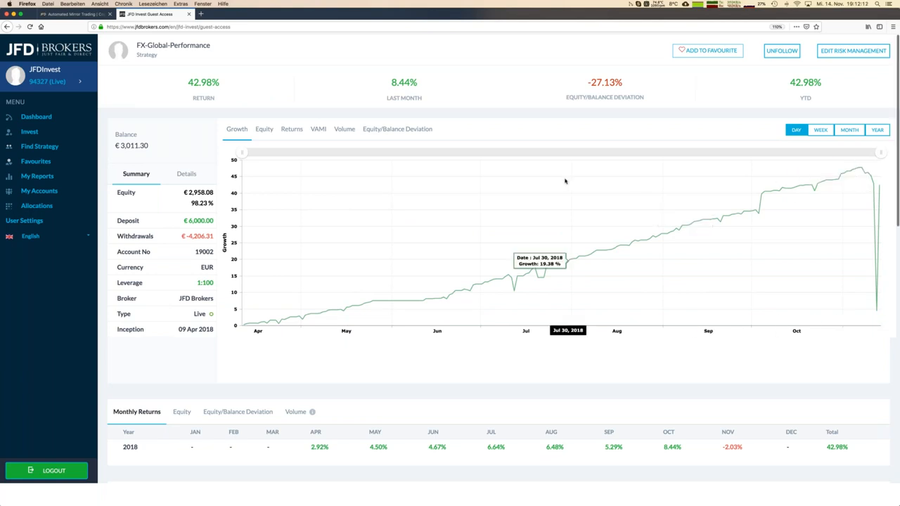
mouse_move(866, 174)
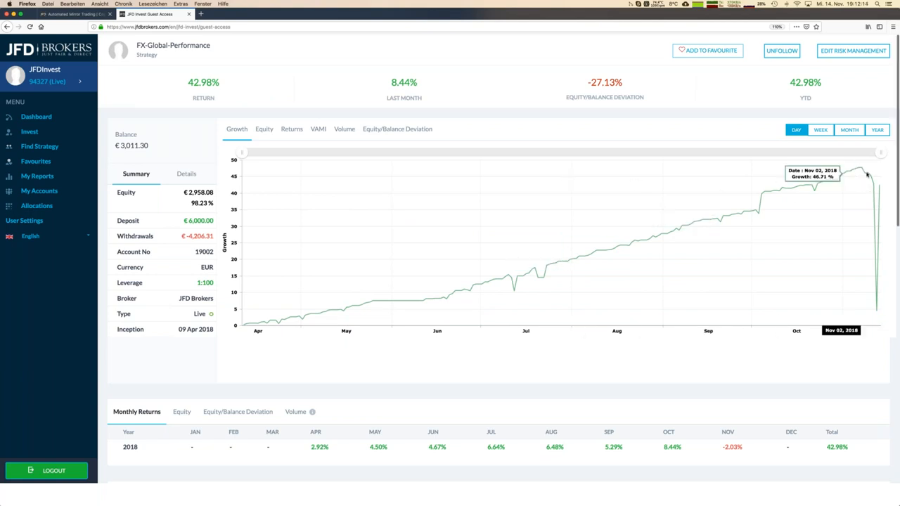
mouse_move(860, 171)
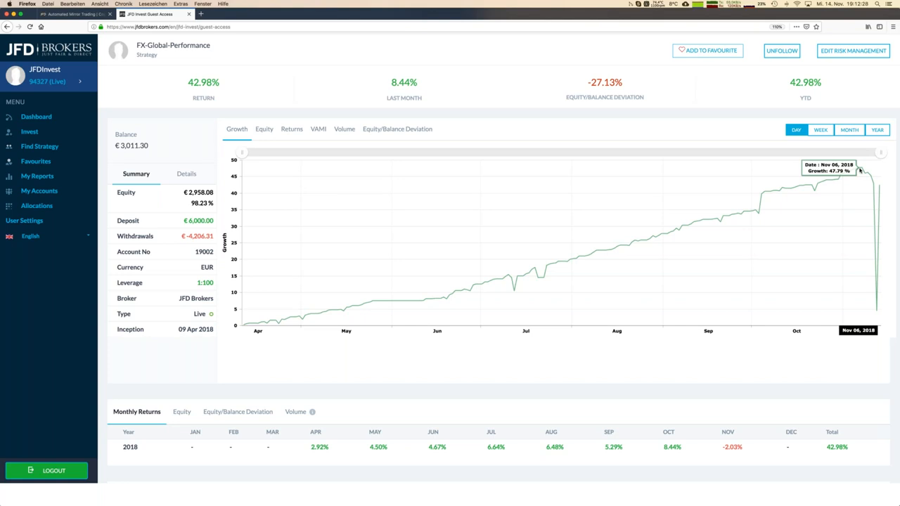
Show FX-Global-Performance's equity/balance deviation bars, deepest dip near mid-November
left_click(396, 129)
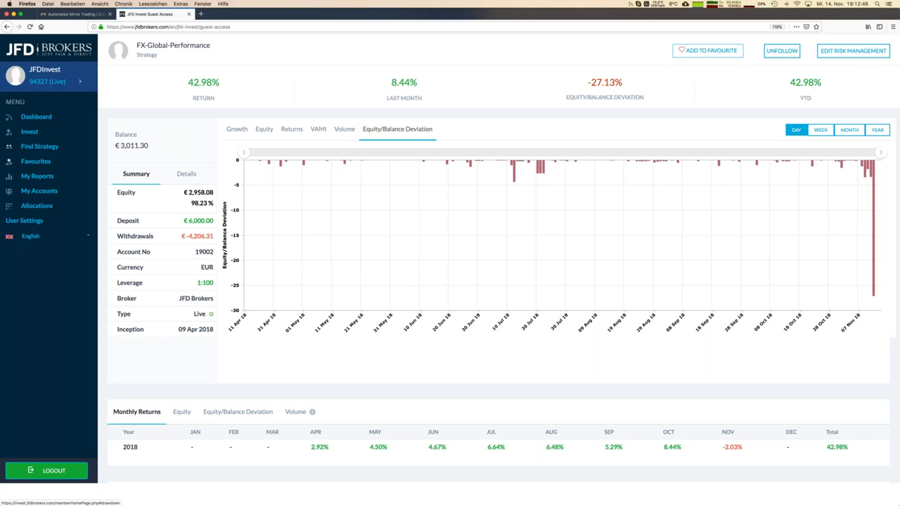
mouse_move(541, 172)
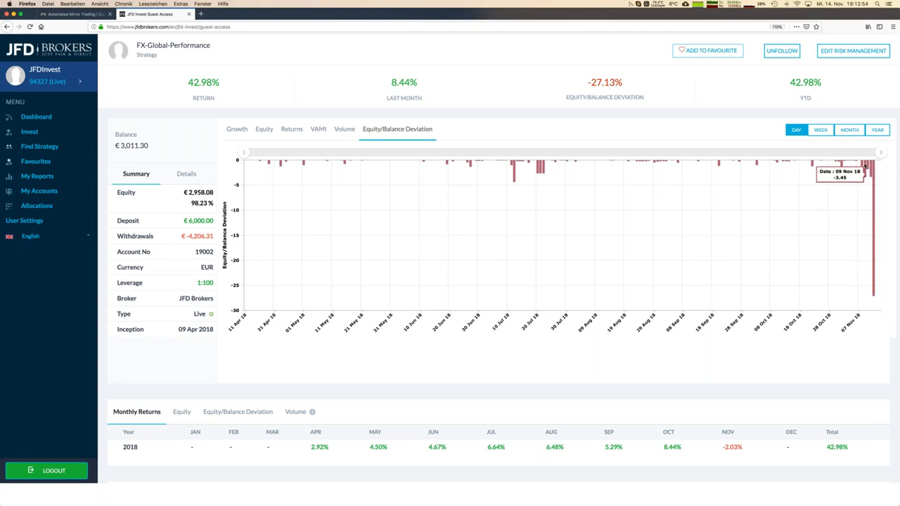
mouse_move(868, 169)
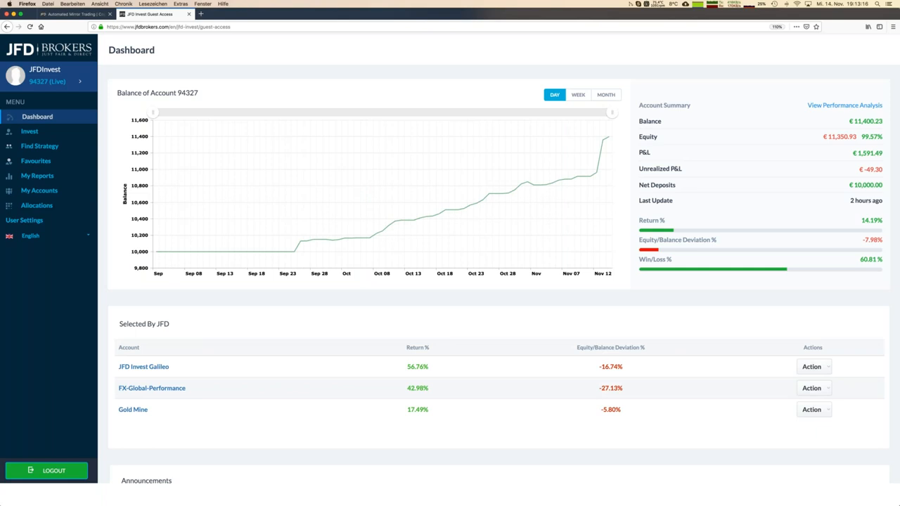
mouse_move(827, 92)
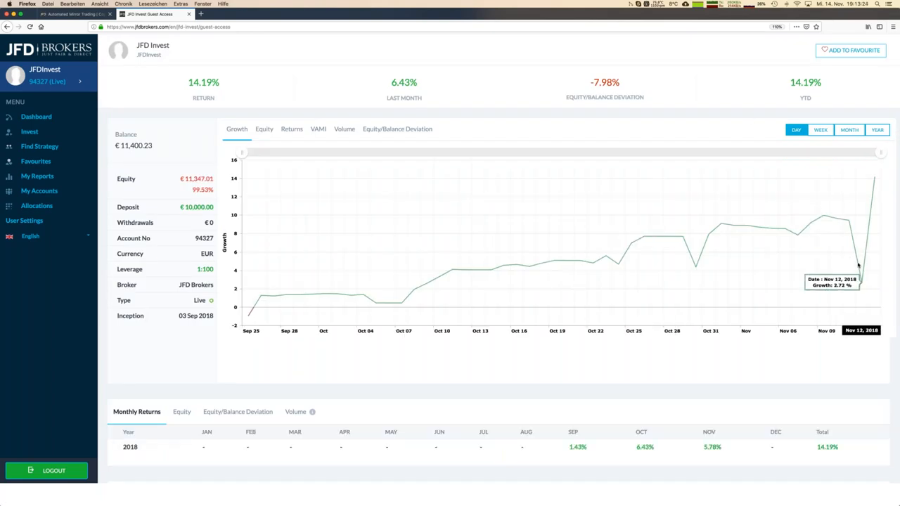
Show the JFDInvest strategy's Equity/Balance Deviation chart and its Advanced Statistics with 763 trades
left_click(396, 129)
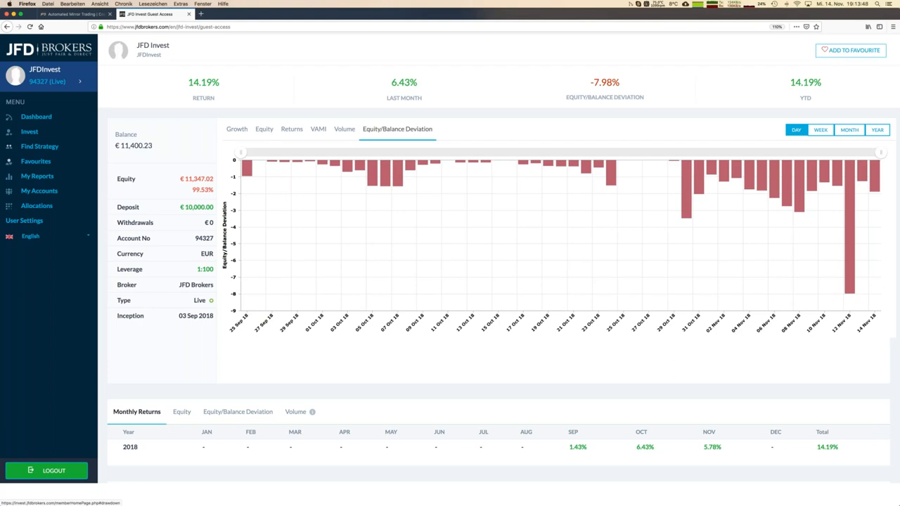
scroll("down", 3)
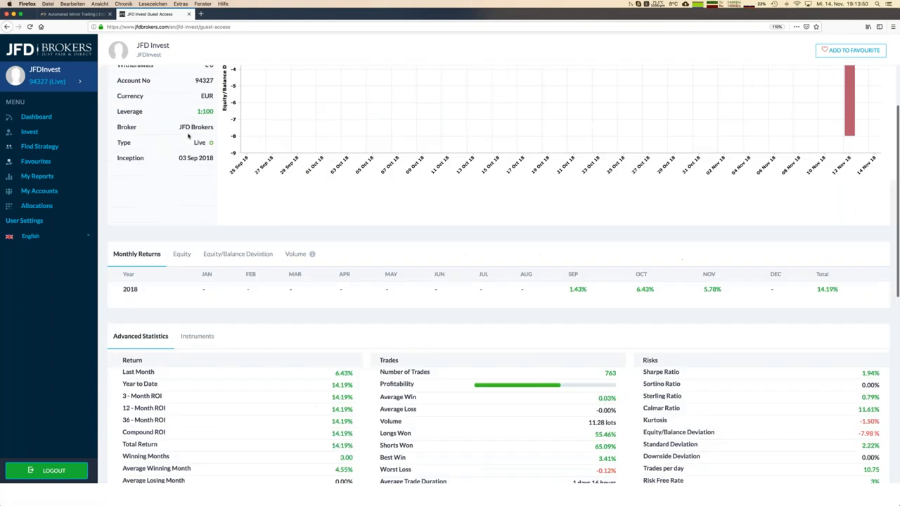
scroll("down", 3)
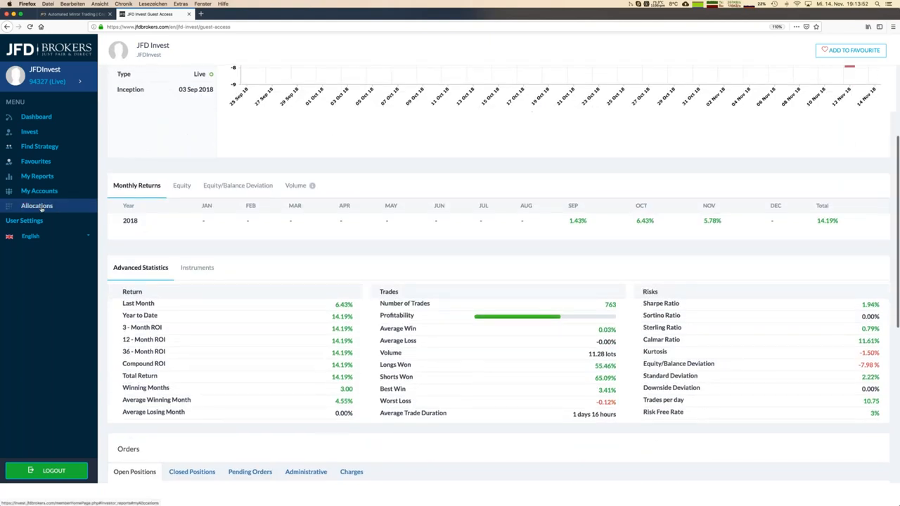
Review the My Reports allocation of six active strategies, then go to Find Strategy
left_click(36, 205)
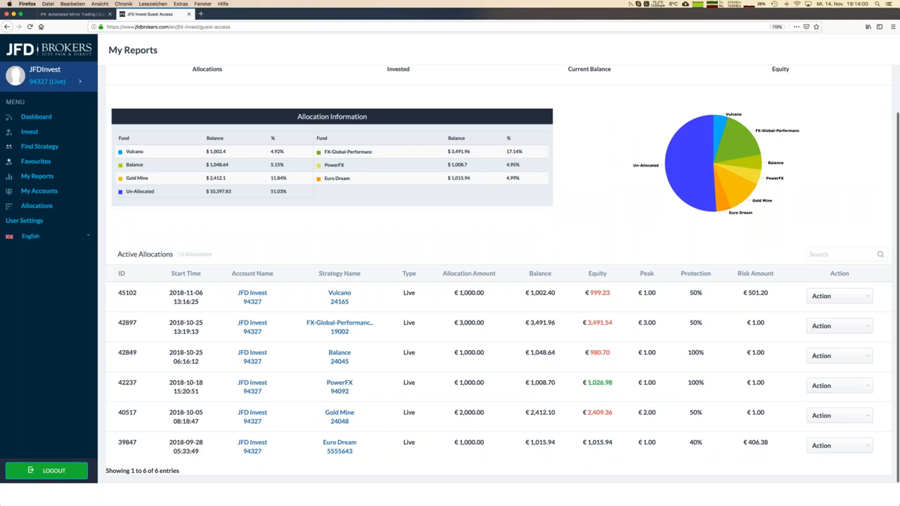
mouse_move(354, 439)
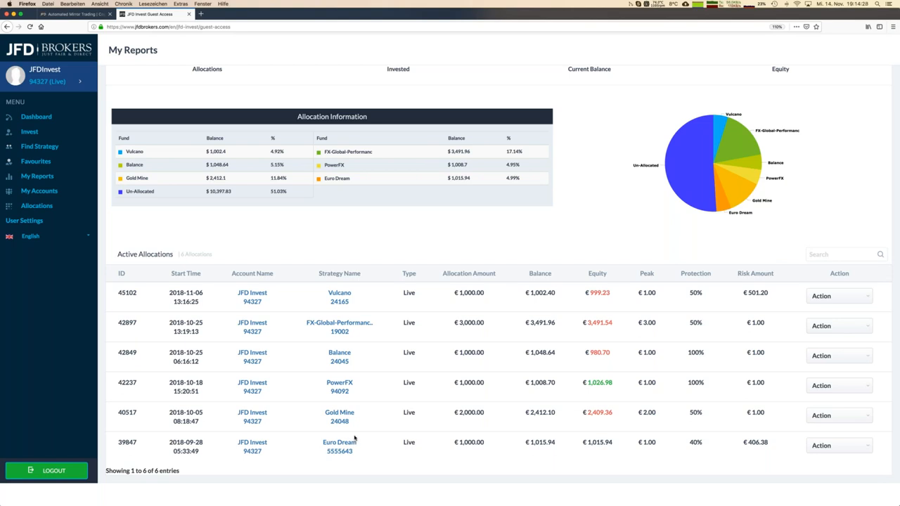
mouse_move(435, 319)
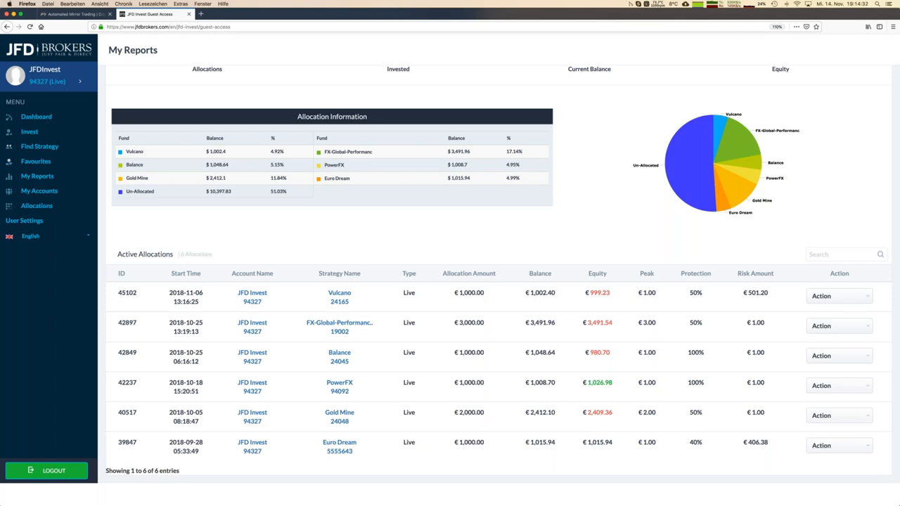
mouse_move(365, 241)
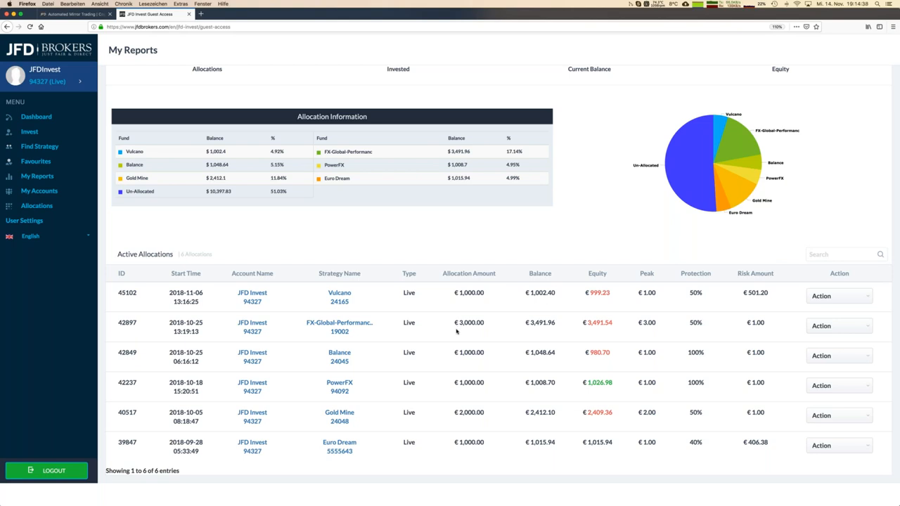
mouse_move(422, 244)
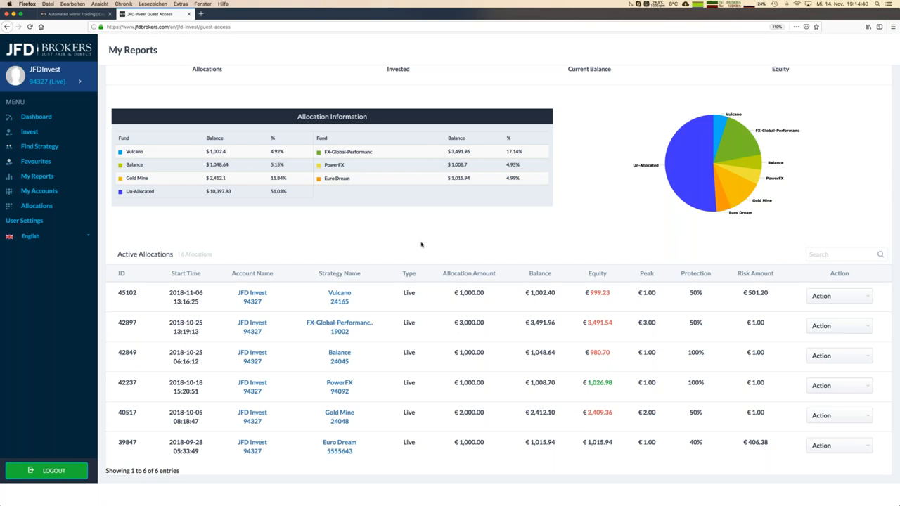
mouse_move(419, 248)
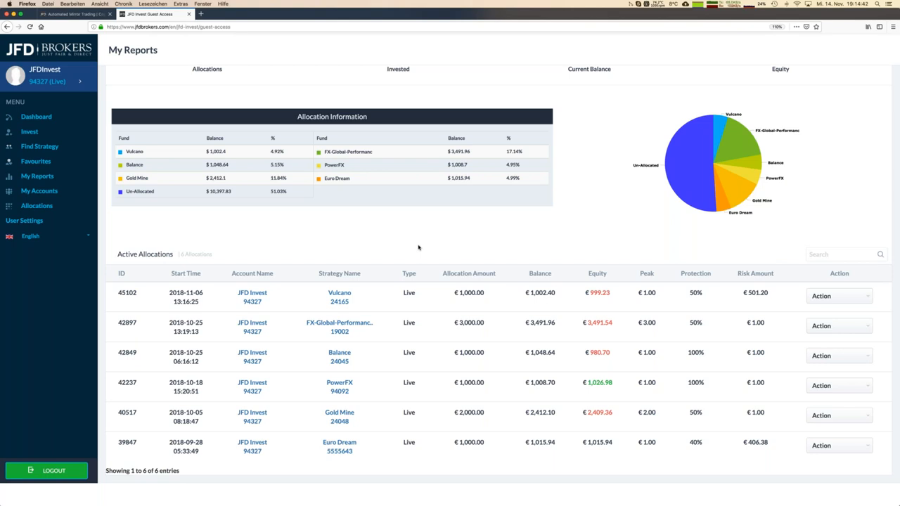
mouse_move(444, 368)
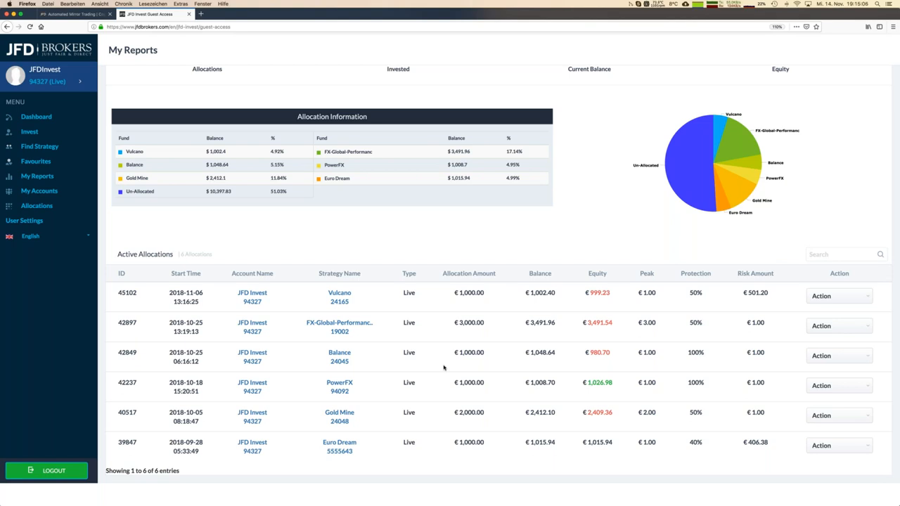
mouse_move(363, 233)
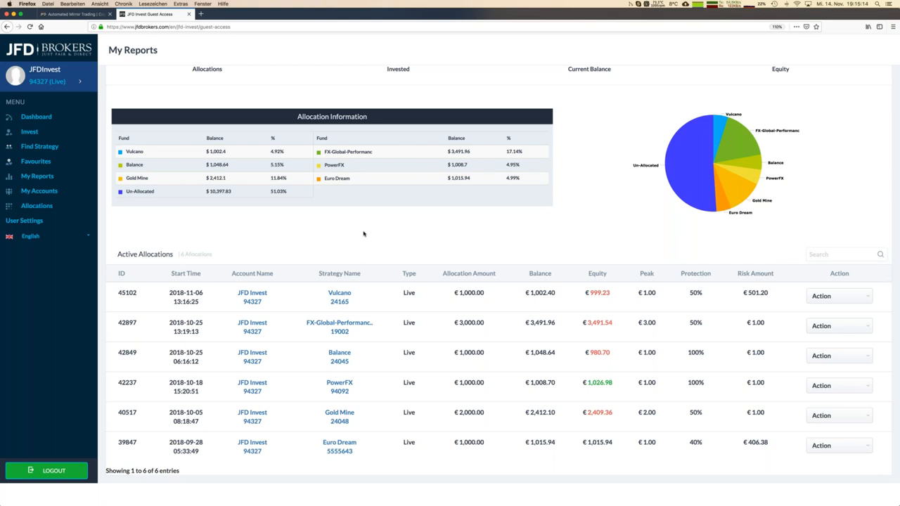
mouse_move(366, 244)
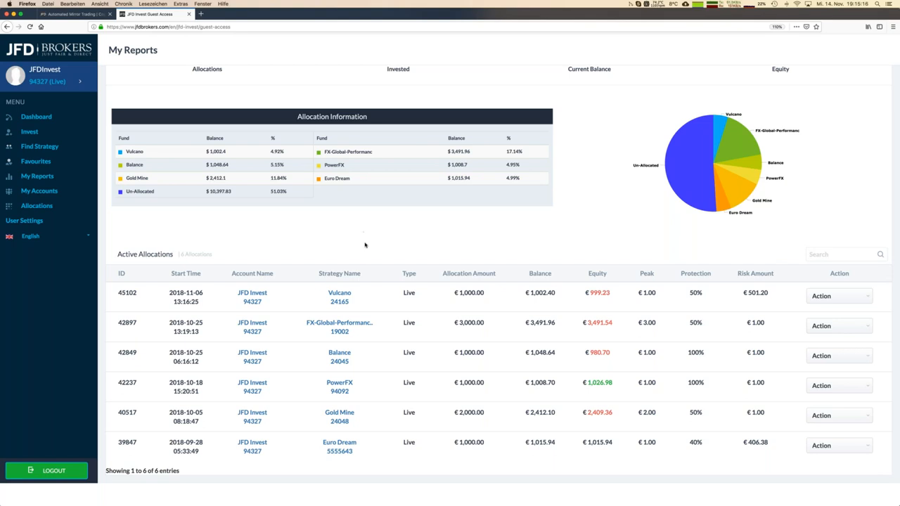
left_click(40, 146)
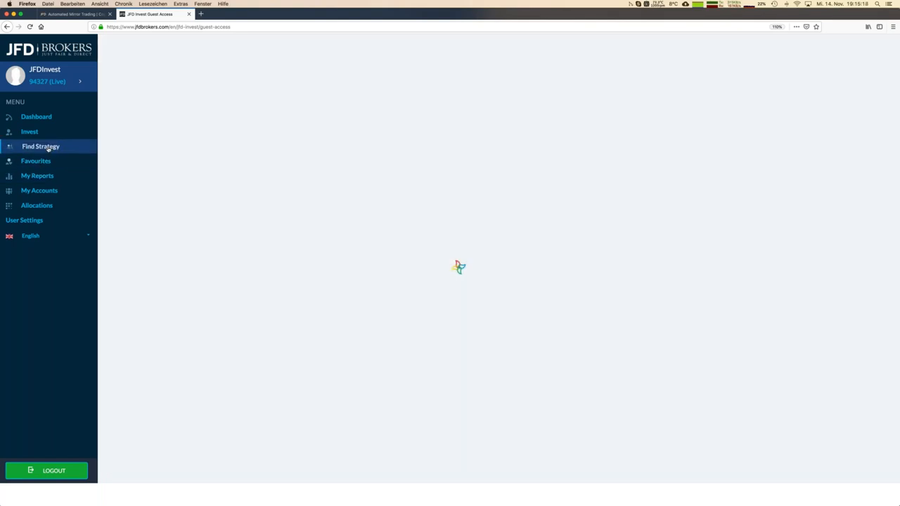
From the nine-strategy Find Strategy list, open Euro Dream's page showing 16.91% return
left_click(39, 146)
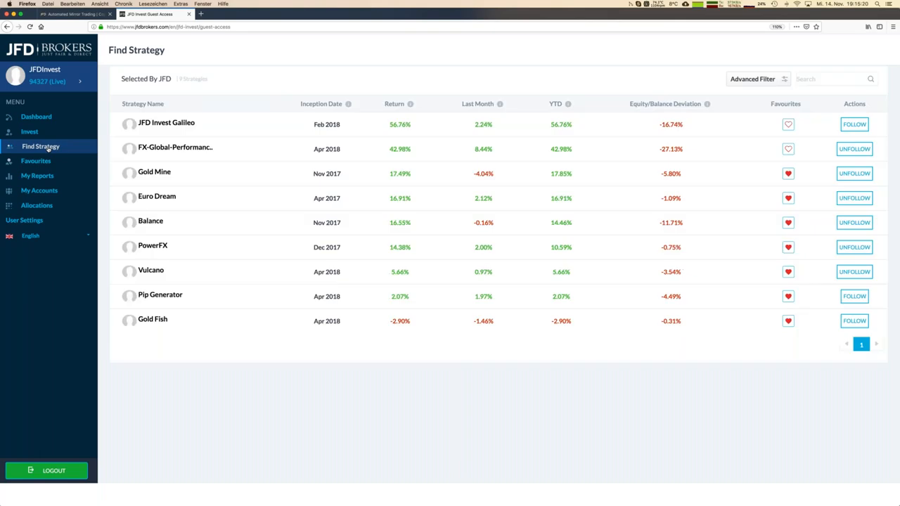
mouse_move(188, 132)
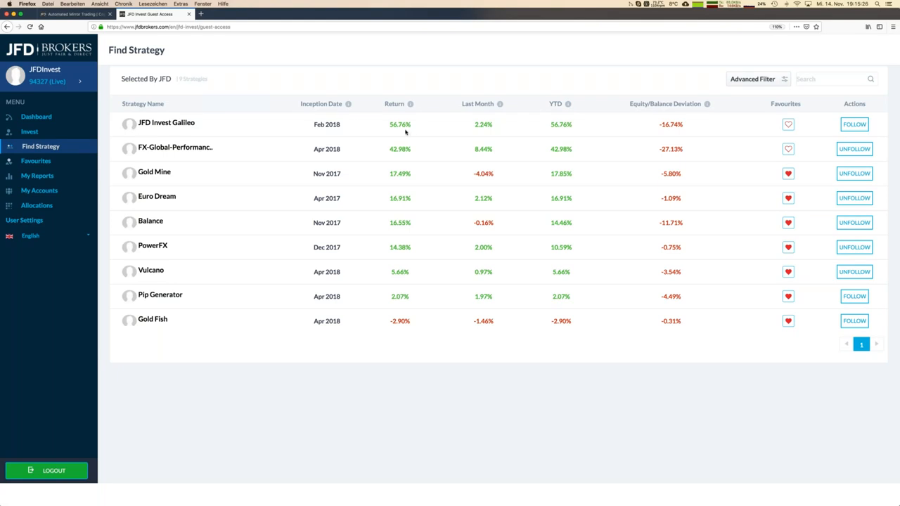
mouse_move(208, 153)
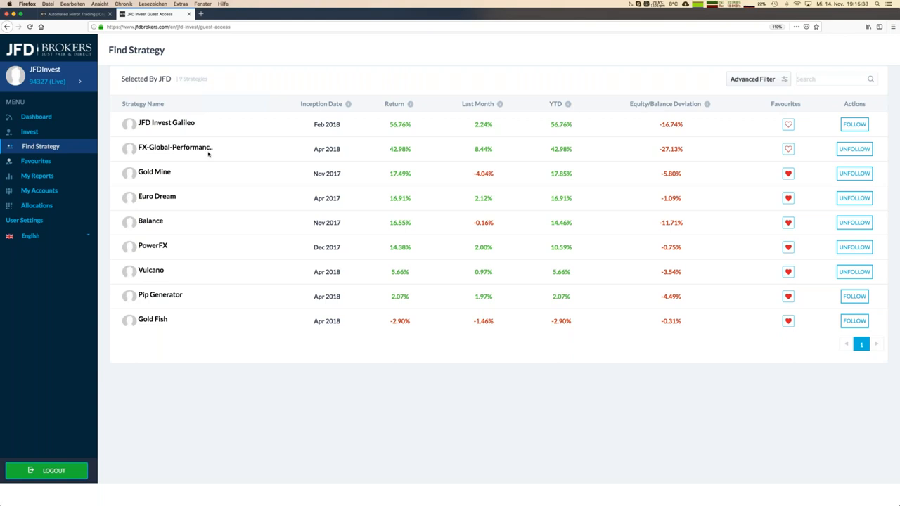
mouse_move(217, 174)
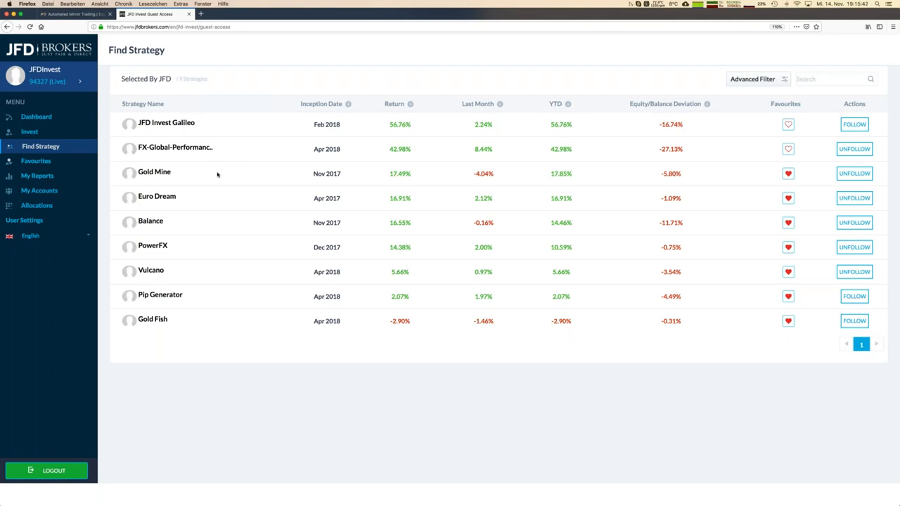
mouse_move(672, 180)
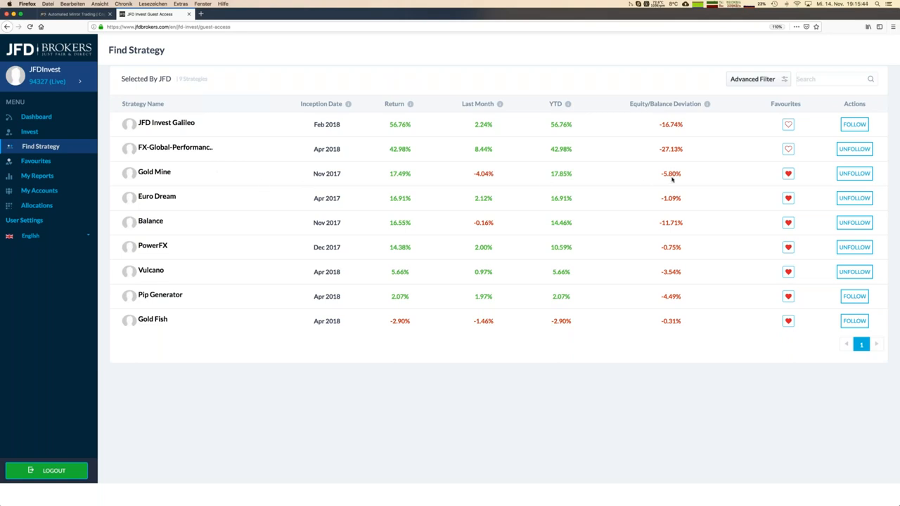
mouse_move(672, 177)
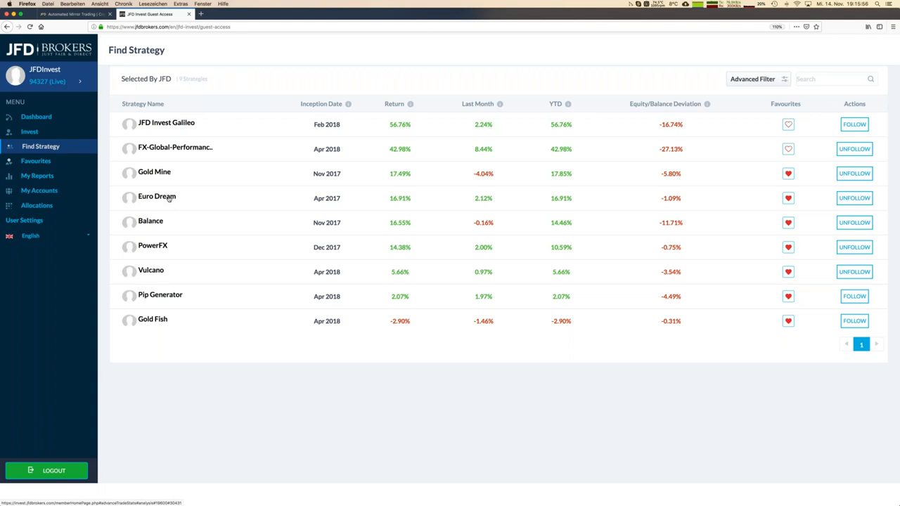
left_click(158, 197)
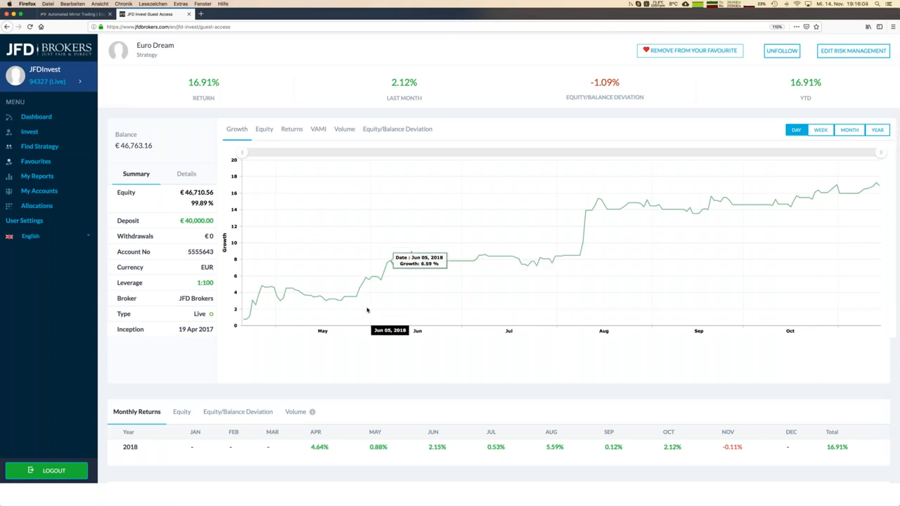
Review Euro Dream's Instruments section showing EURUSD with 205 trades and €6,731.38 total P&L
scroll("down", 3)
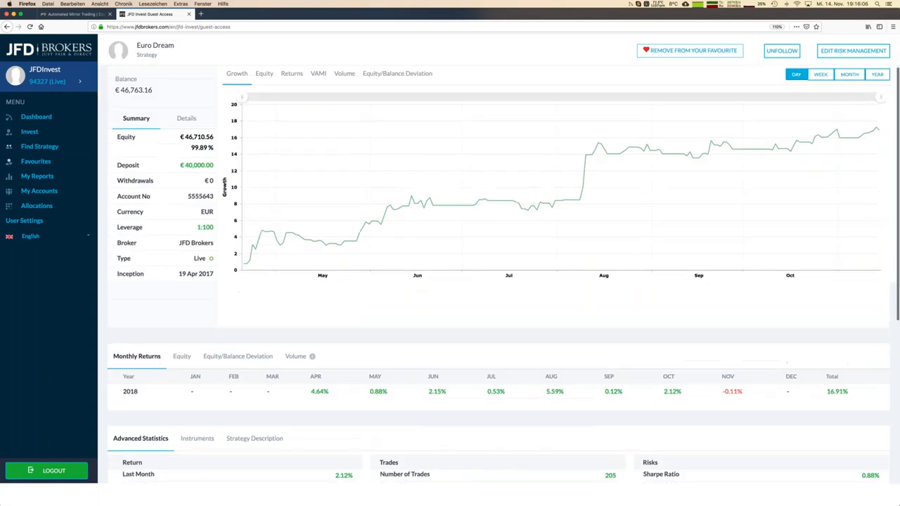
scroll("down", 3)
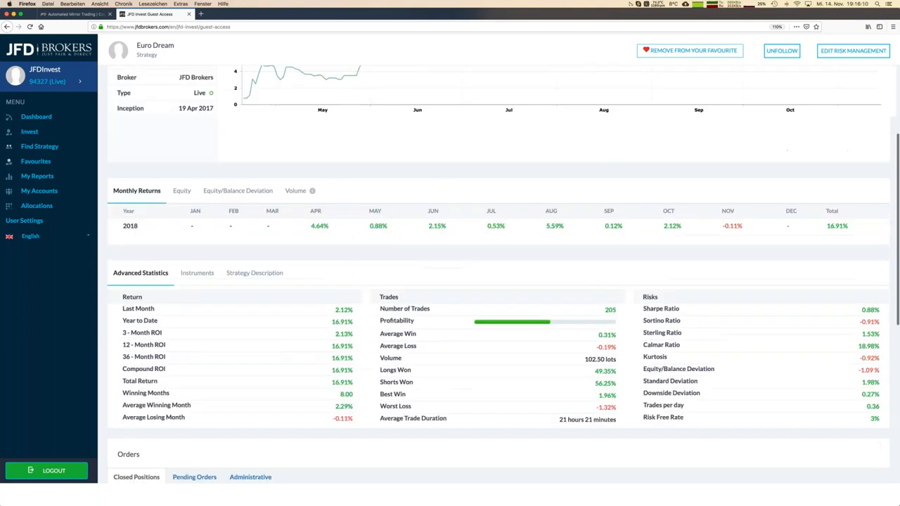
scroll("down", 3)
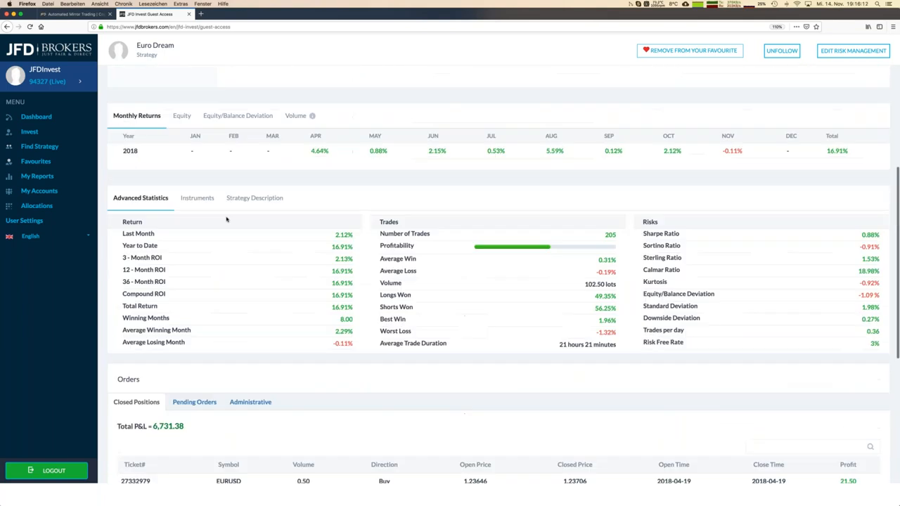
left_click(196, 197)
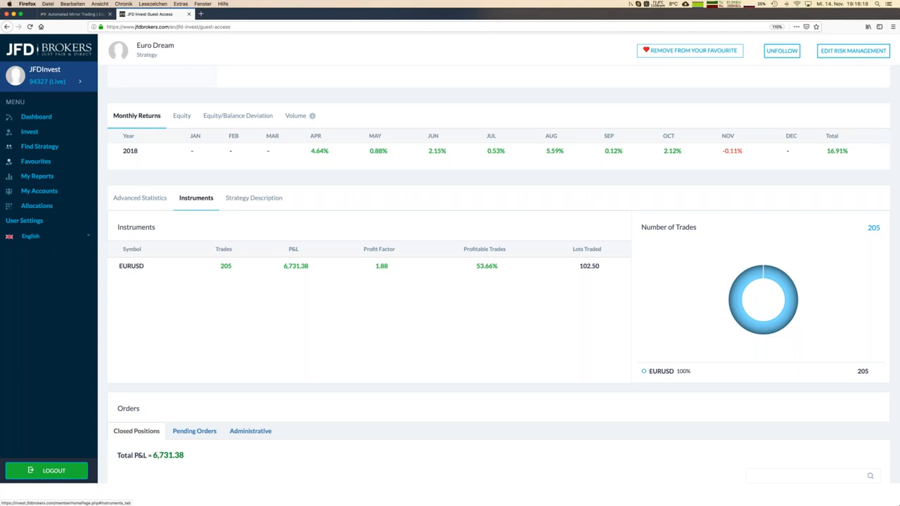
mouse_move(194, 274)
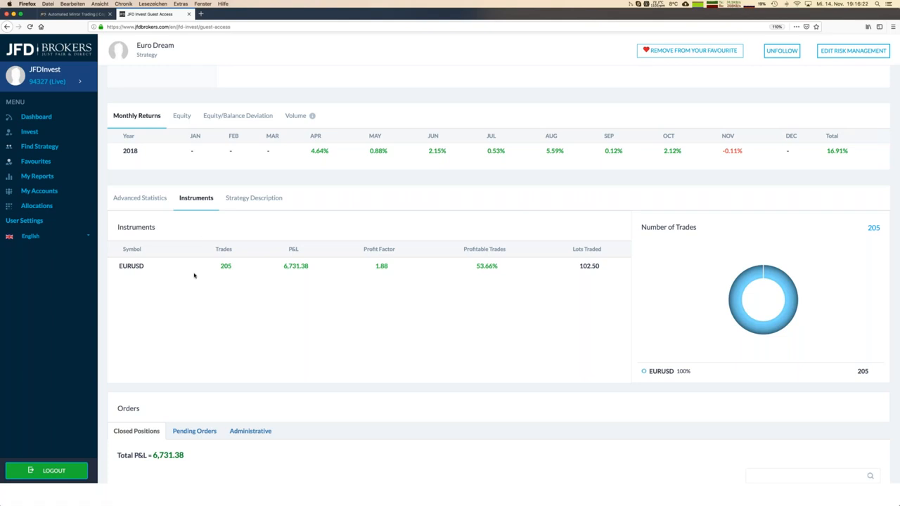
scroll("down", 3)
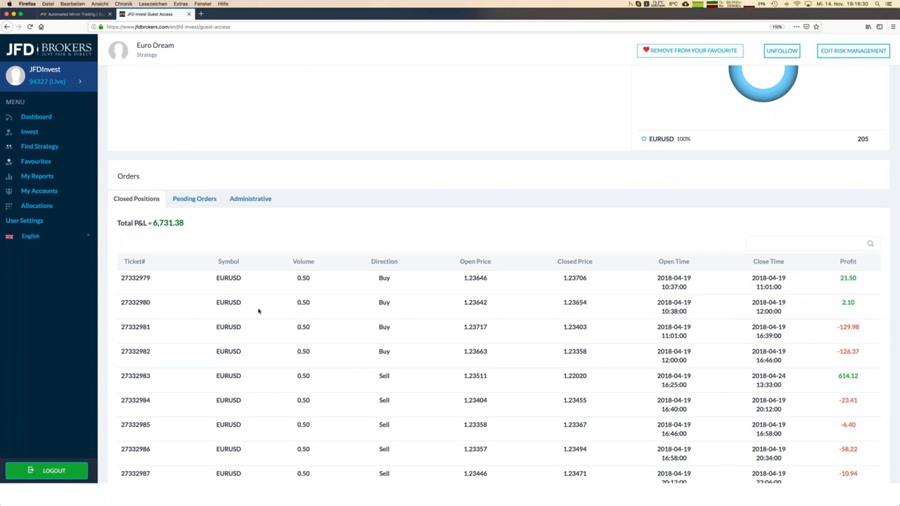
scroll("up", 3)
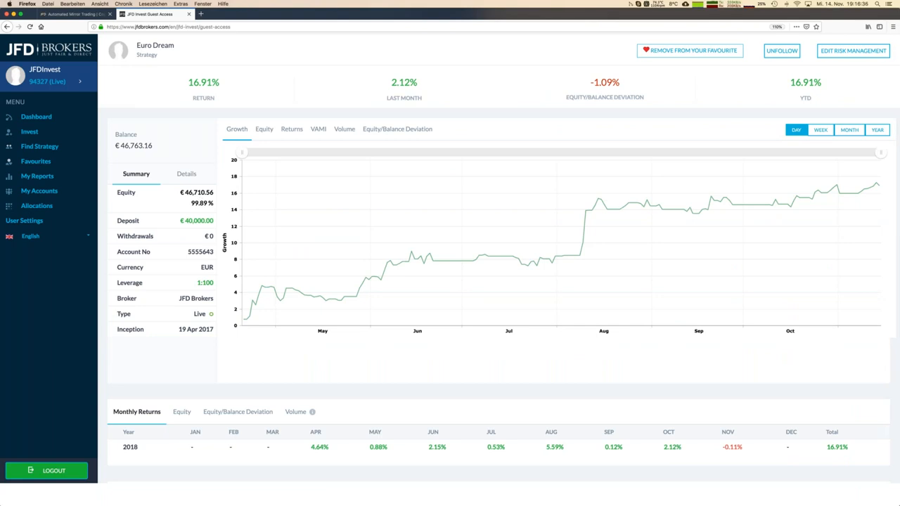
mouse_move(169, 209)
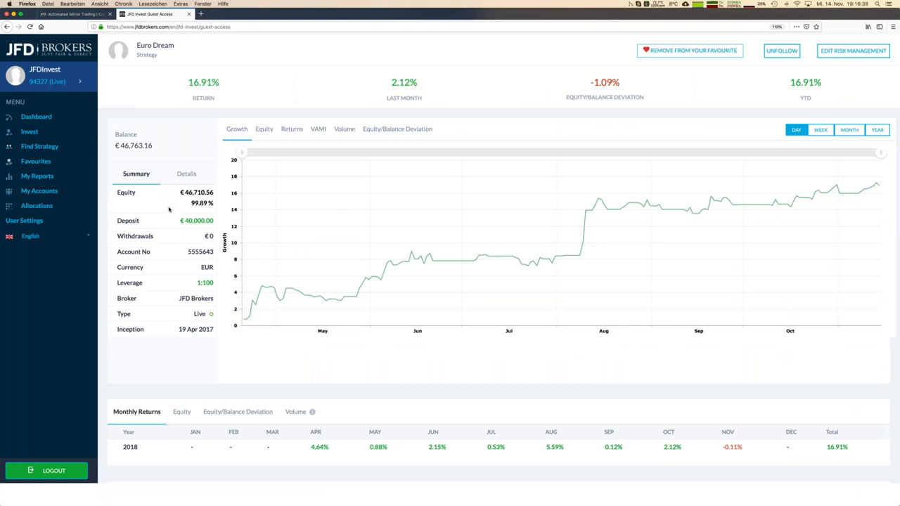
mouse_move(169, 208)
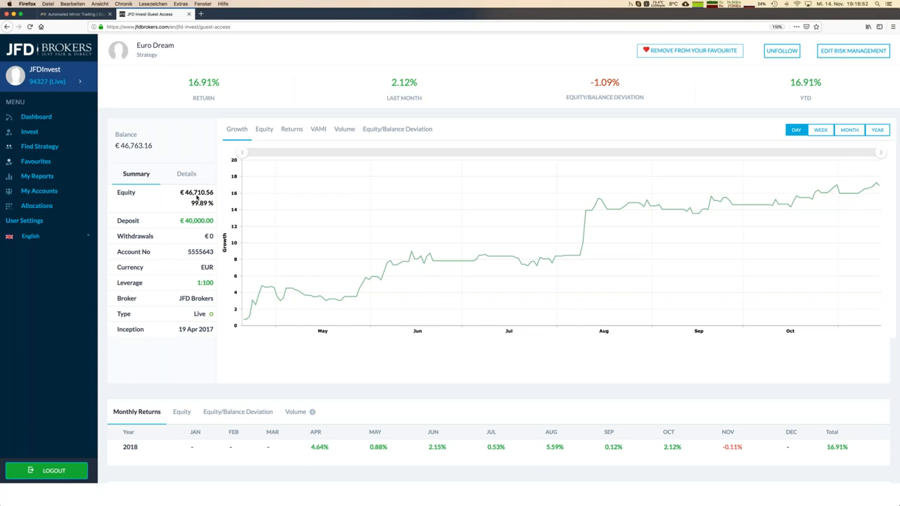
mouse_move(298, 295)
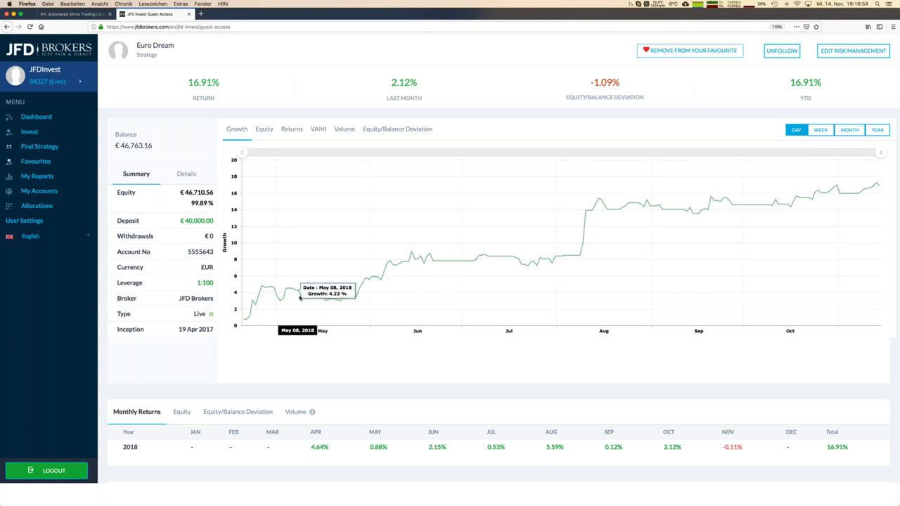
mouse_move(595, 222)
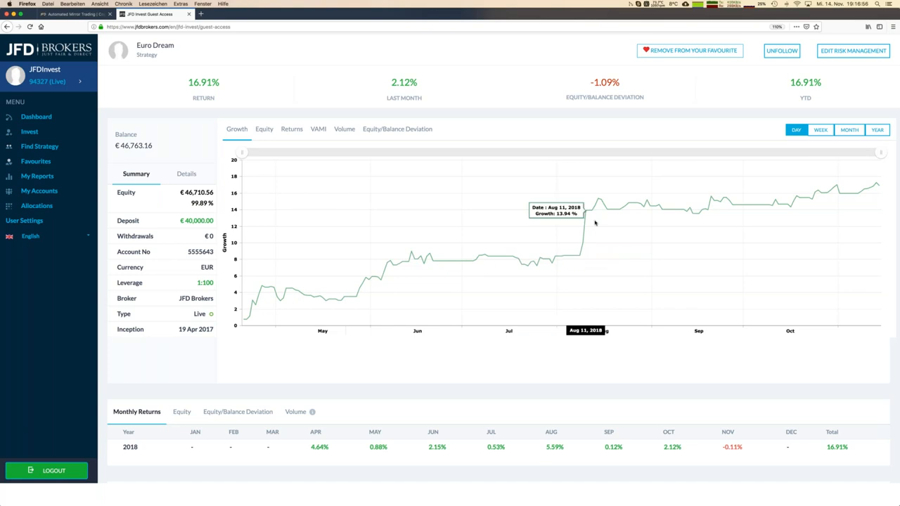
mouse_move(660, 221)
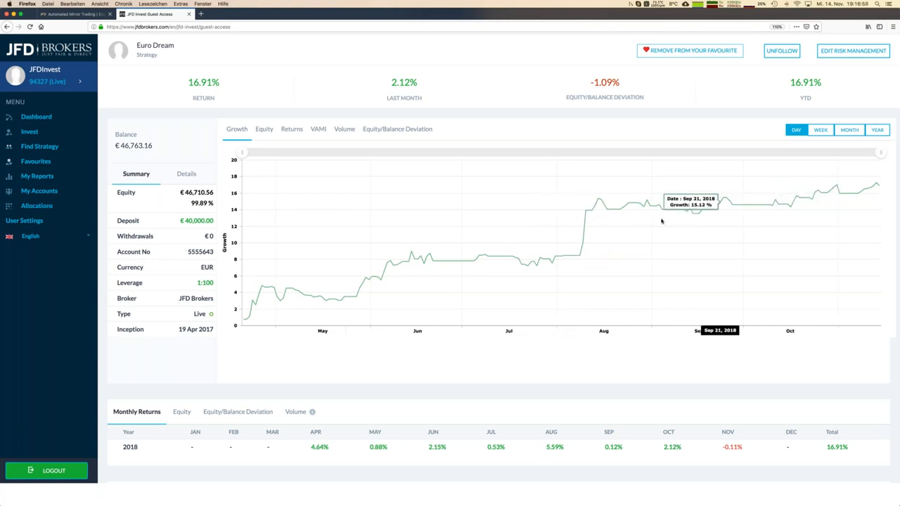
mouse_move(452, 264)
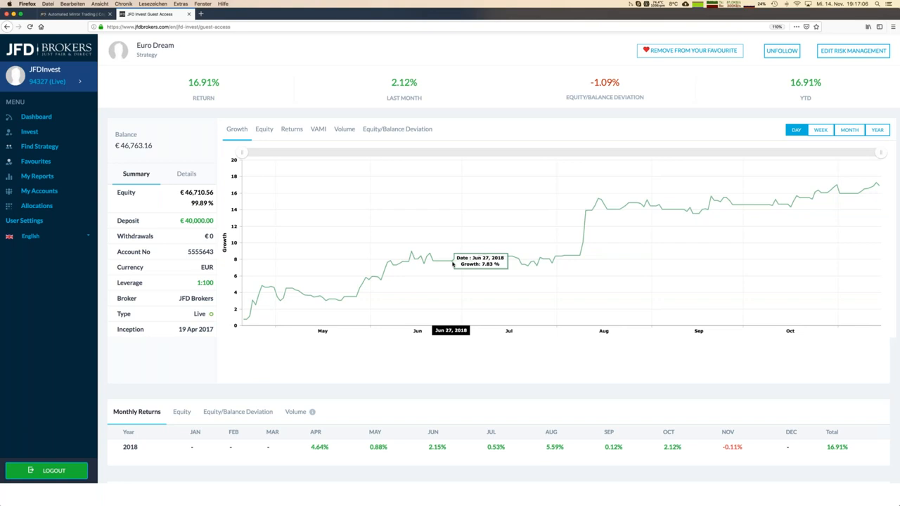
mouse_move(500, 270)
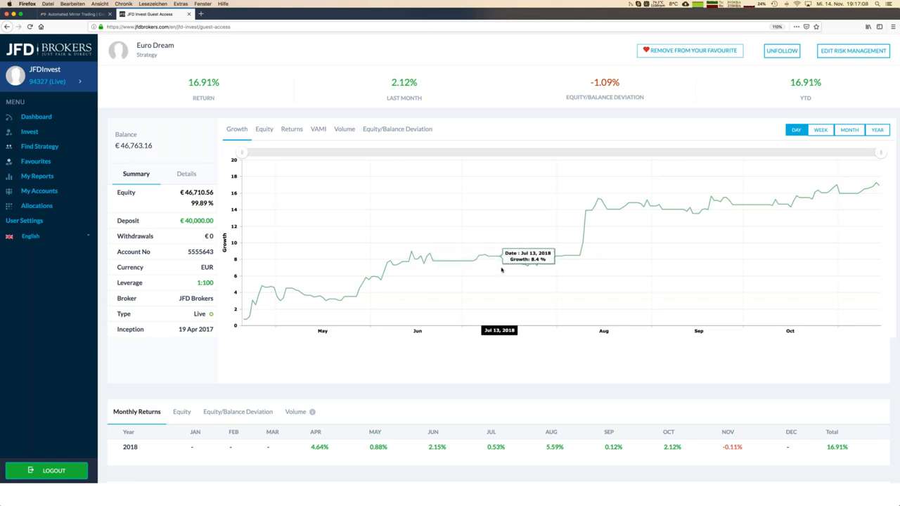
mouse_move(559, 244)
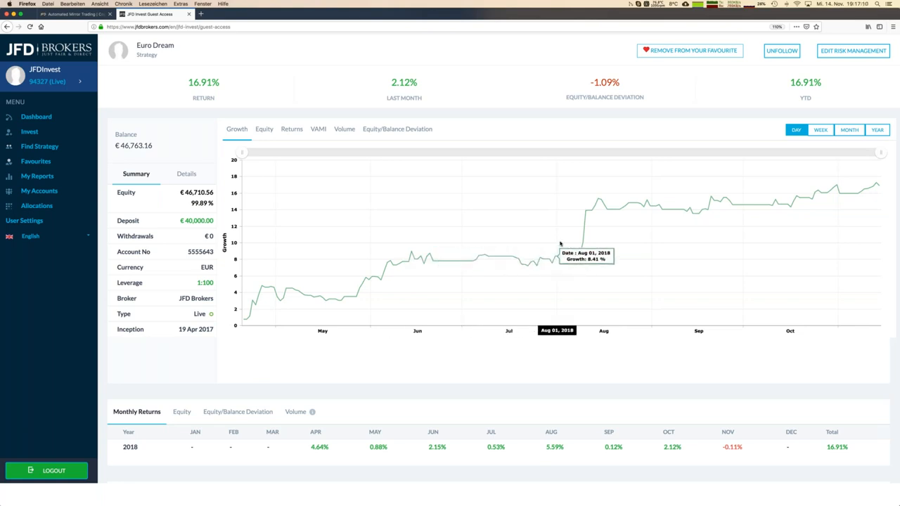
mouse_move(422, 270)
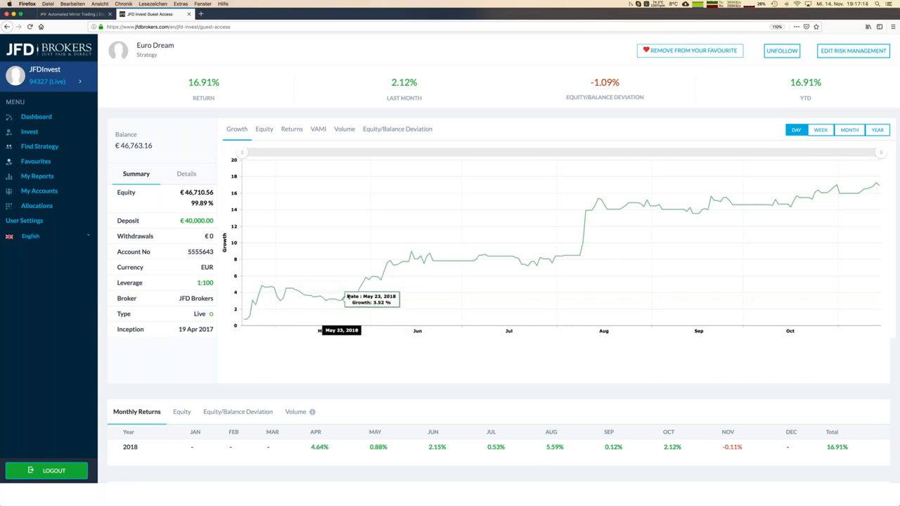
mouse_move(846, 205)
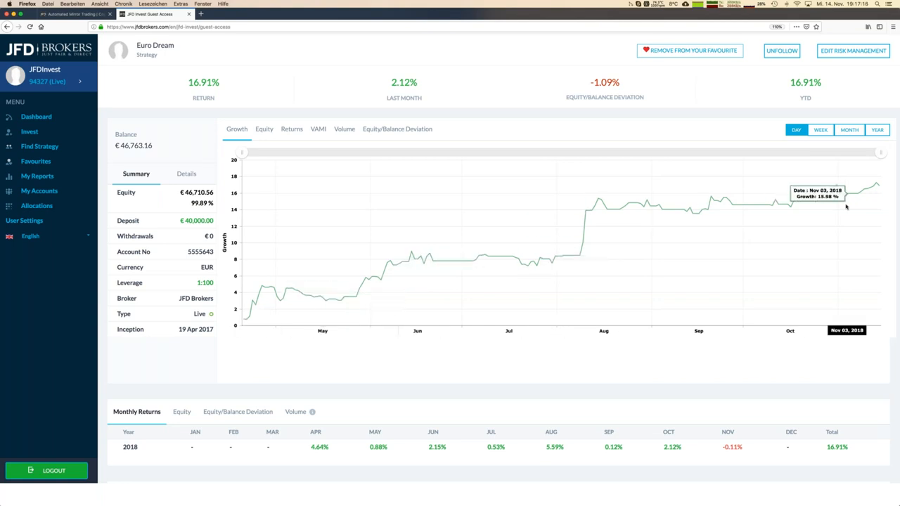
mouse_move(874, 186)
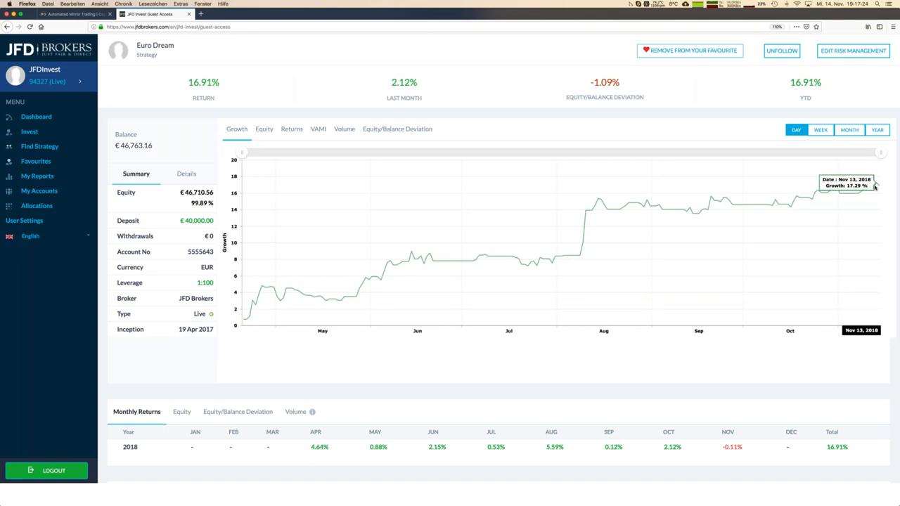
mouse_move(534, 143)
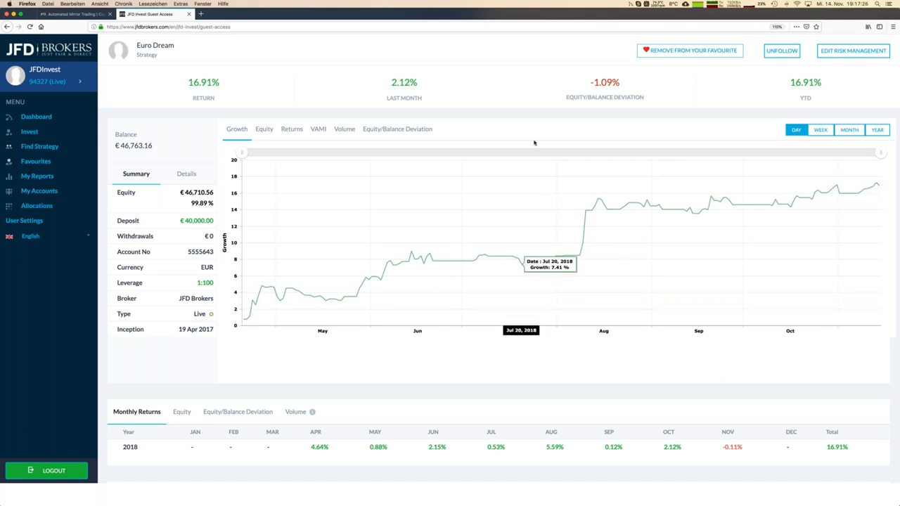
mouse_move(527, 95)
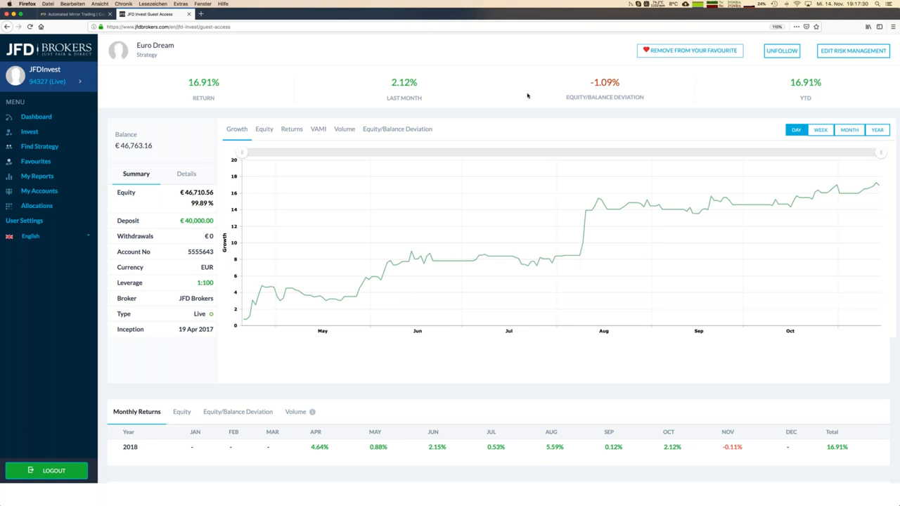
mouse_move(586, 97)
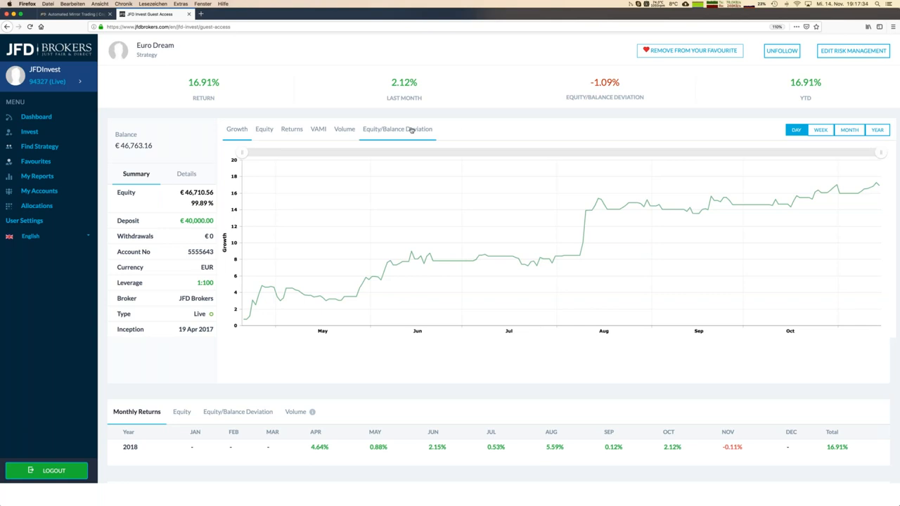
Switch Euro Dream's chart to the equity/balance deviation bars
left_click(396, 129)
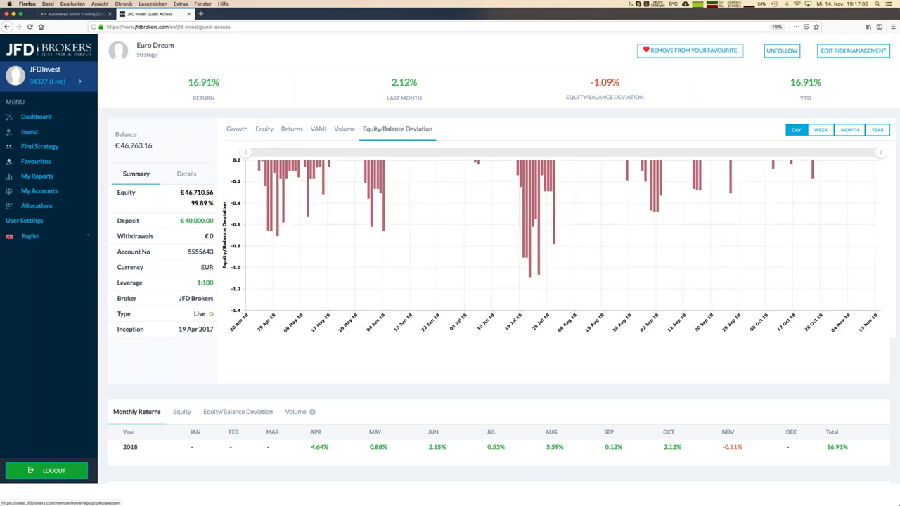
mouse_move(557, 284)
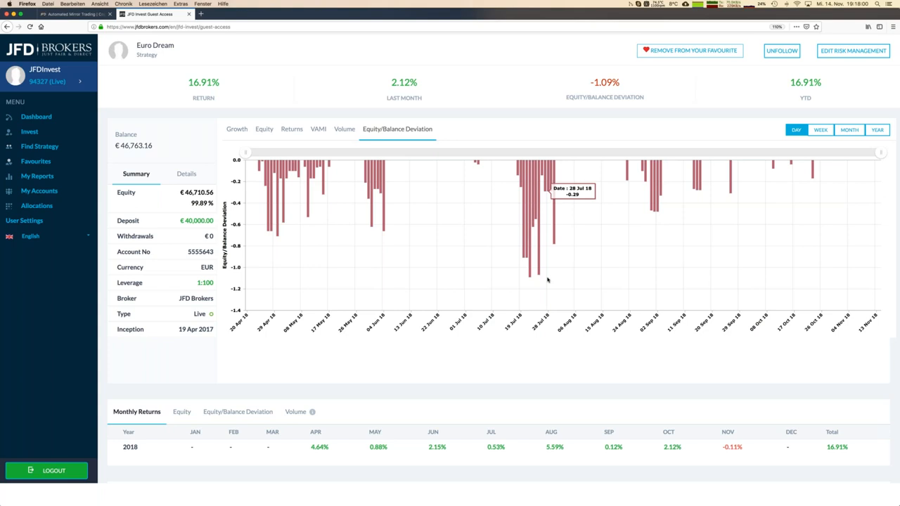
mouse_move(453, 183)
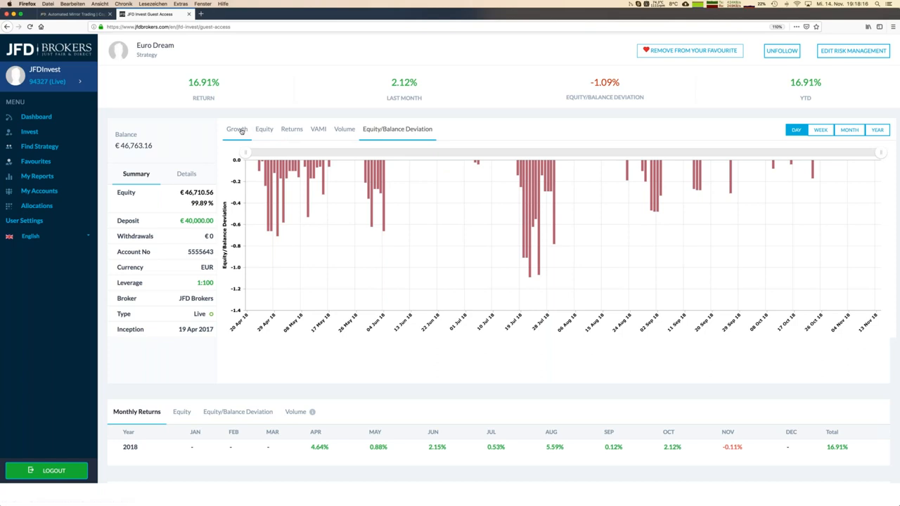
Return Euro Dream's chart to the growth curve after reading -0.29 for 28 Jul 18
left_click(236, 129)
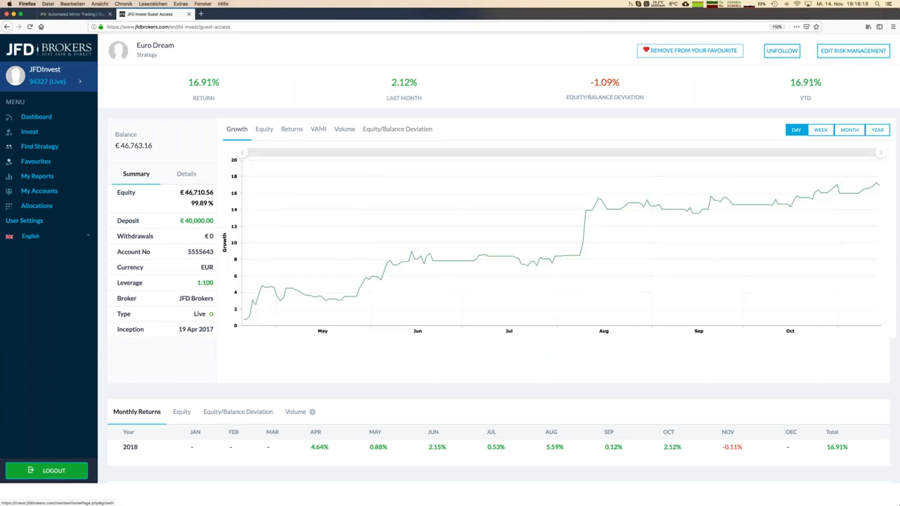
mouse_move(359, 371)
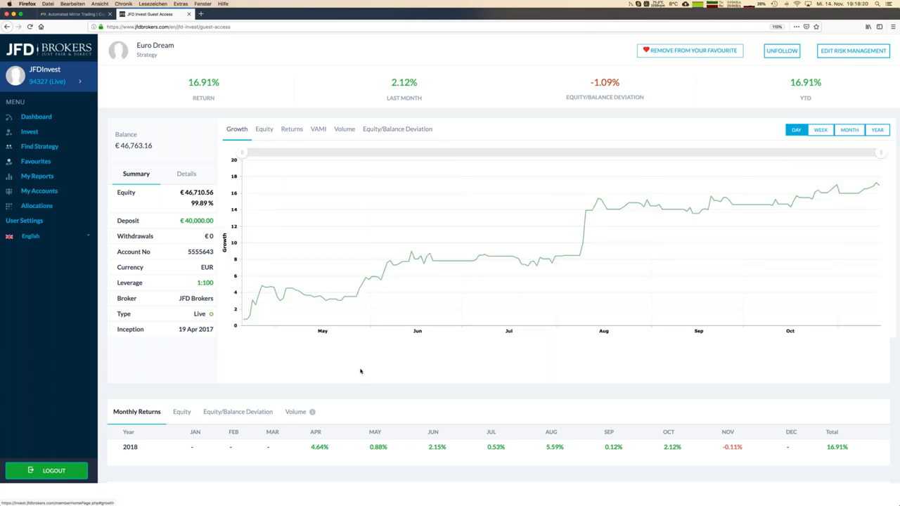
mouse_move(298, 461)
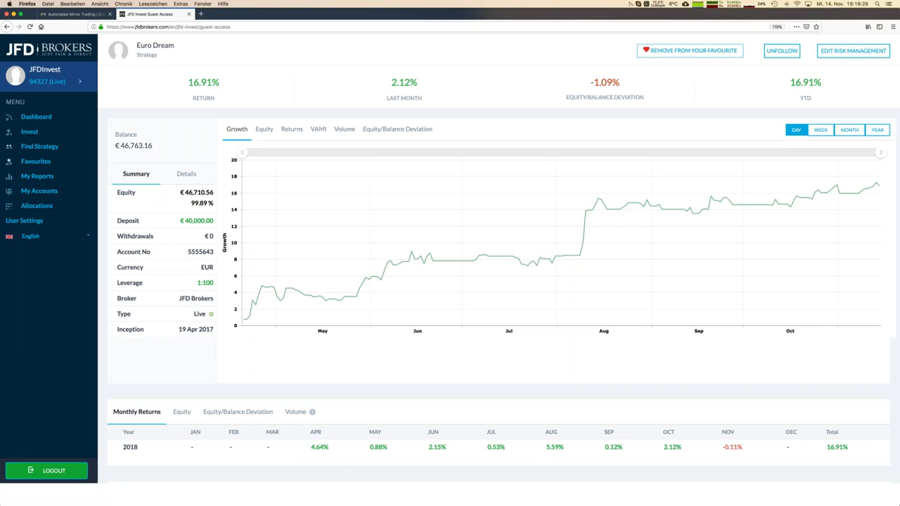
mouse_move(734, 455)
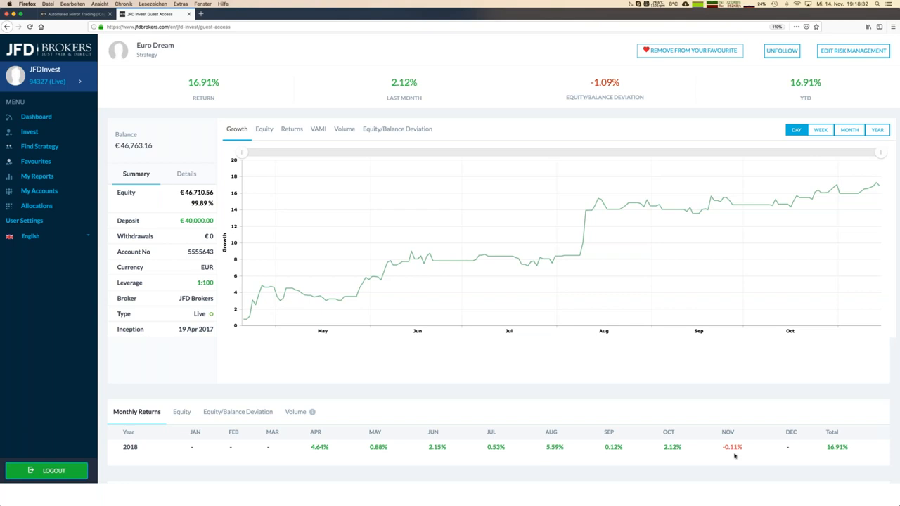
mouse_move(583, 458)
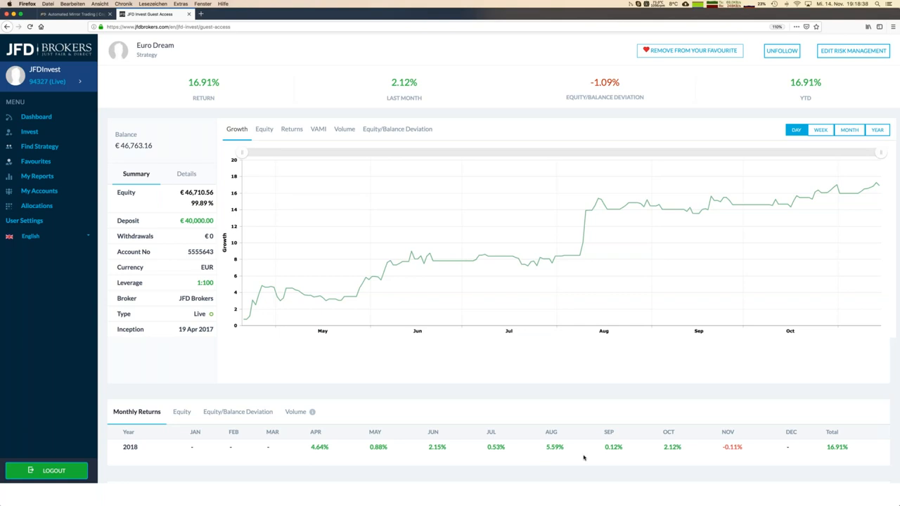
mouse_move(225, 330)
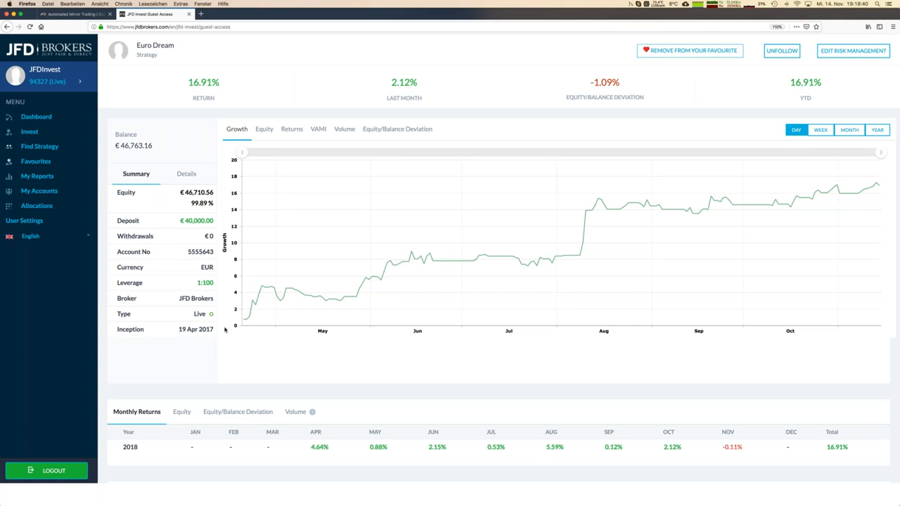
View Euro Dream's details (25% performance fee, 26 investors), then go to Find Strategy
left_click(186, 174)
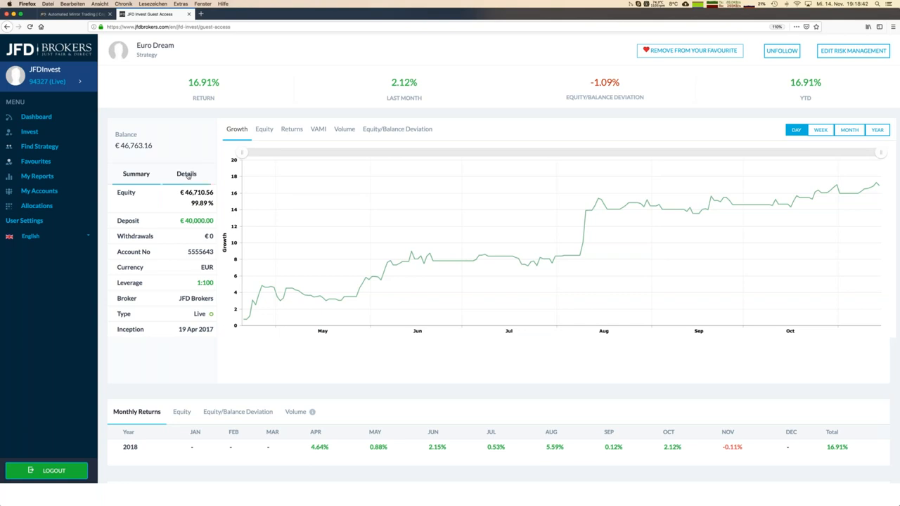
left_click(185, 174)
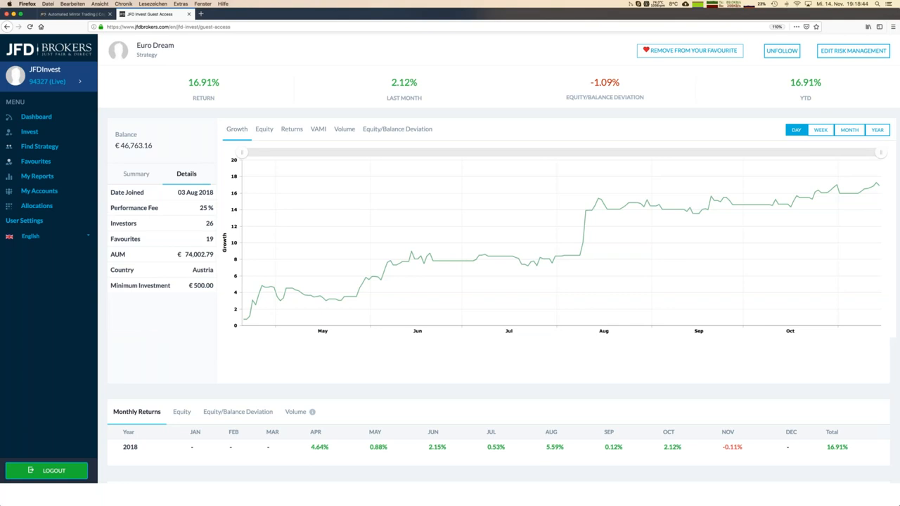
mouse_move(211, 246)
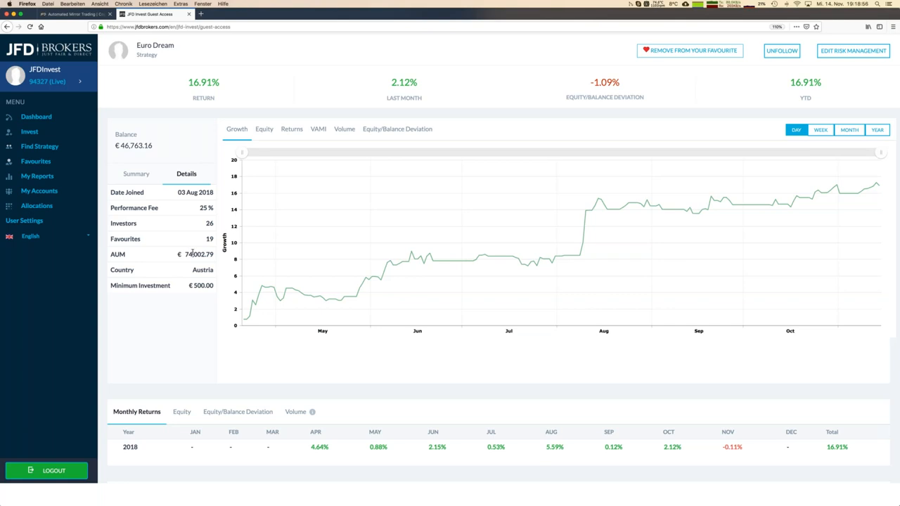
mouse_move(202, 294)
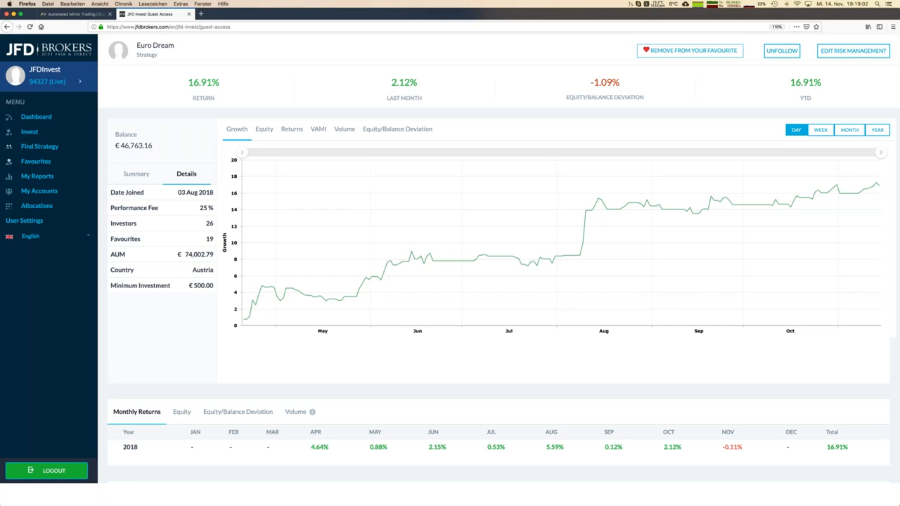
left_click(39, 146)
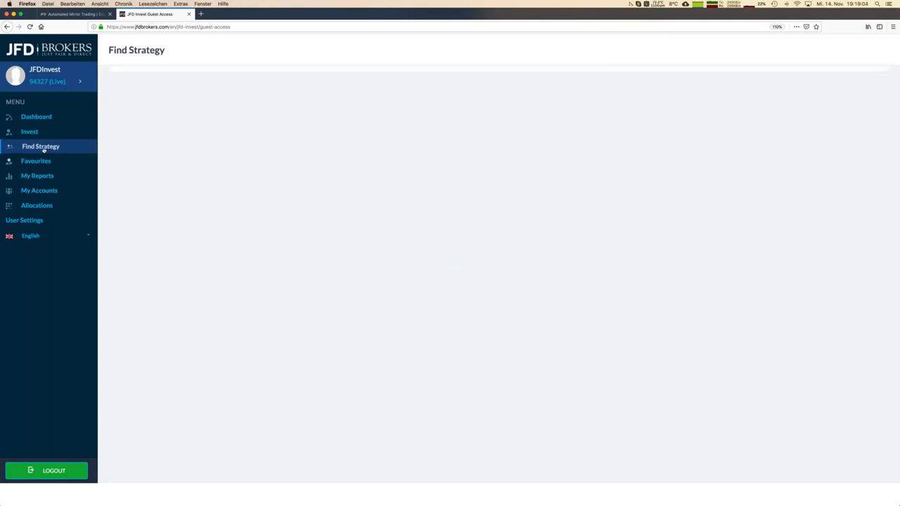
Open the PowerFX strategy page showing 14.38% return and -0.1% on Aug 01, 2018
left_click(39, 146)
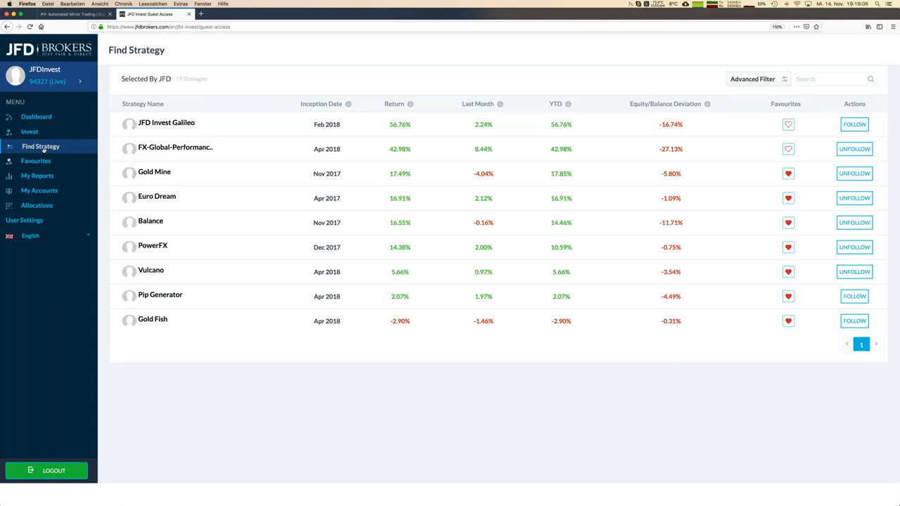
mouse_move(182, 260)
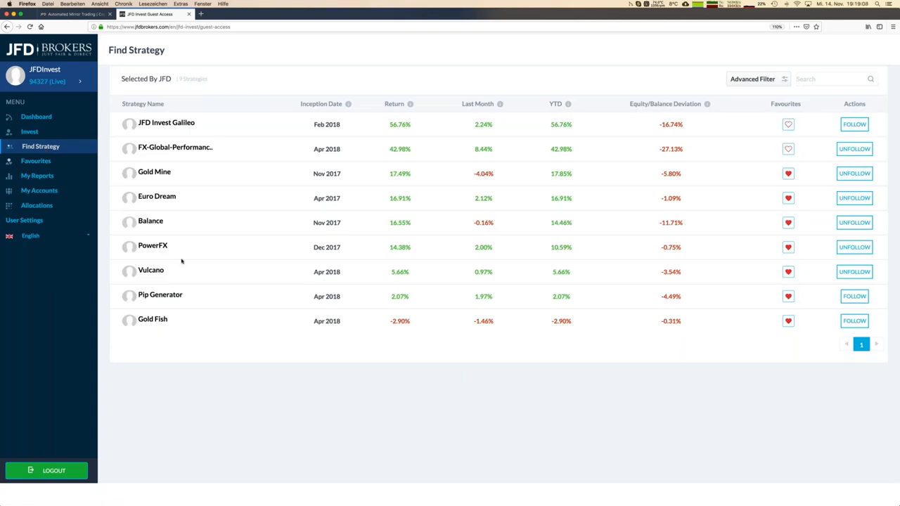
left_click(152, 245)
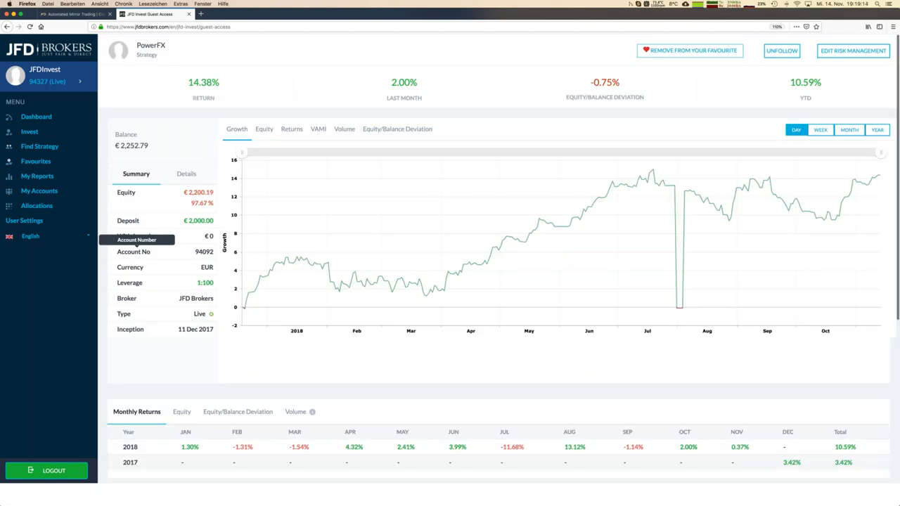
mouse_move(680, 304)
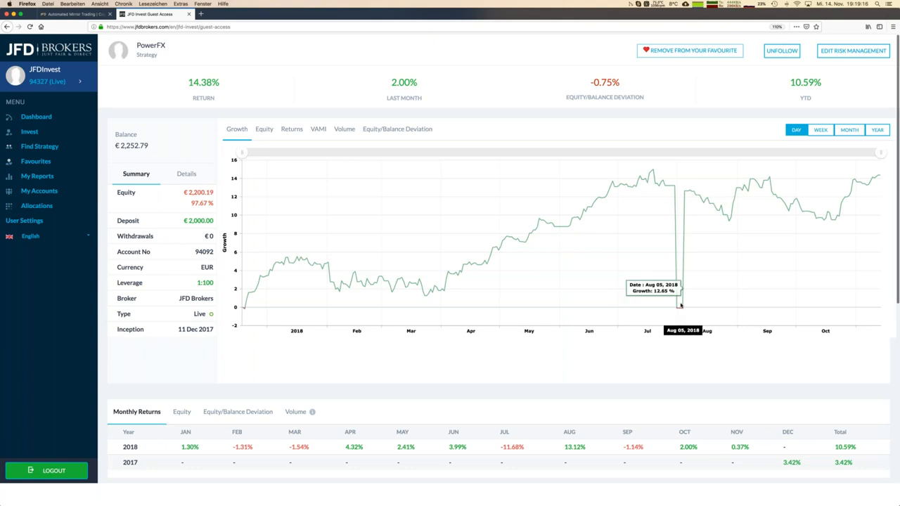
scroll("down", 3)
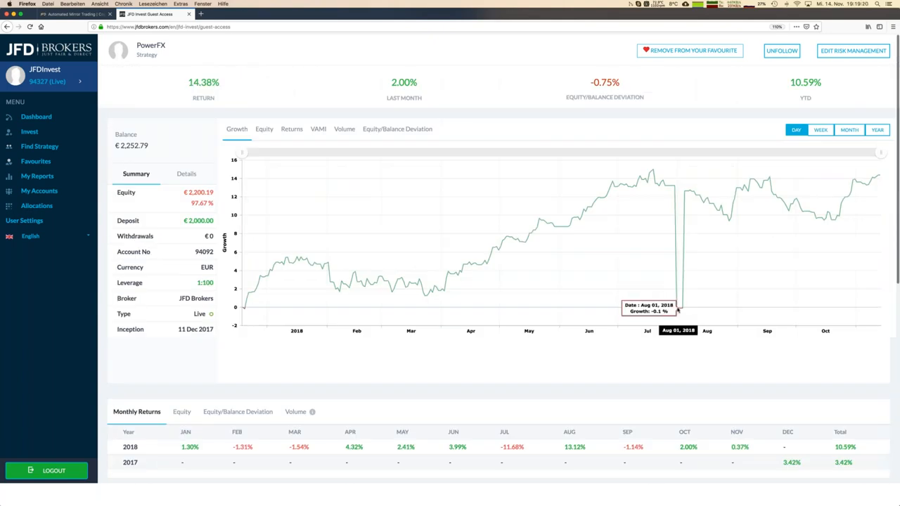
mouse_move(678, 205)
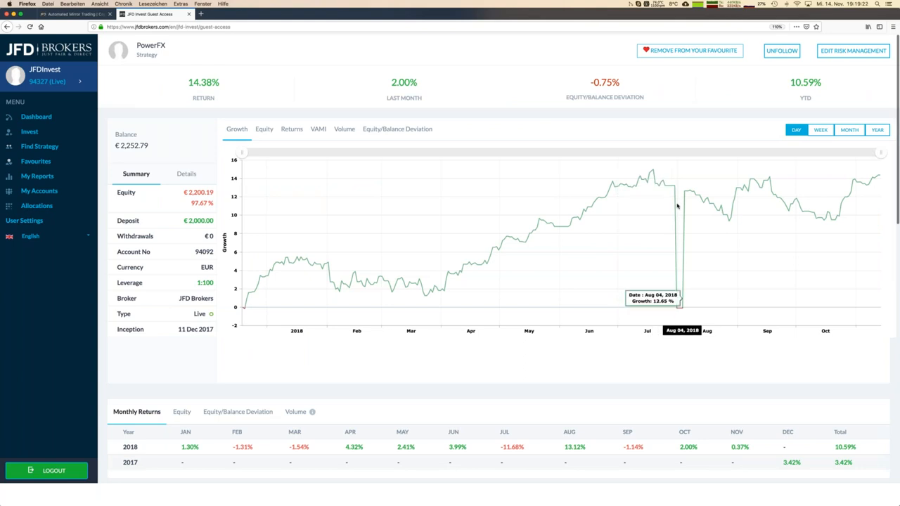
mouse_move(363, 259)
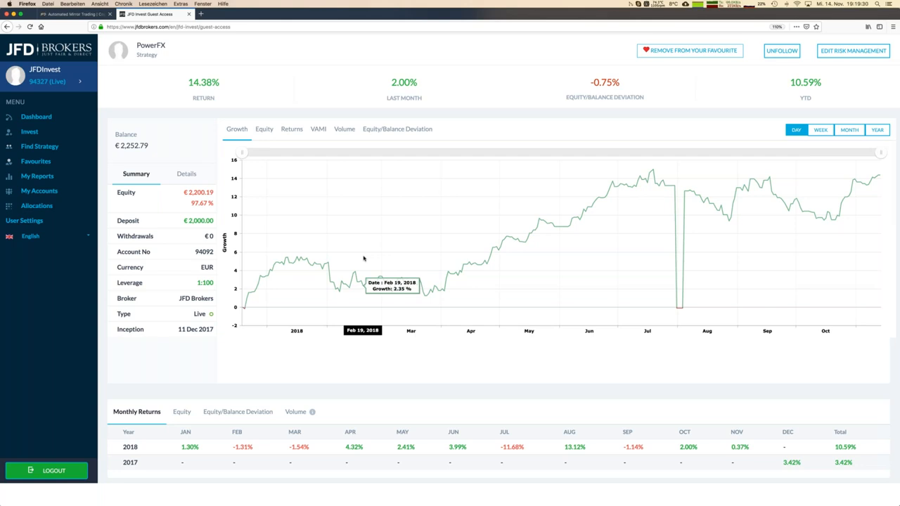
mouse_move(426, 290)
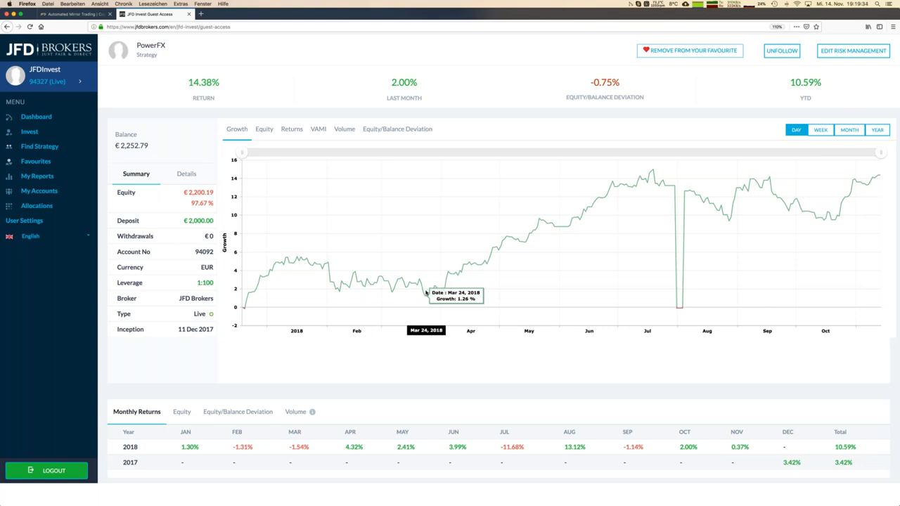
mouse_move(464, 279)
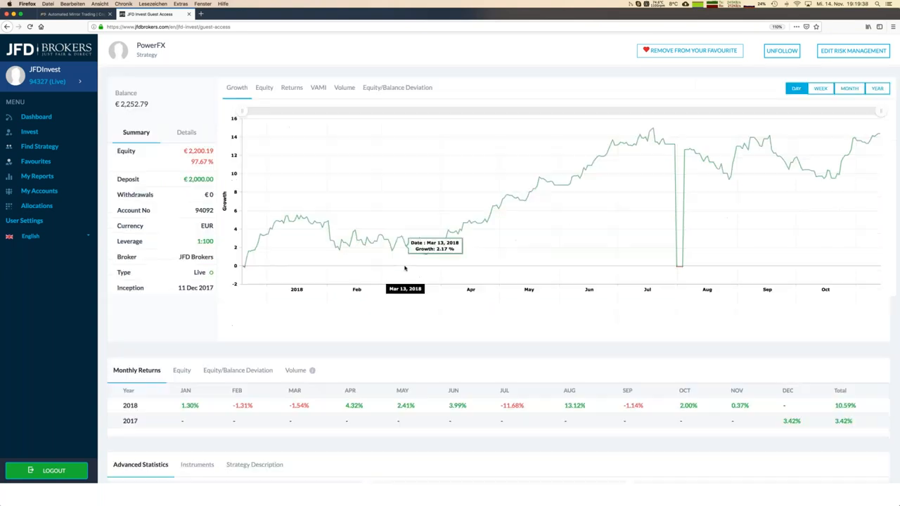
Show PowerFX's Instruments breakdown with USDCAD leading at 25 trades
scroll("down", 3)
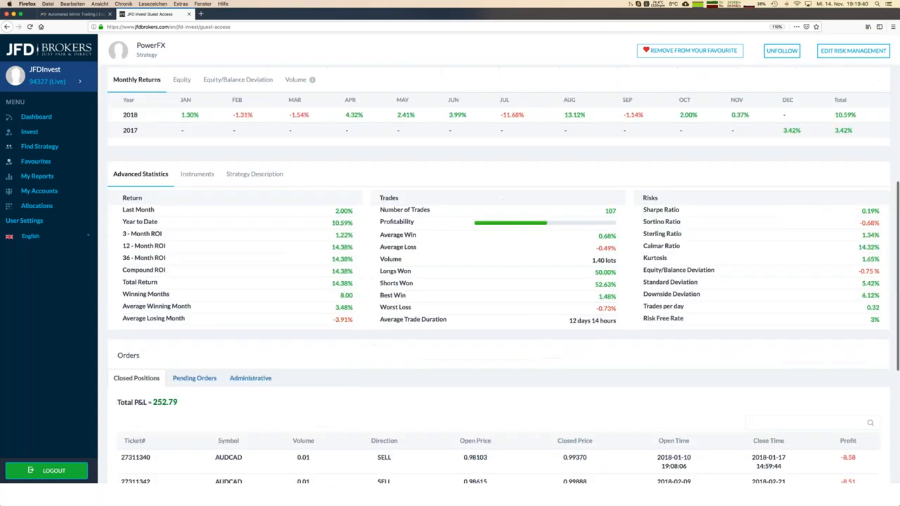
left_click(196, 174)
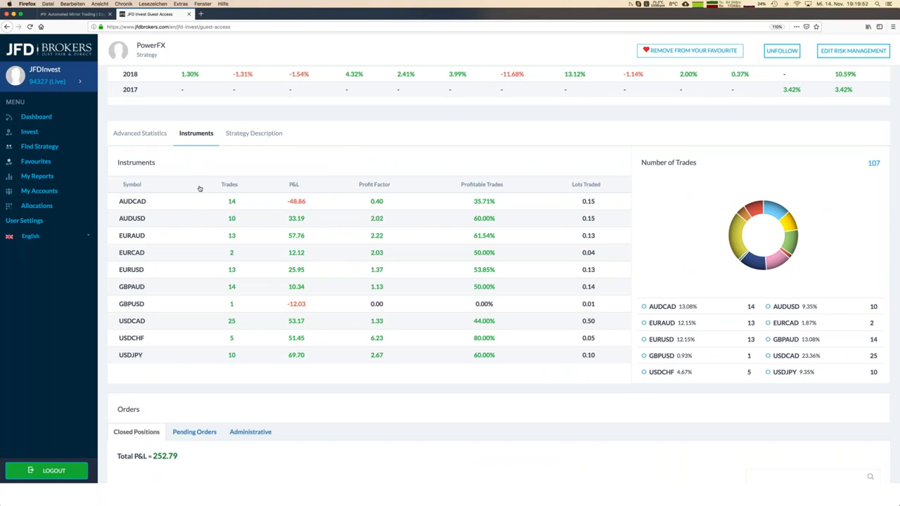
mouse_move(246, 311)
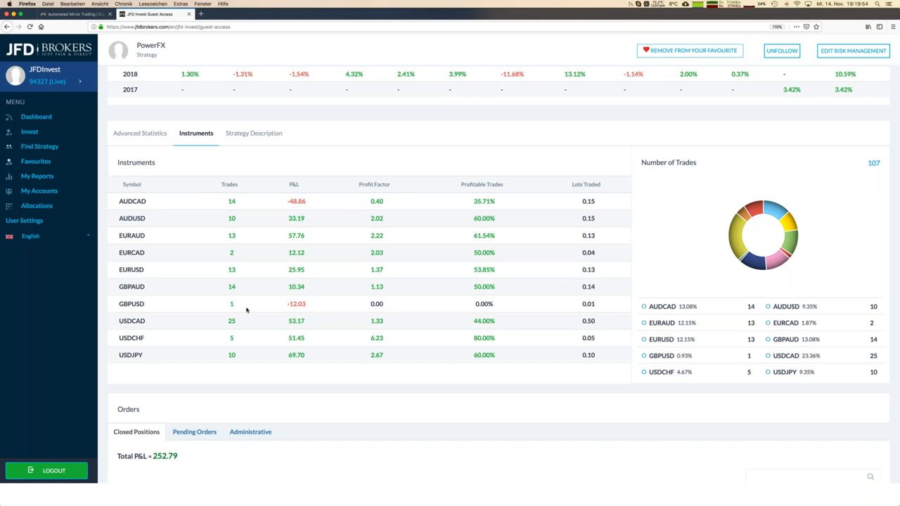
mouse_move(247, 309)
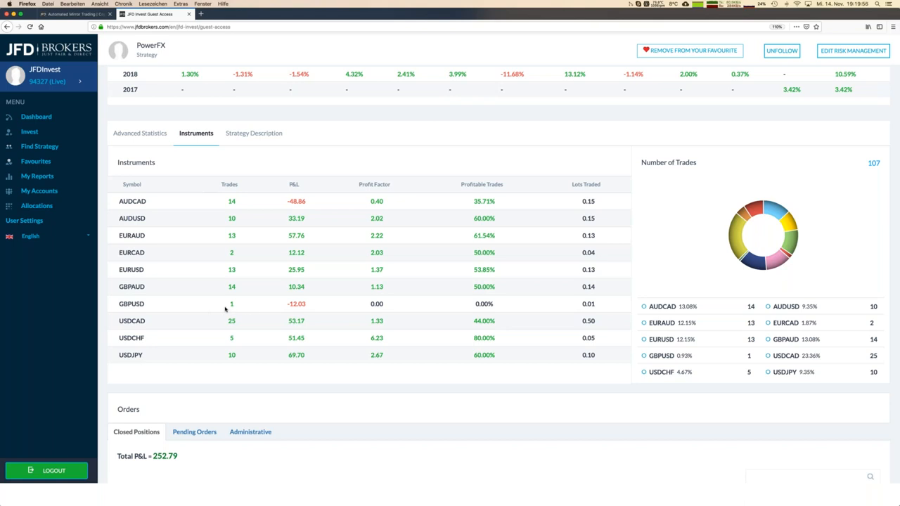
mouse_move(238, 307)
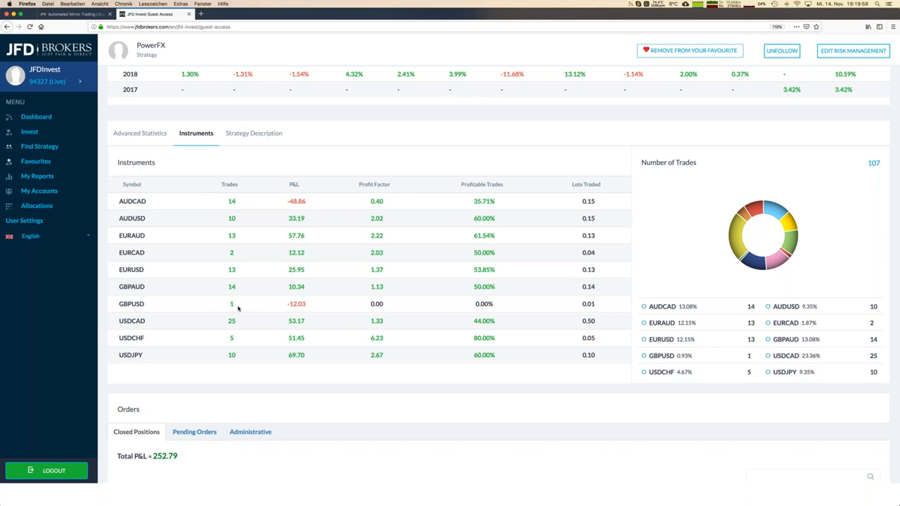
mouse_move(183, 315)
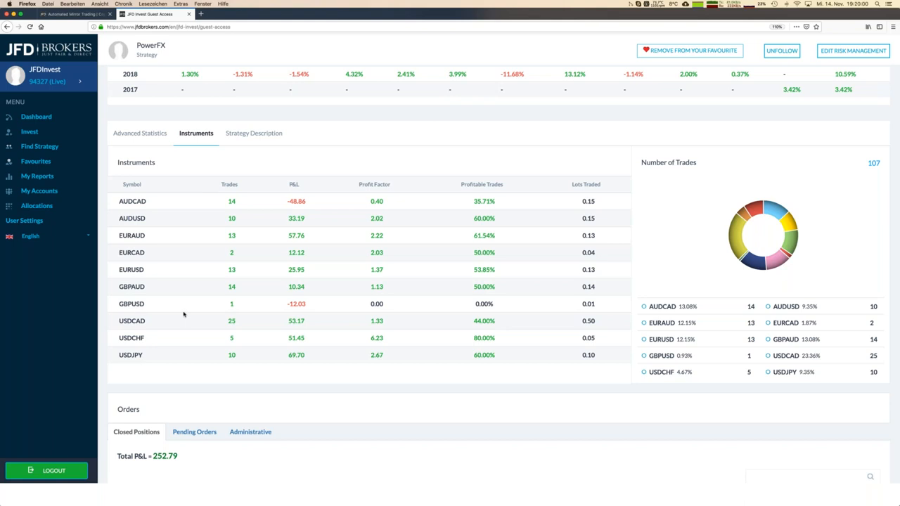
mouse_move(237, 312)
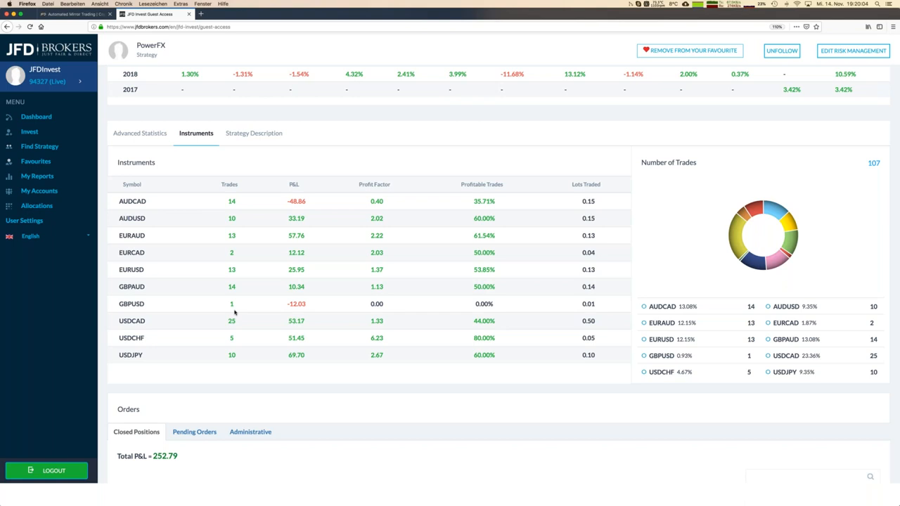
mouse_move(149, 322)
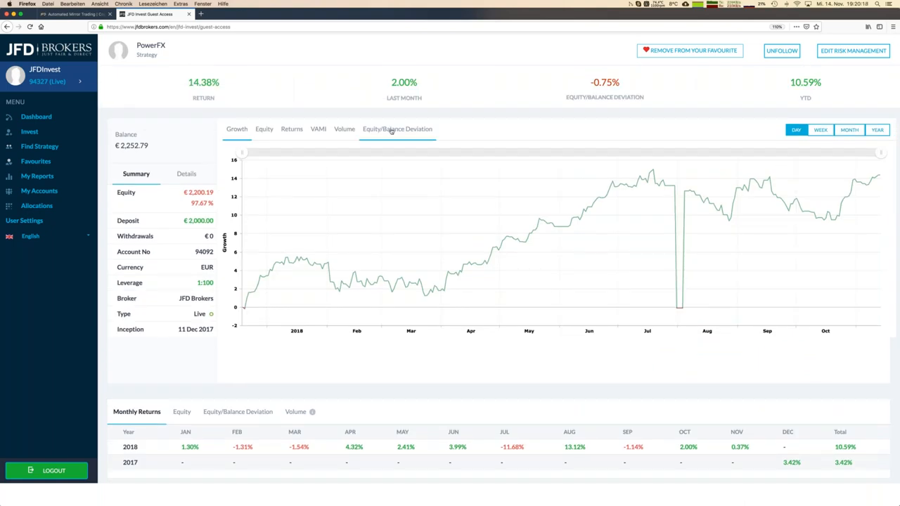
Chart PowerFX's equity/balance deviation bars, then leave for Find Strategy
left_click(396, 129)
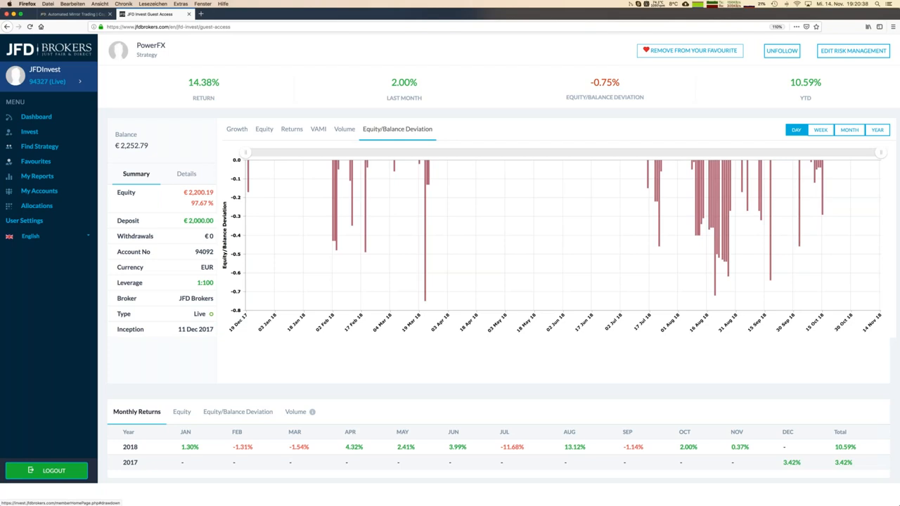
left_click(39, 146)
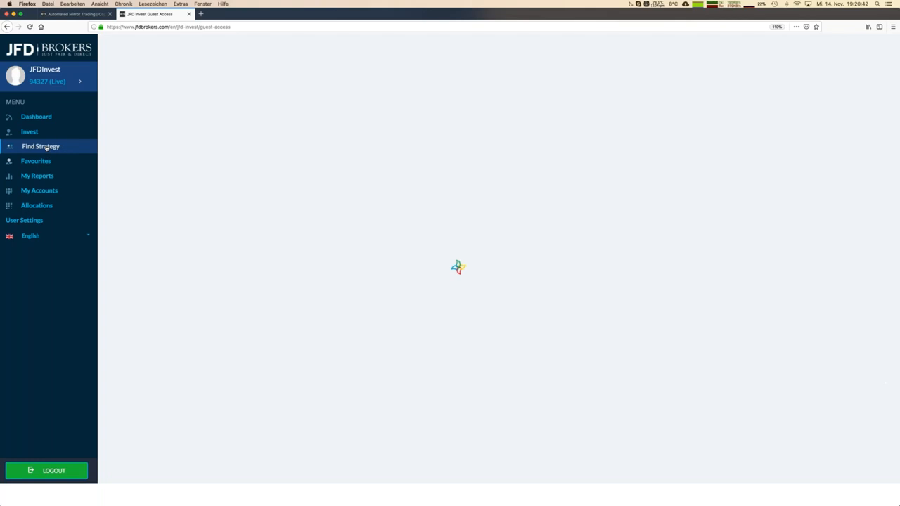
Go to the Find Strategy page listing the nine available strategies
left_click(41, 146)
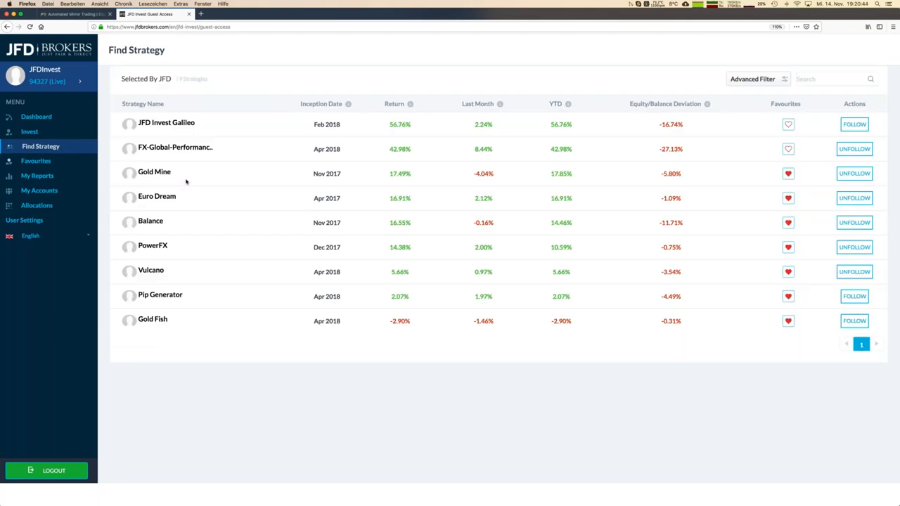
mouse_move(185, 181)
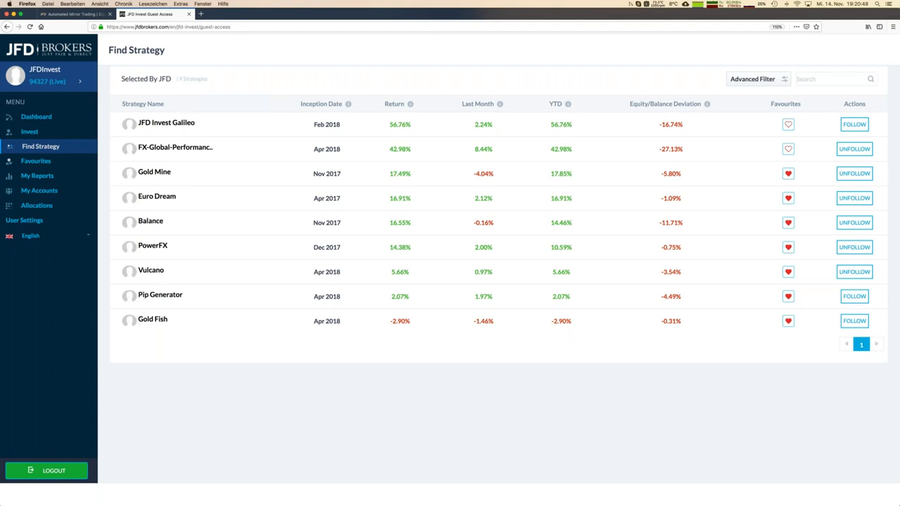
mouse_move(676, 180)
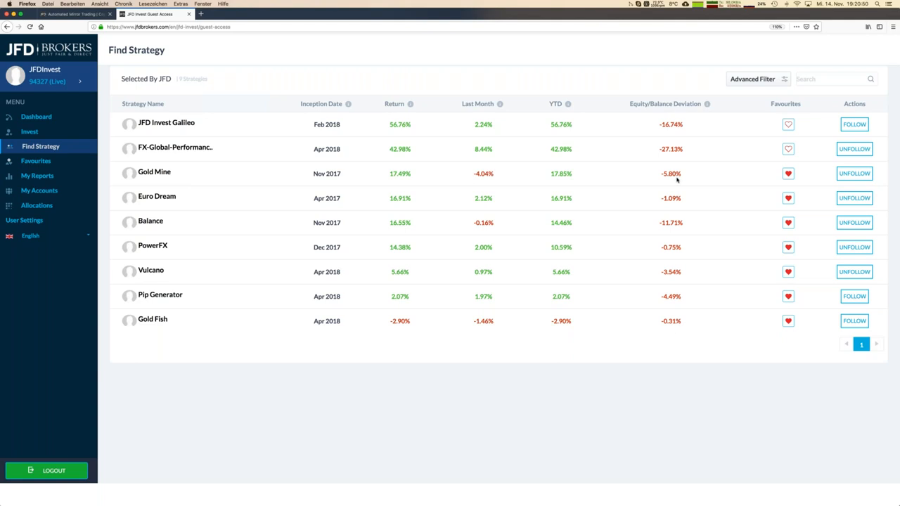
mouse_move(686, 197)
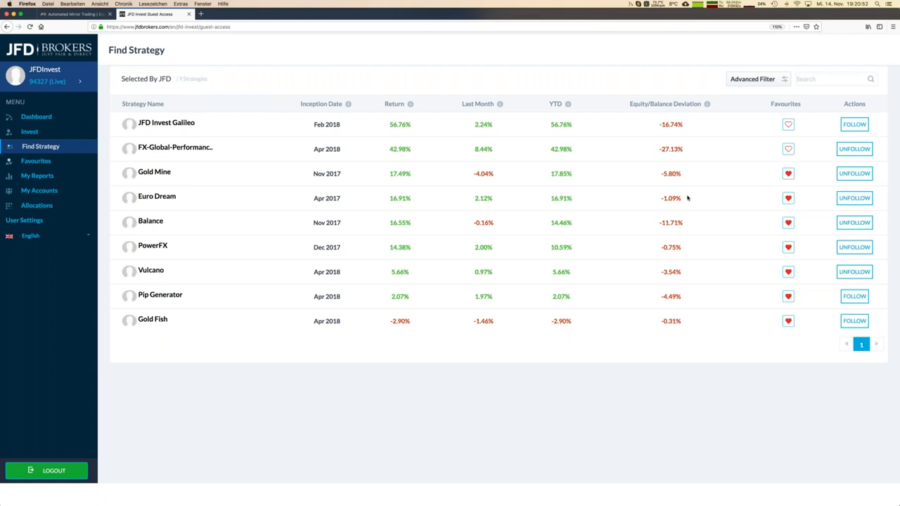
mouse_move(669, 204)
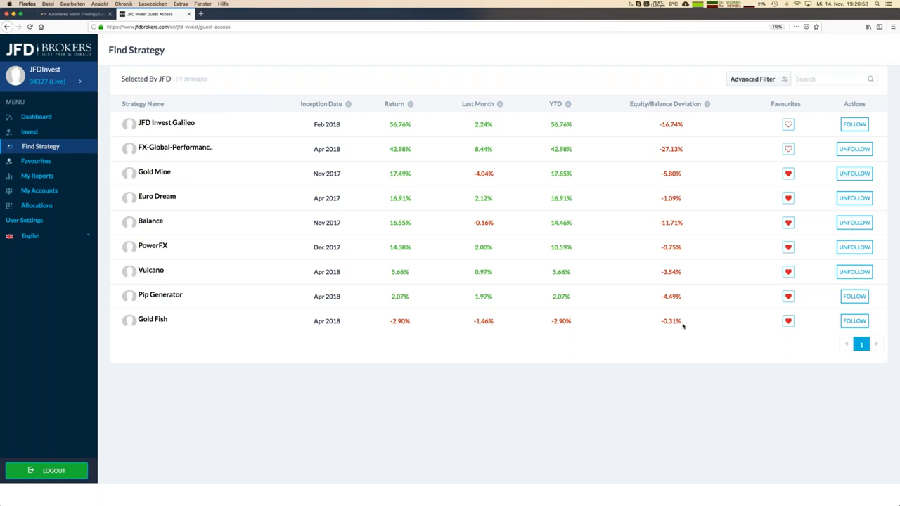
mouse_move(666, 321)
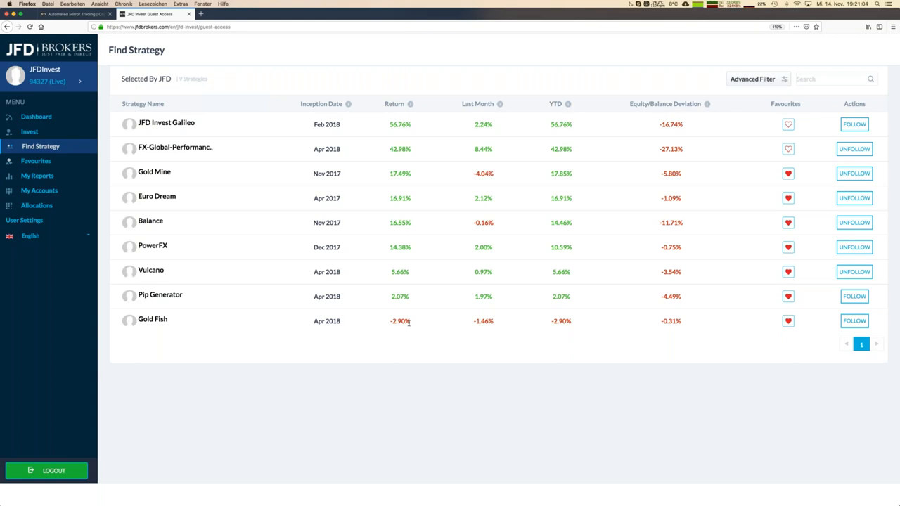
mouse_move(602, 308)
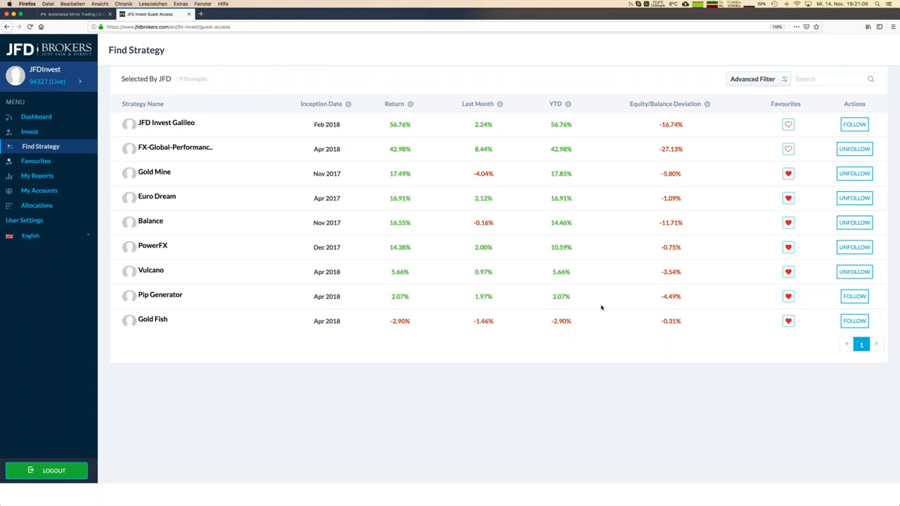
mouse_move(663, 208)
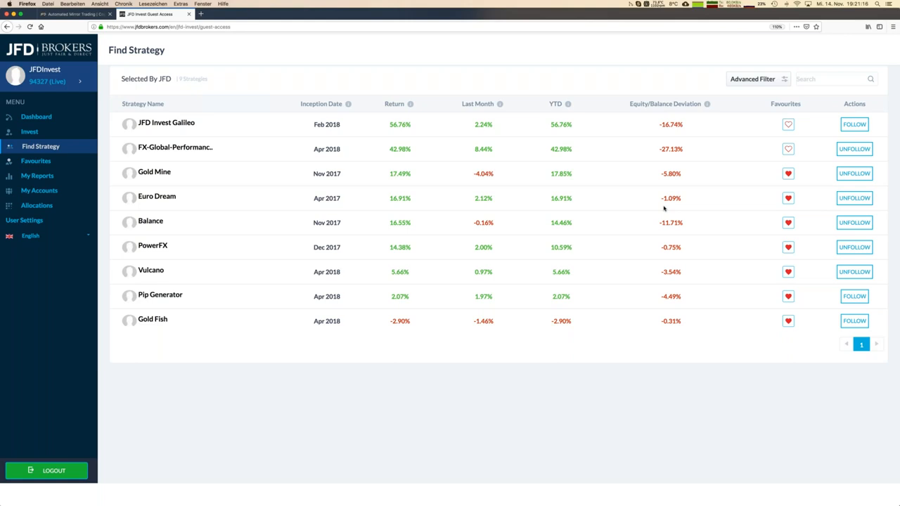
mouse_move(250, 201)
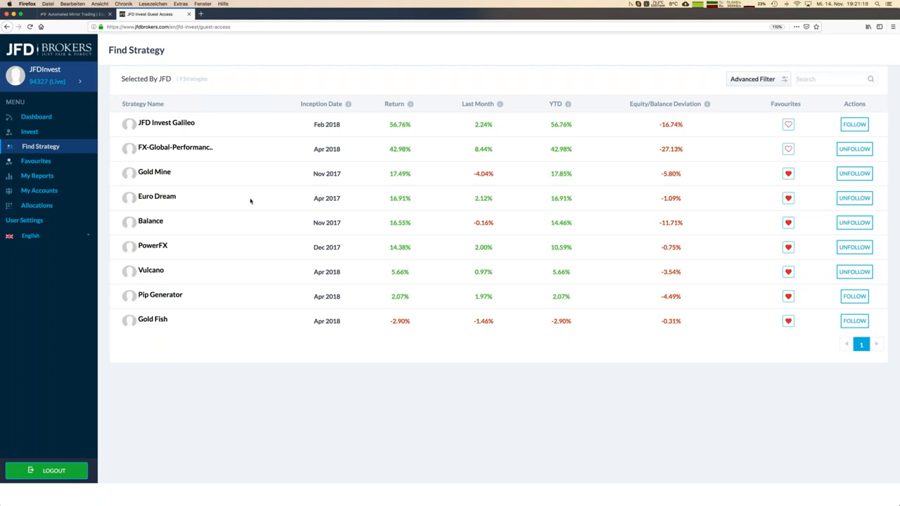
mouse_move(194, 207)
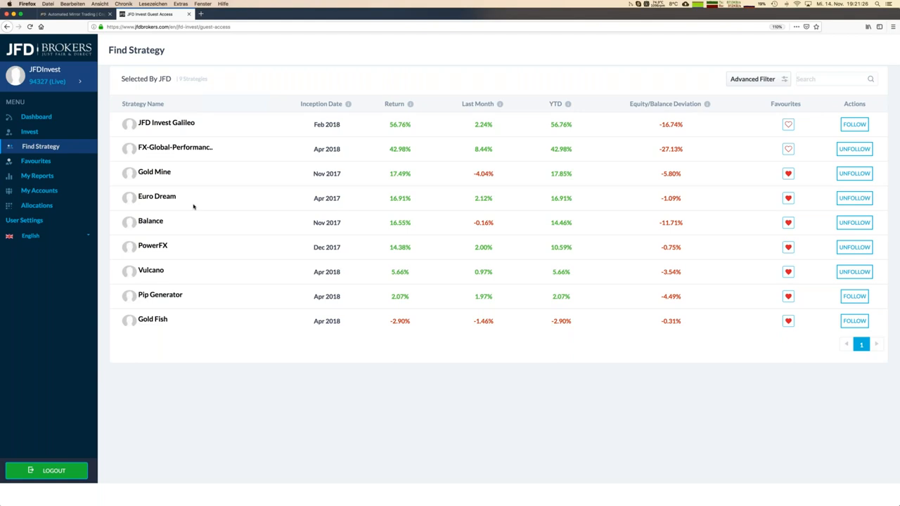
mouse_move(36, 205)
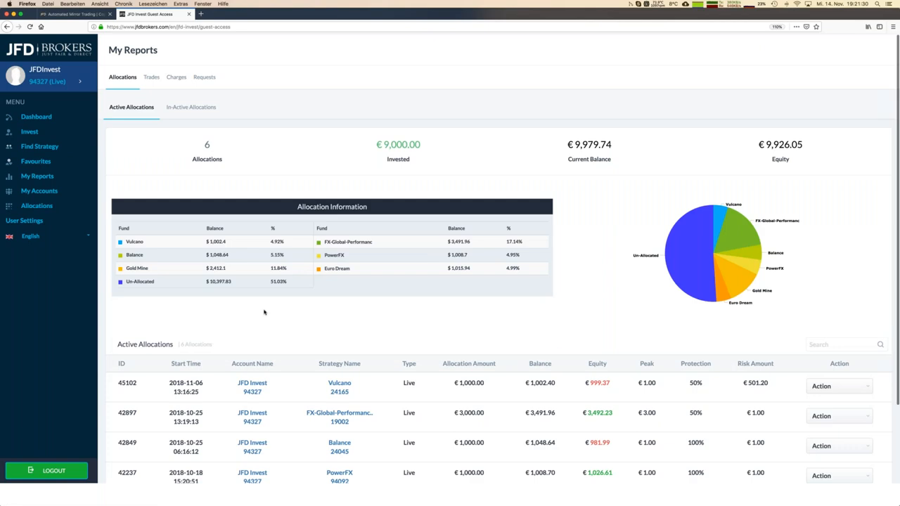
Return to the account Dashboard with the €11,400.23 balance chart and Selected By JFD strategies
scroll("down", 3)
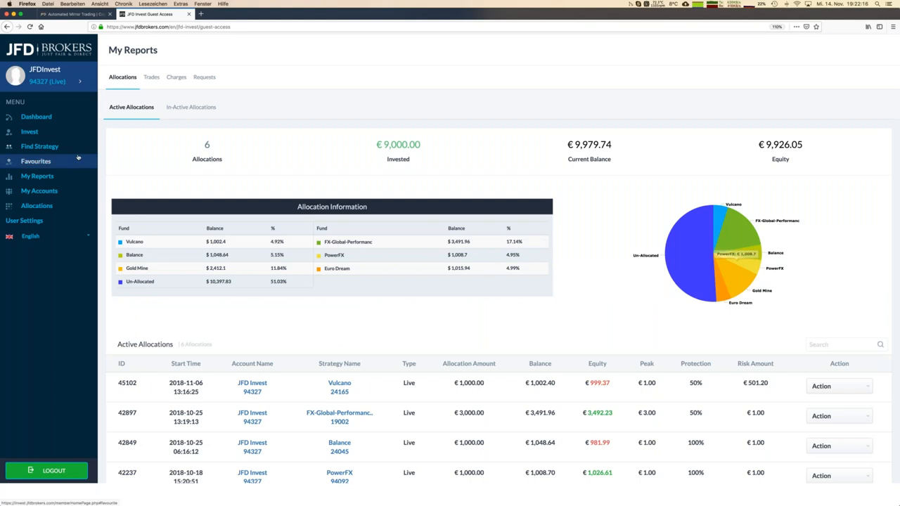
left_click(37, 115)
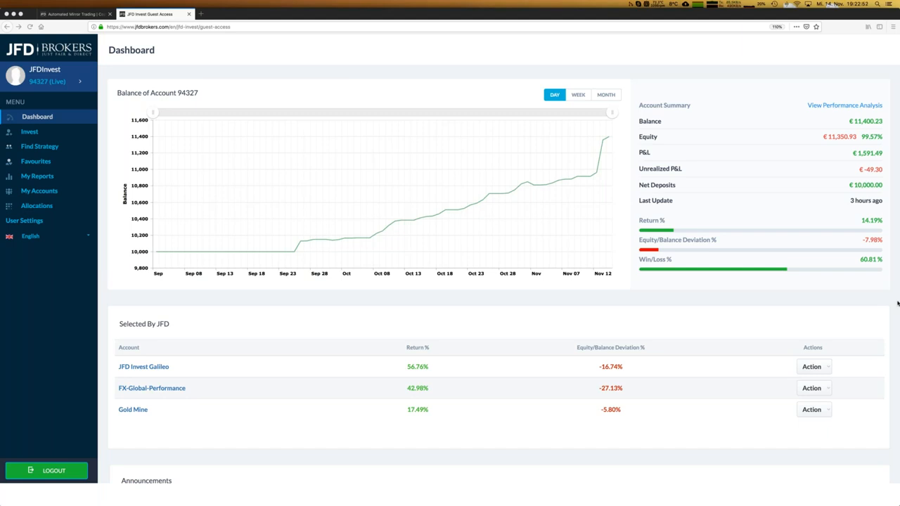
mouse_move(35, 360)
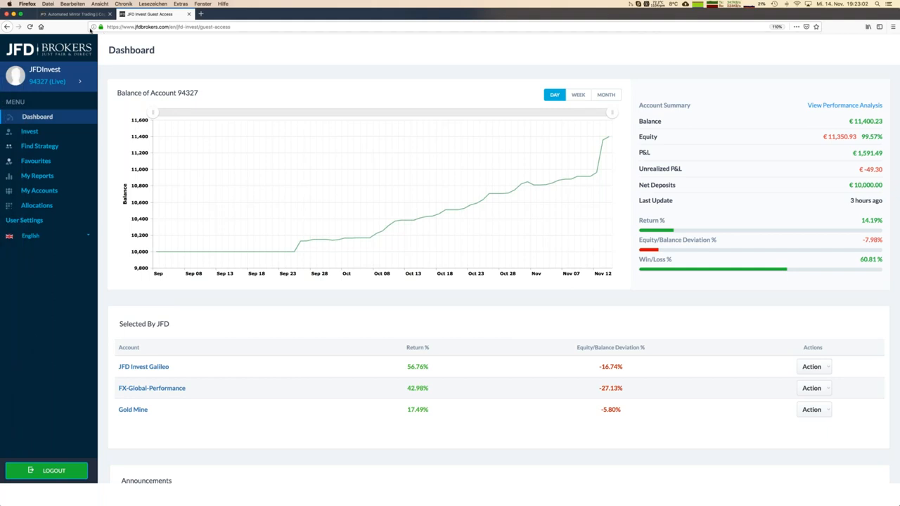
Switch to the browser tab showing the JFD Brokers mirror-trading landing page
left_click(74, 14)
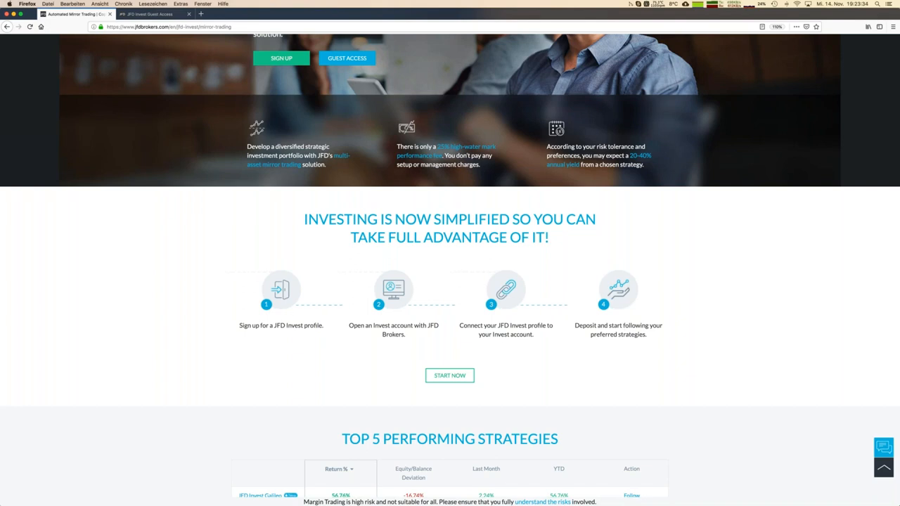
Bring the Top 5 Performing Strategies table, Galileo through Balance, into full view
scroll("down", 3)
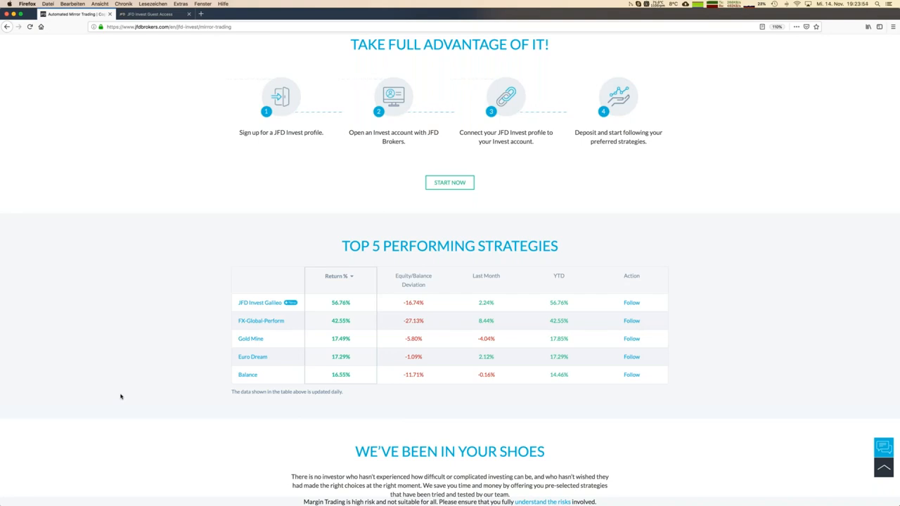
mouse_move(706, 152)
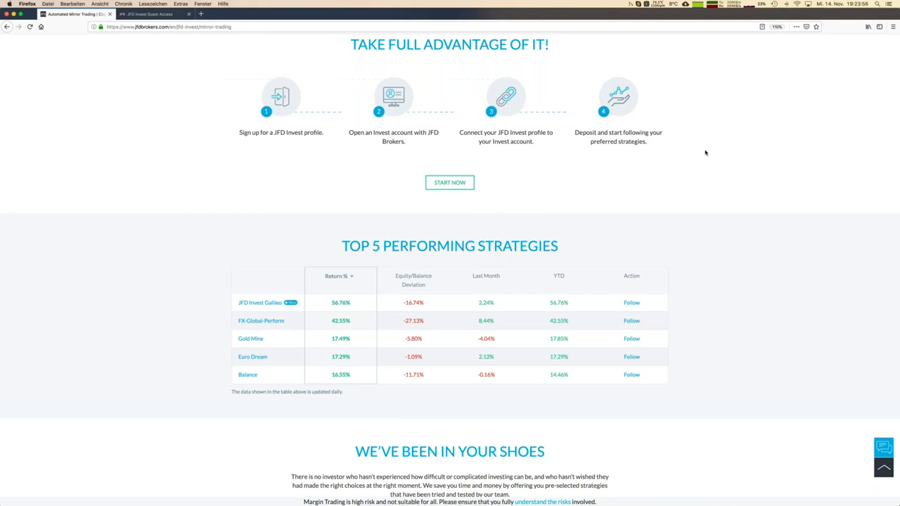